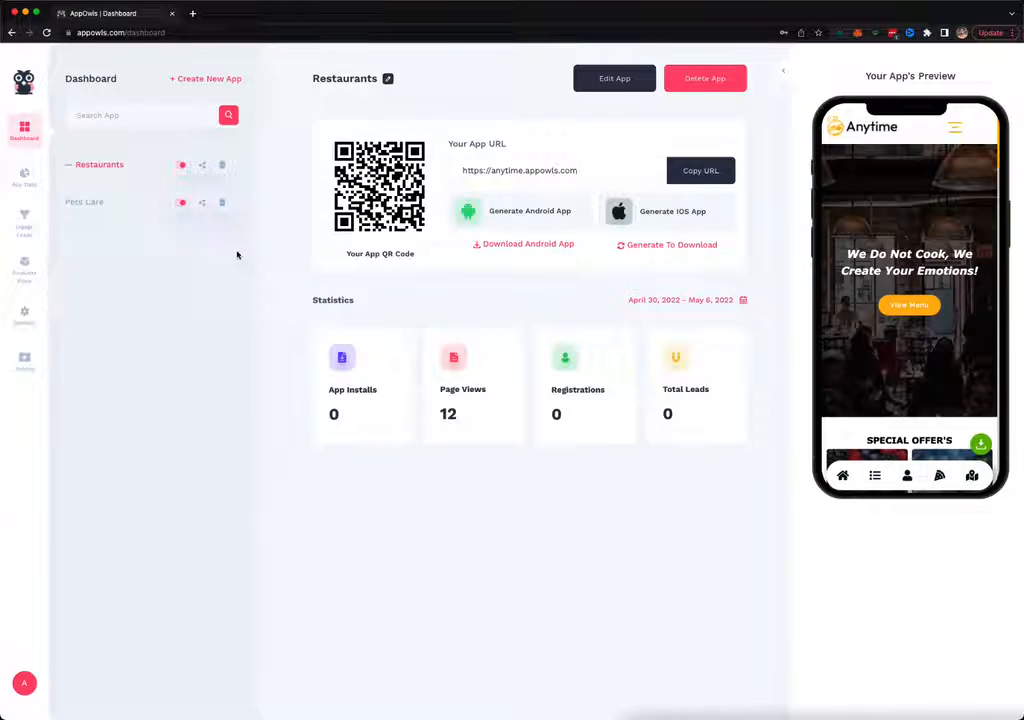
Auto-generate a new app with category Astrology, template Horoscope and title 'Astrology'
click(206, 78)
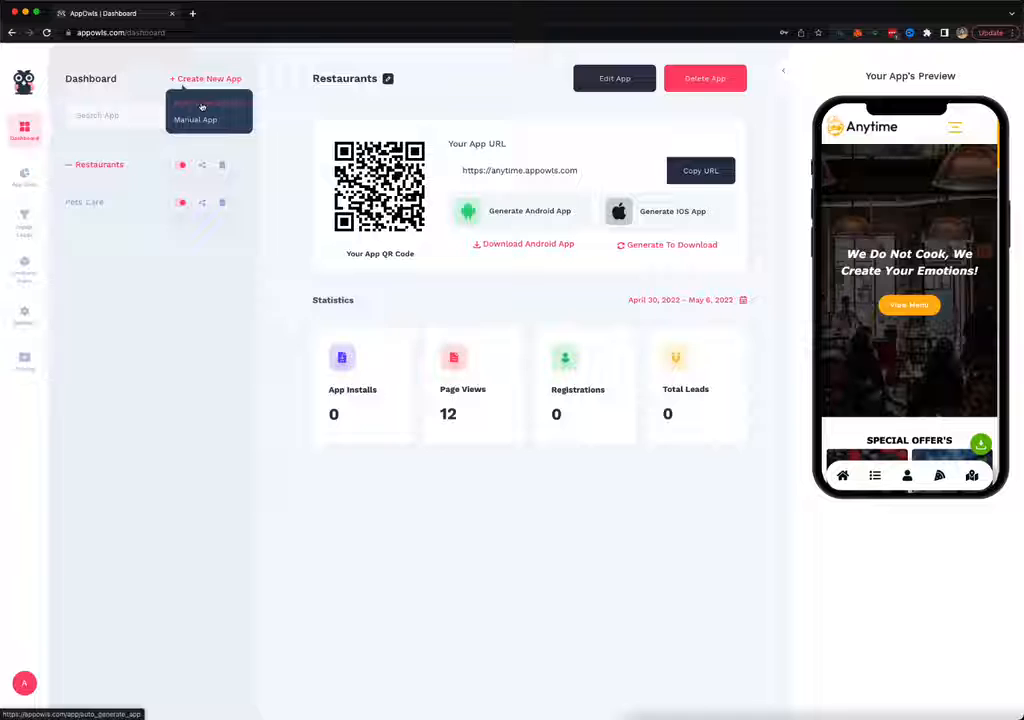
click(209, 107)
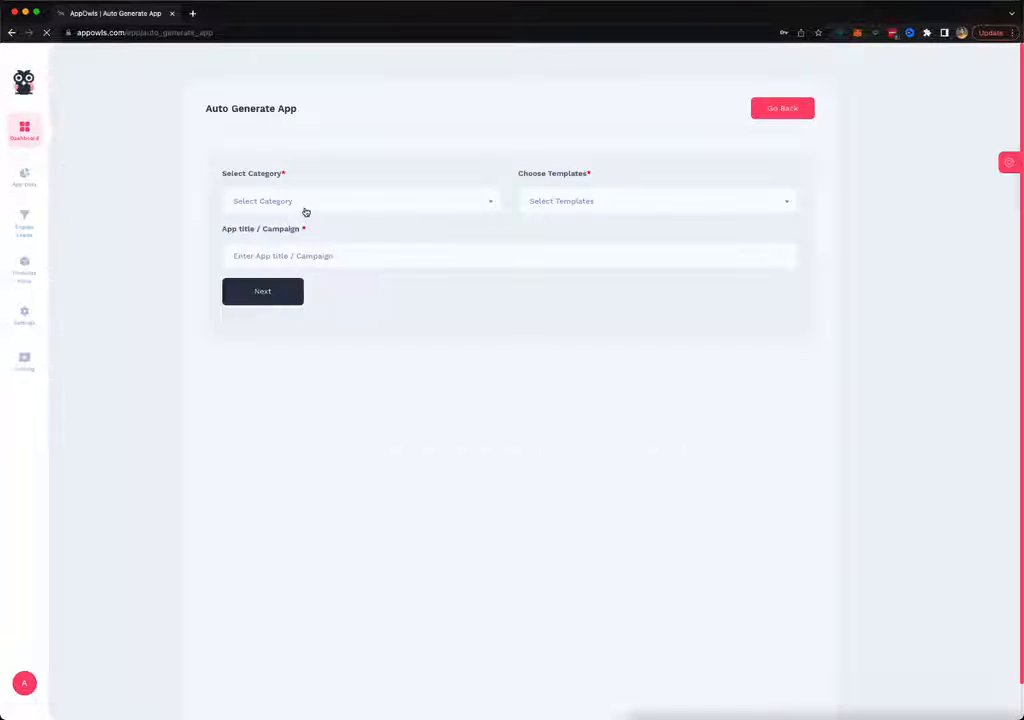
click(360, 201)
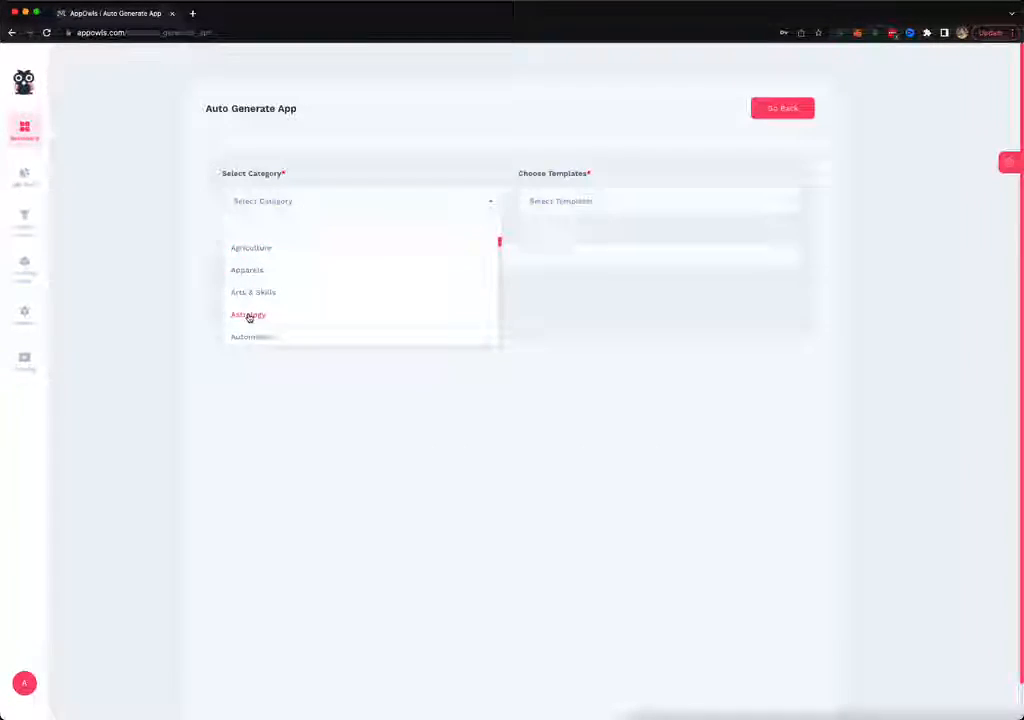
click(247, 315)
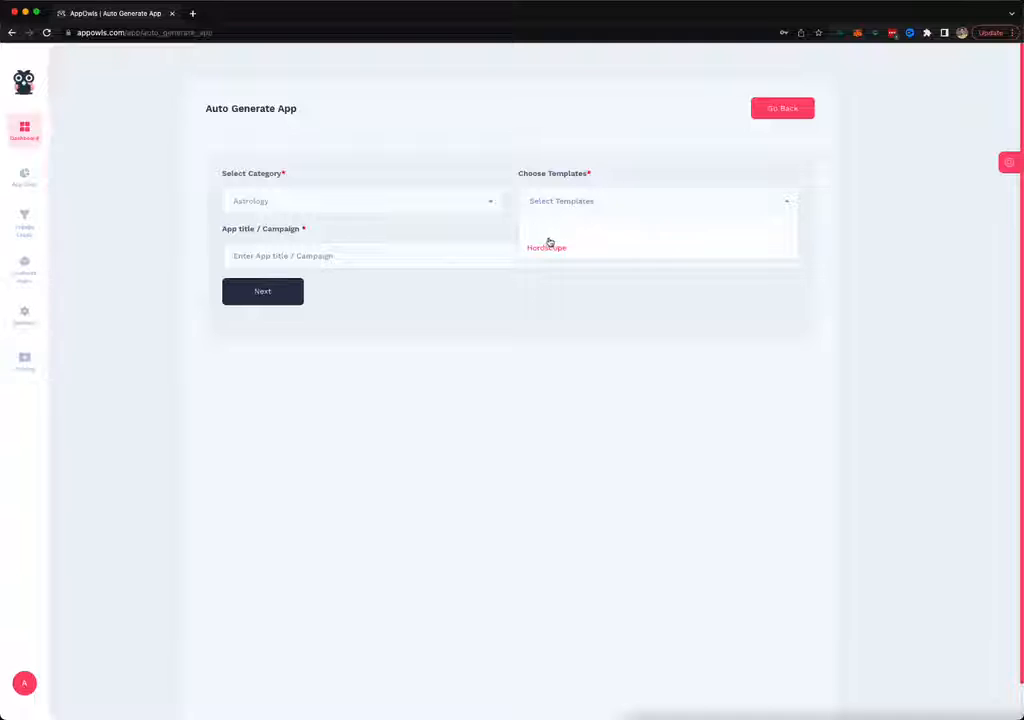
click(547, 247)
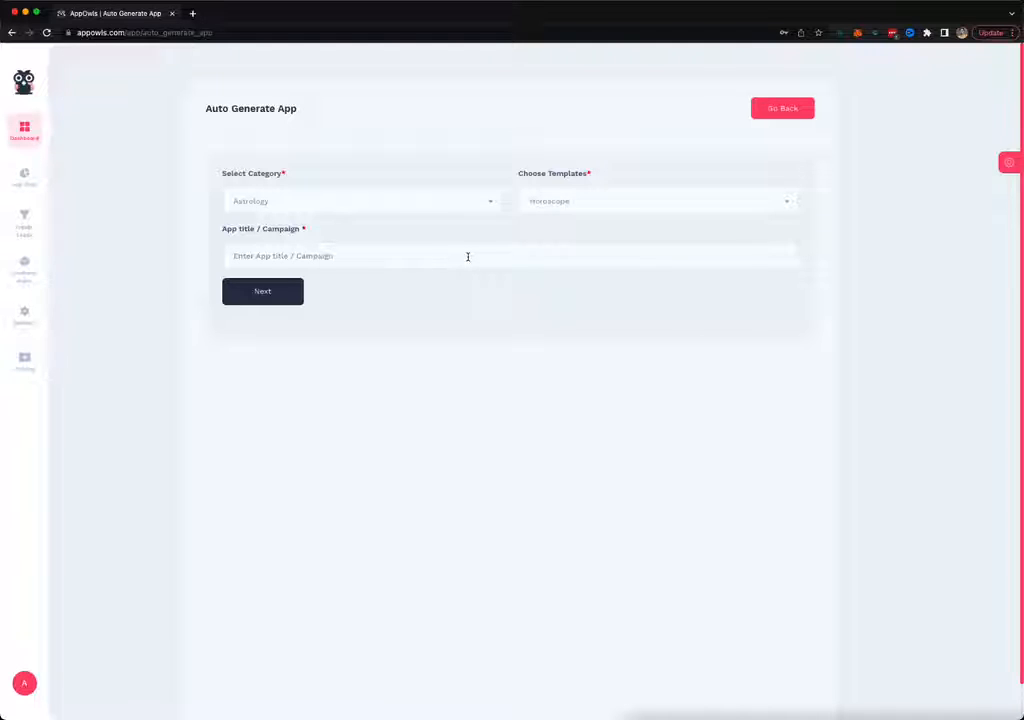
text(Astrology)
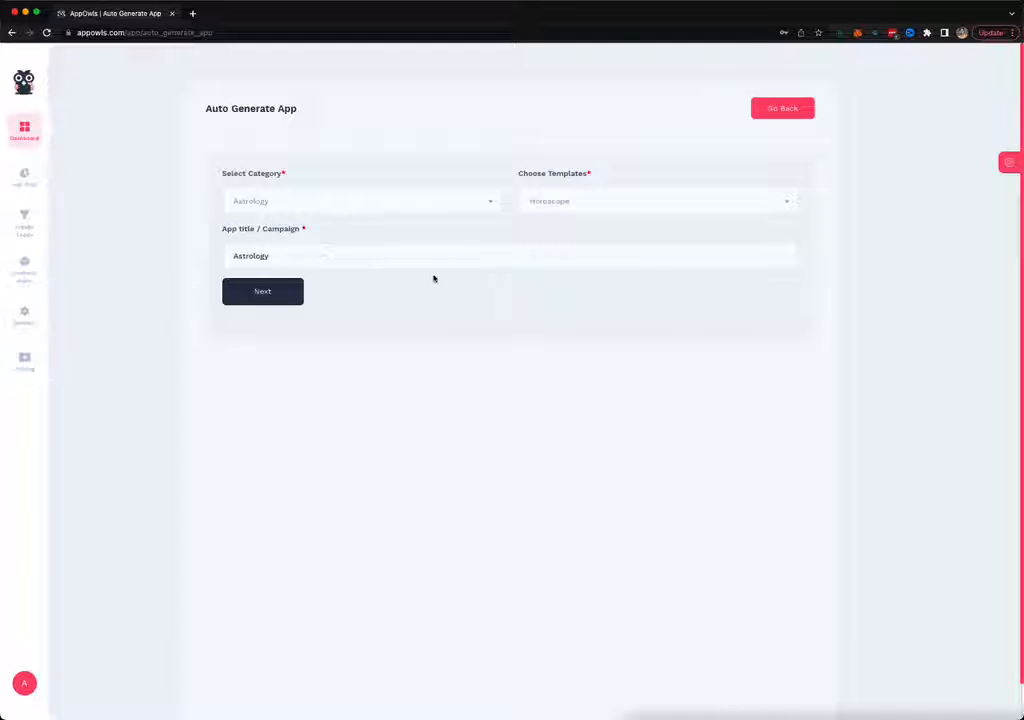
click(262, 291)
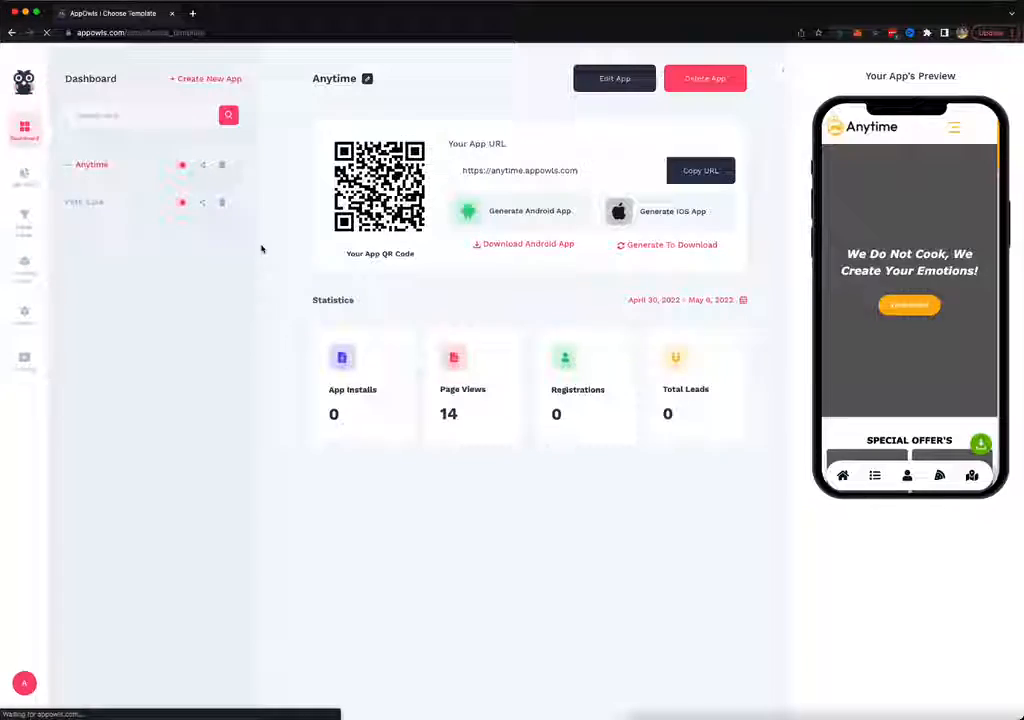
Bring up the Choose Template gallery of app templates
click(209, 78)
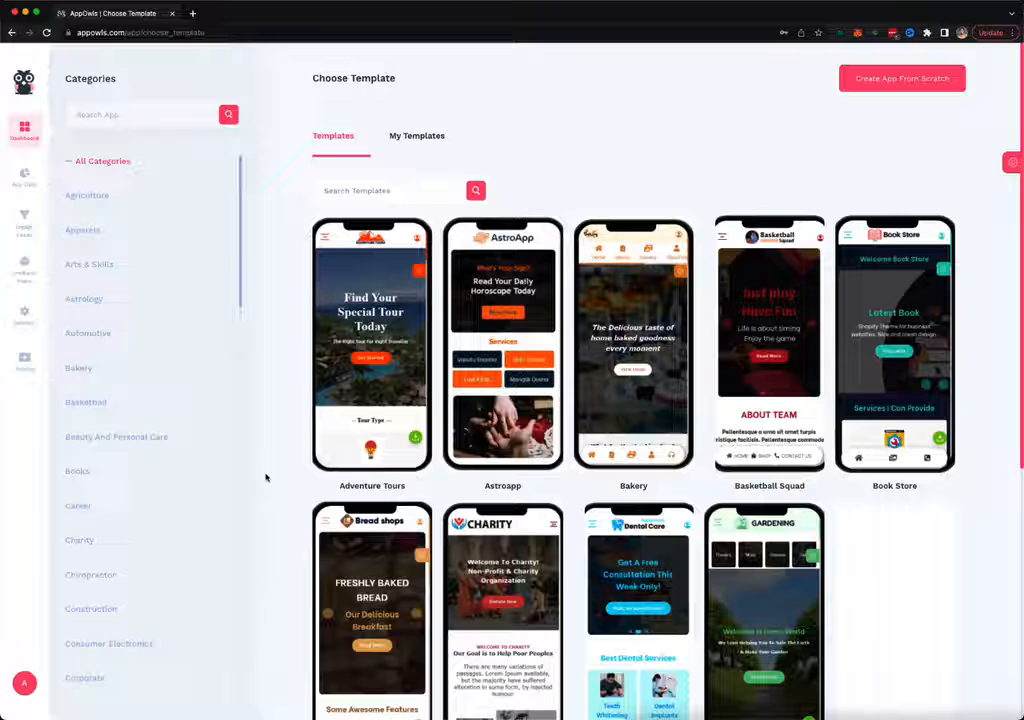
mouse_move(502, 345)
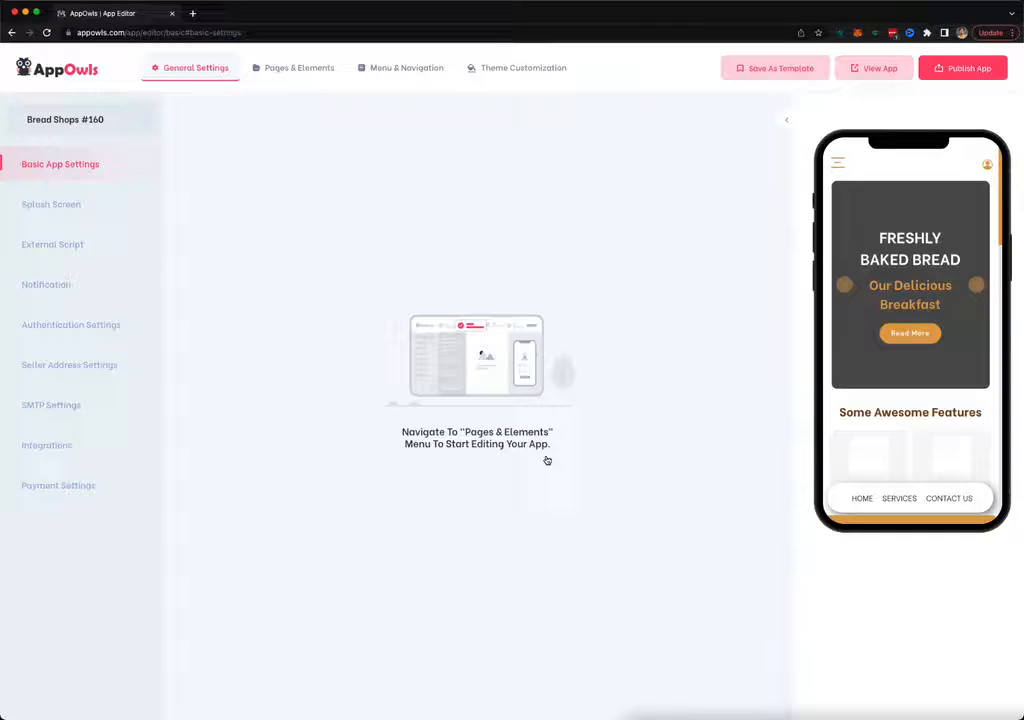
Review the name, subdomain and icon fields in Basic App Settings and expand the App's Timezone list
click(60, 164)
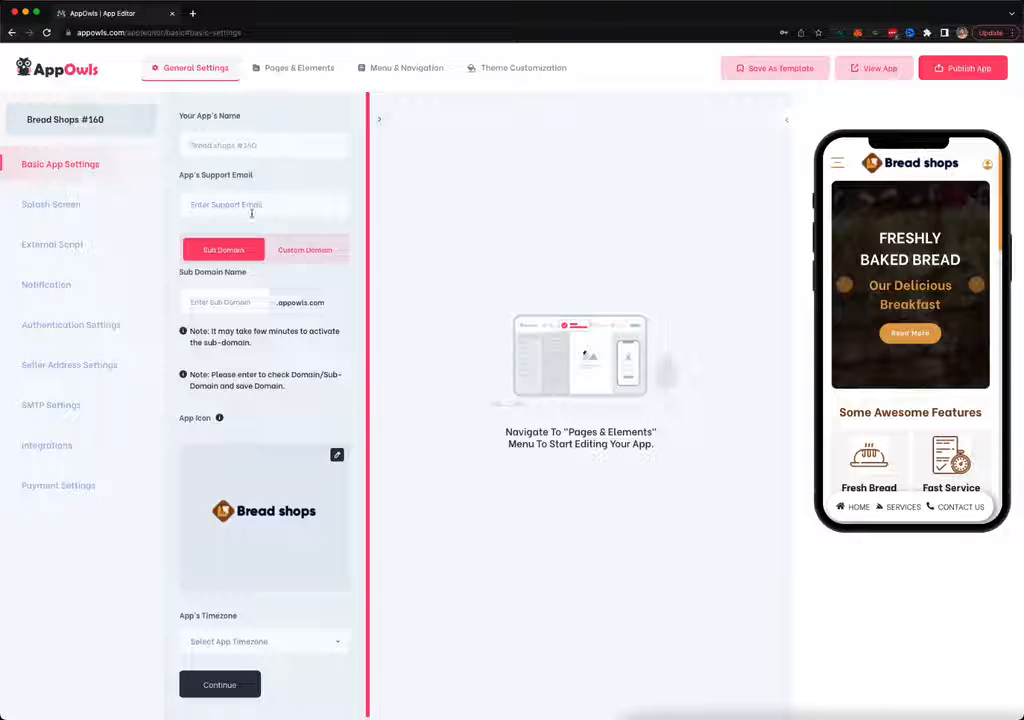
click(264, 205)
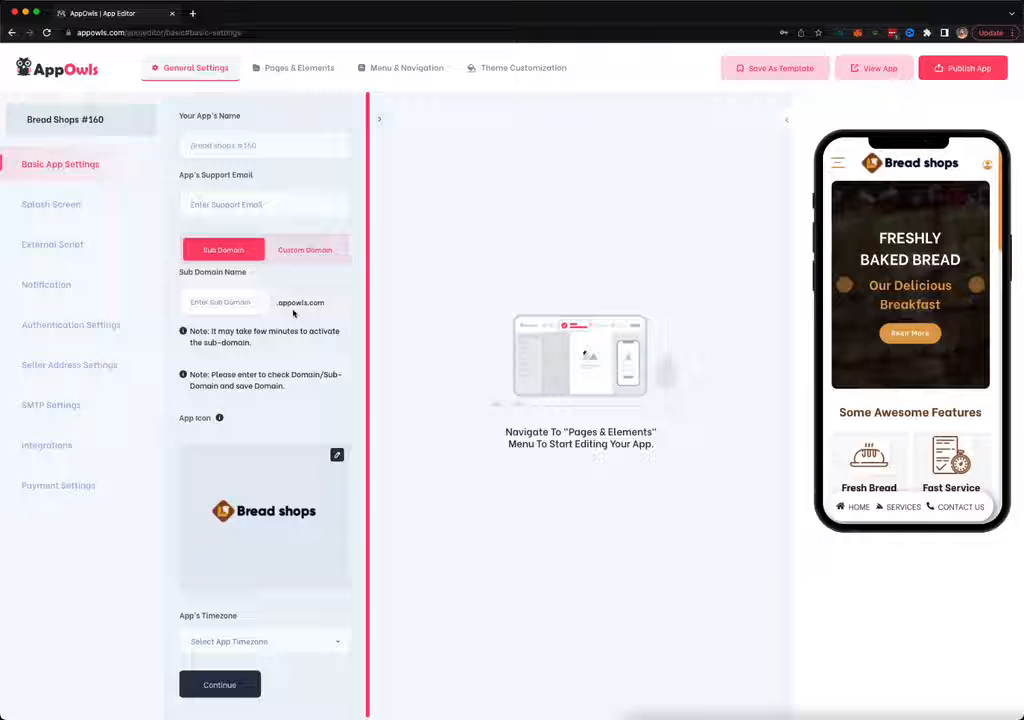
mouse_move(201, 320)
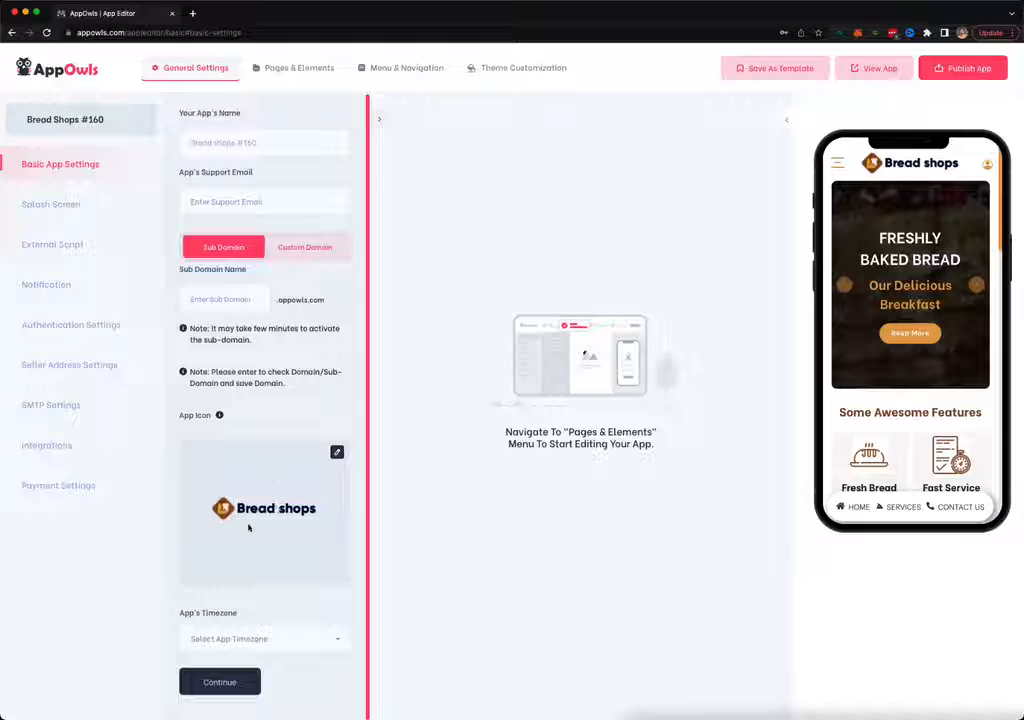
click(264, 638)
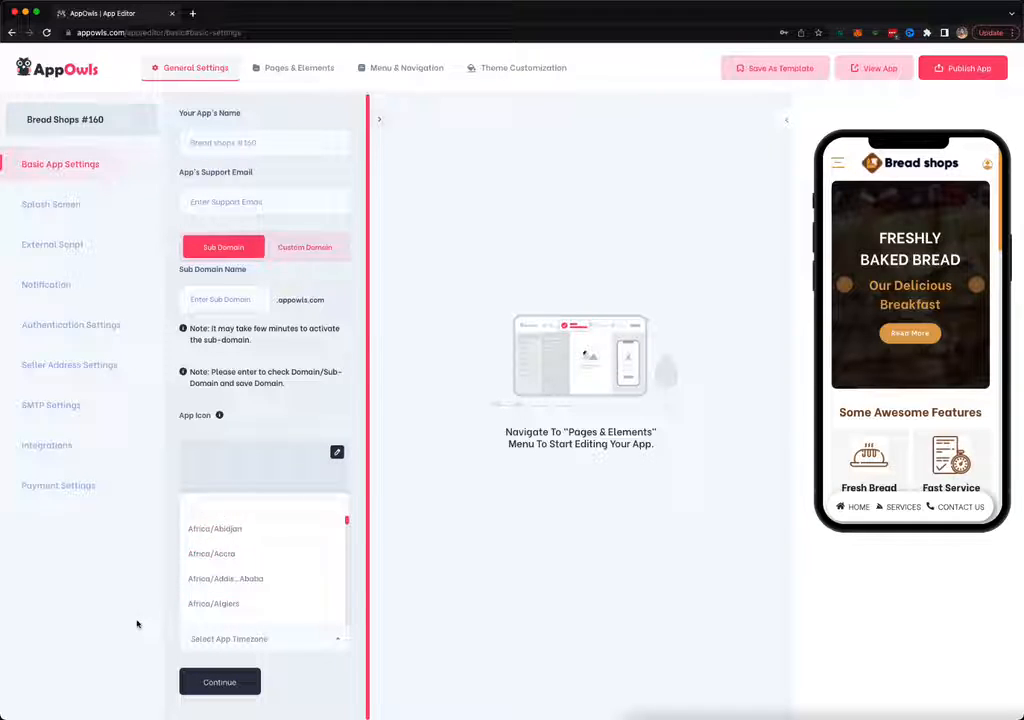
click(51, 204)
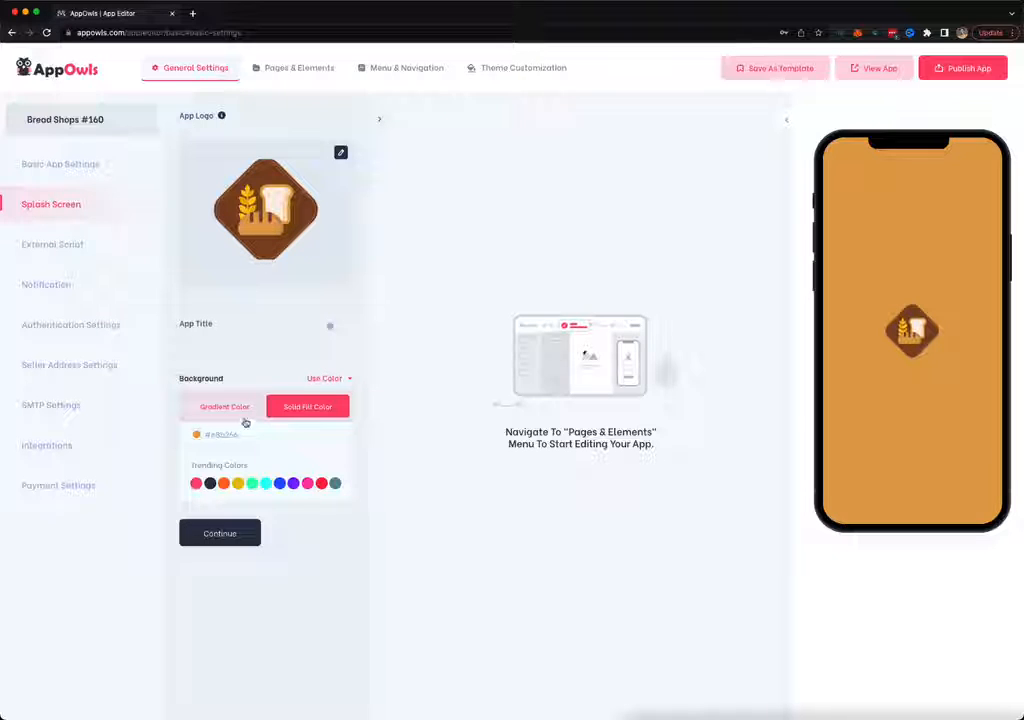
Switch the splash background from solid green to a radial pink gradient, then view External Script and Notification
click(280, 483)
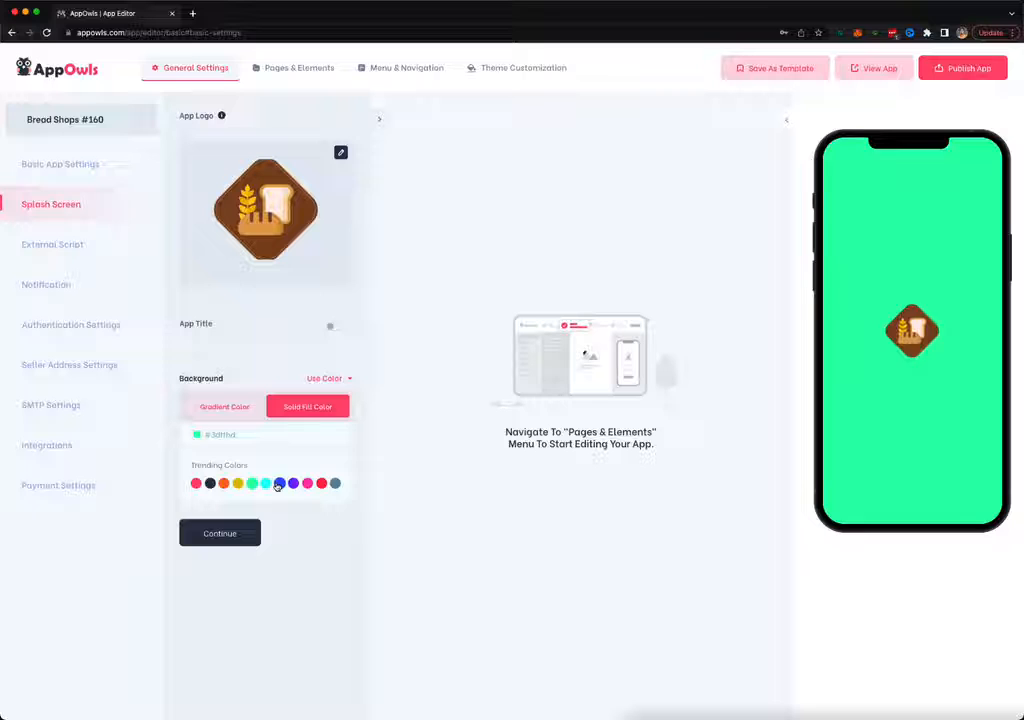
click(224, 406)
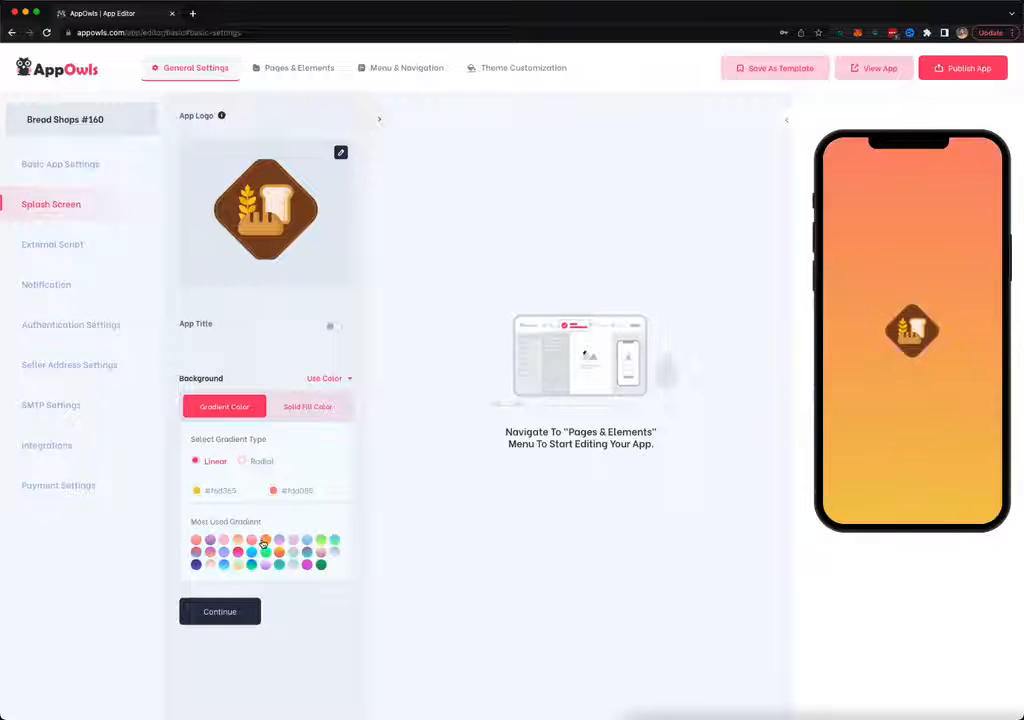
click(264, 540)
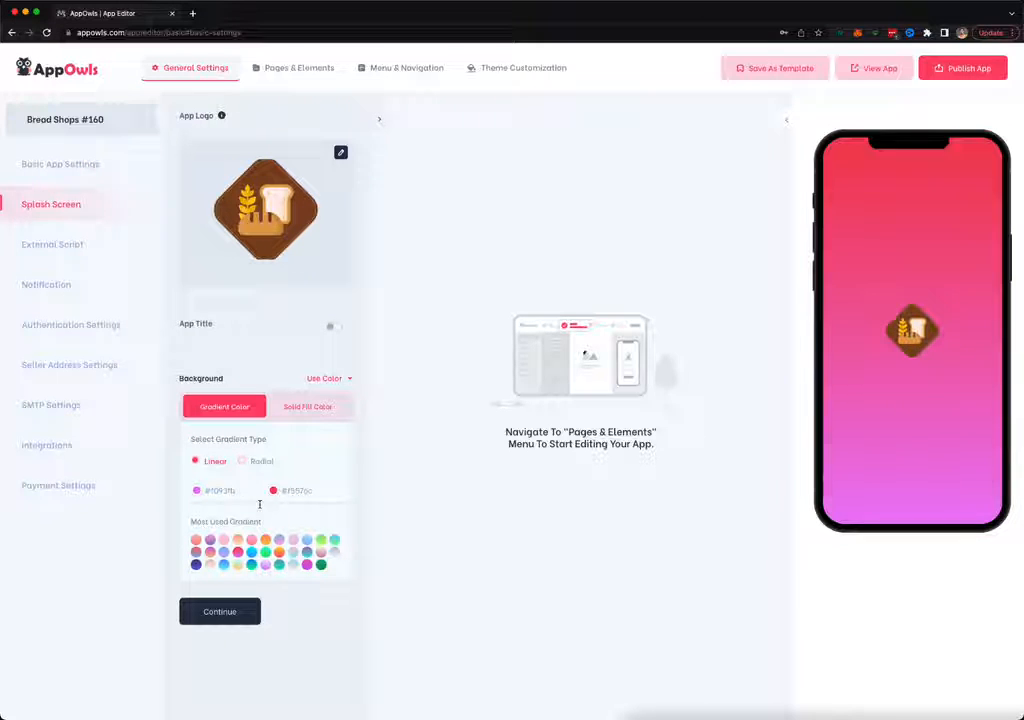
click(294, 554)
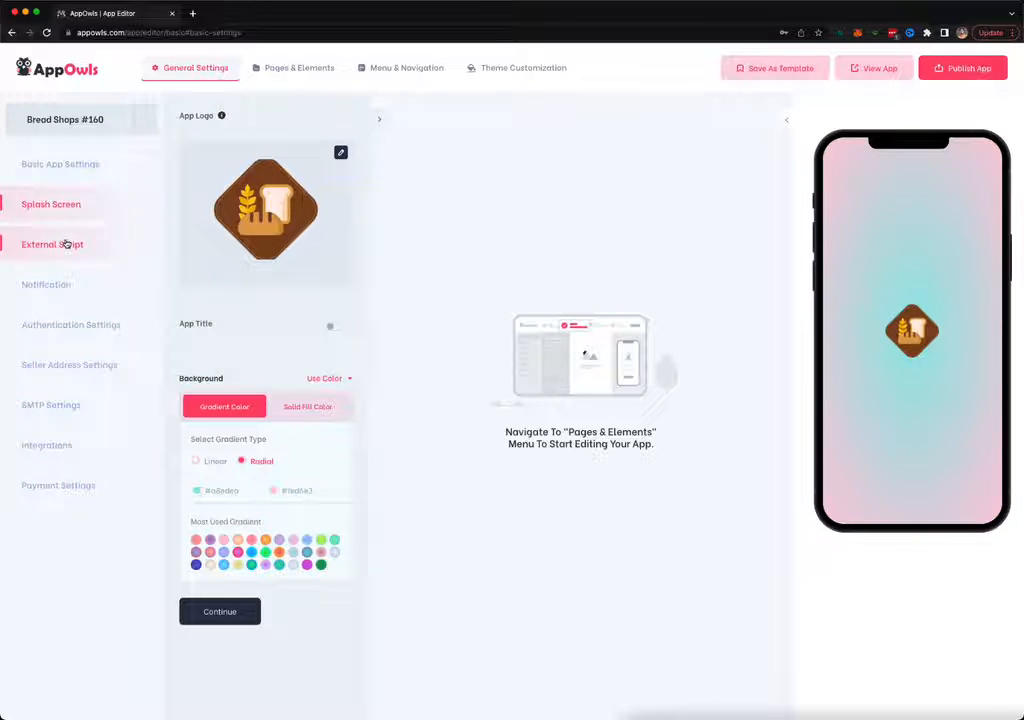
click(52, 244)
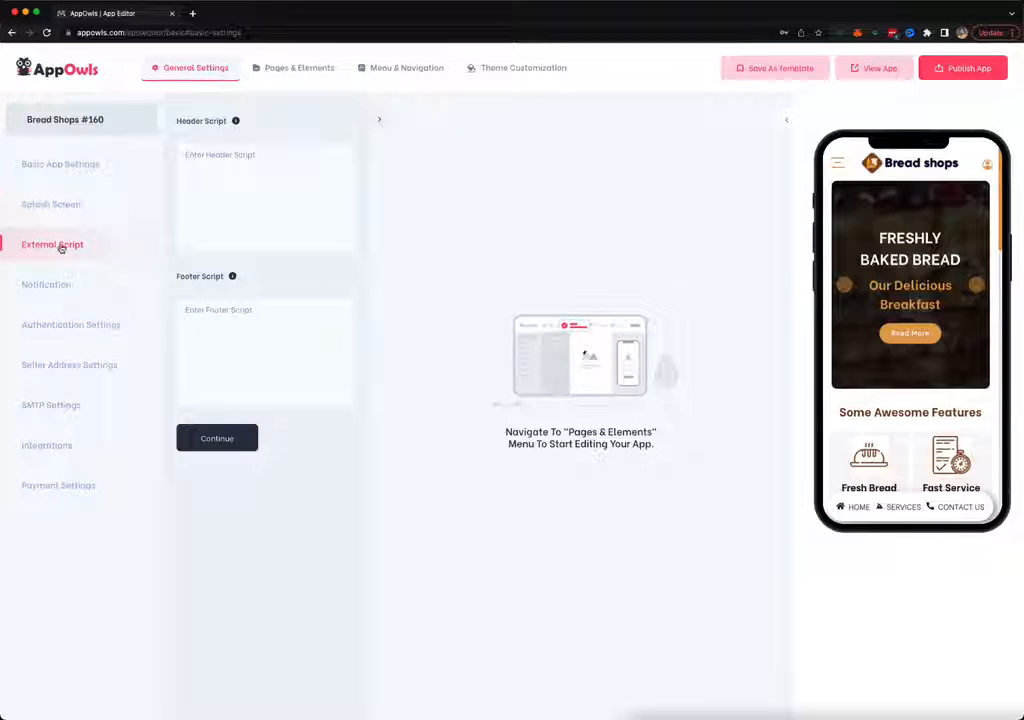
click(46, 284)
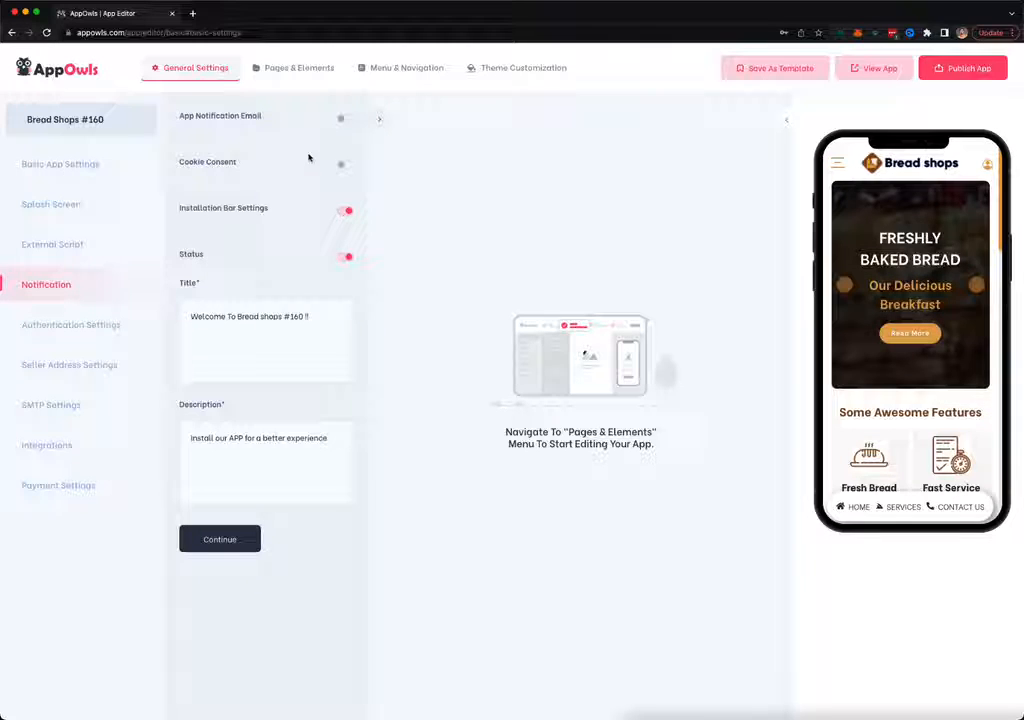
Toggle Cookie Consent on then off, and continue to Authentication Settings
click(341, 164)
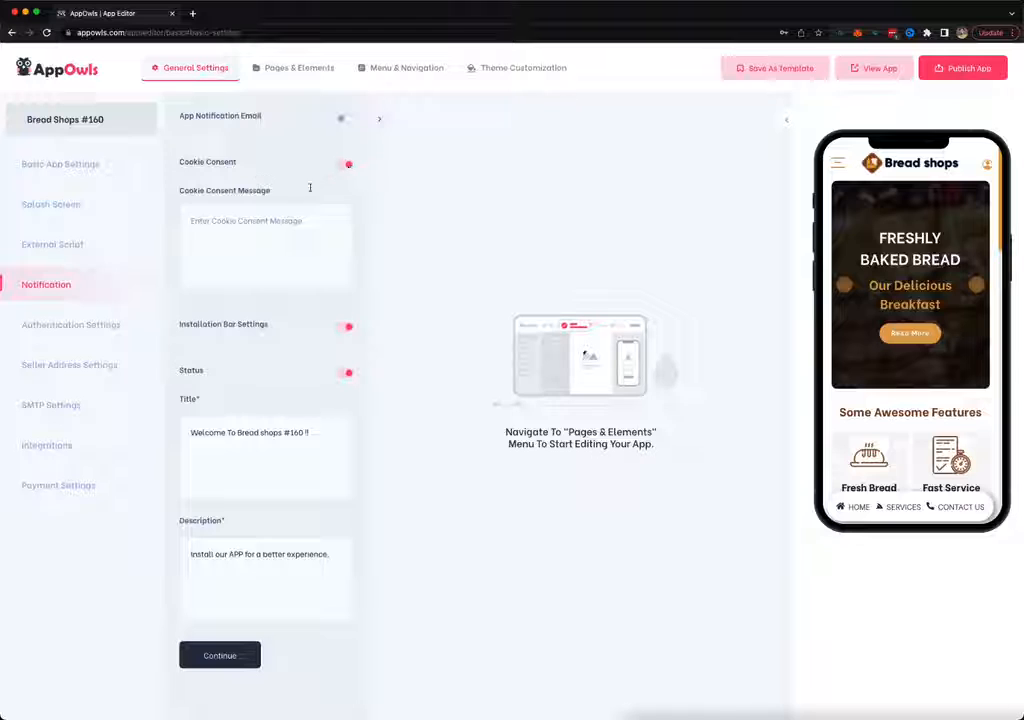
click(348, 164)
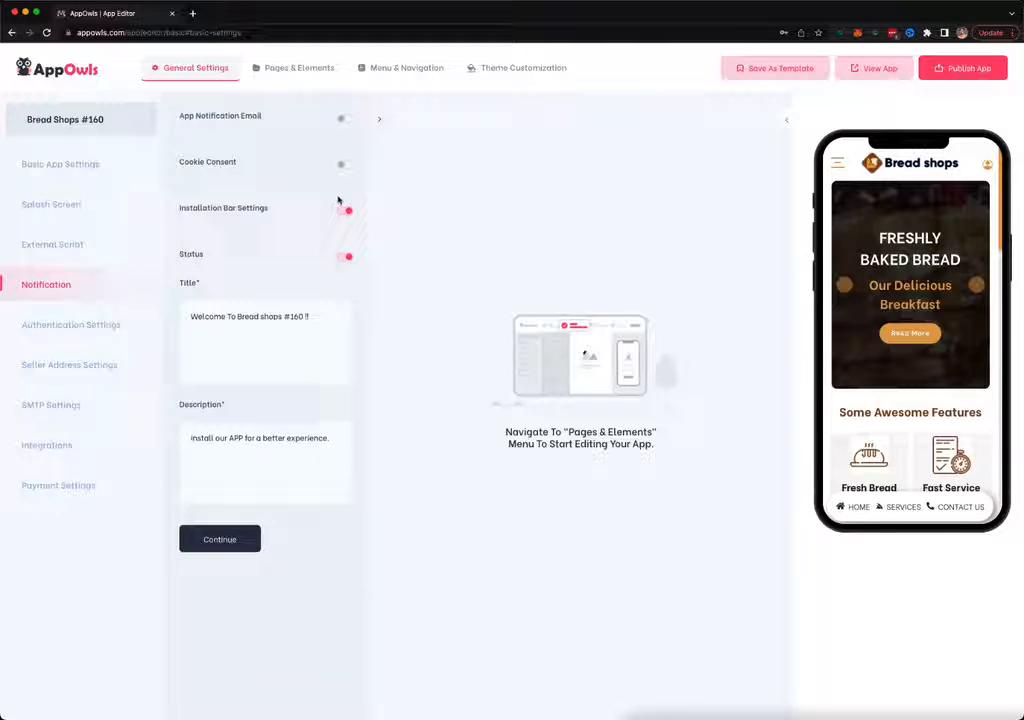
click(347, 210)
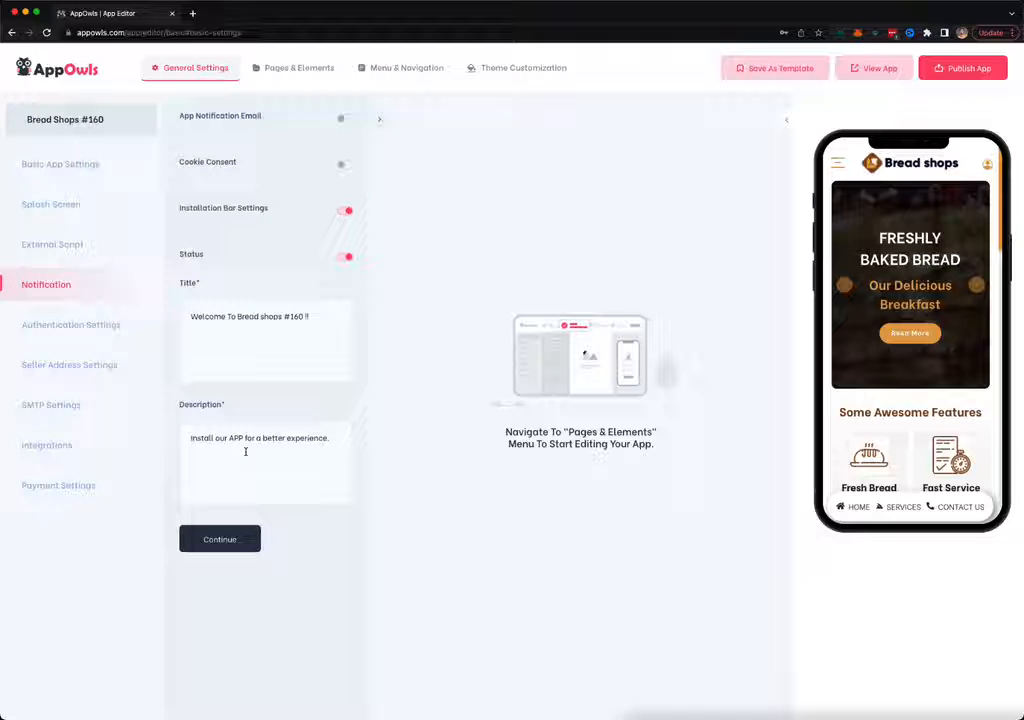
click(70, 324)
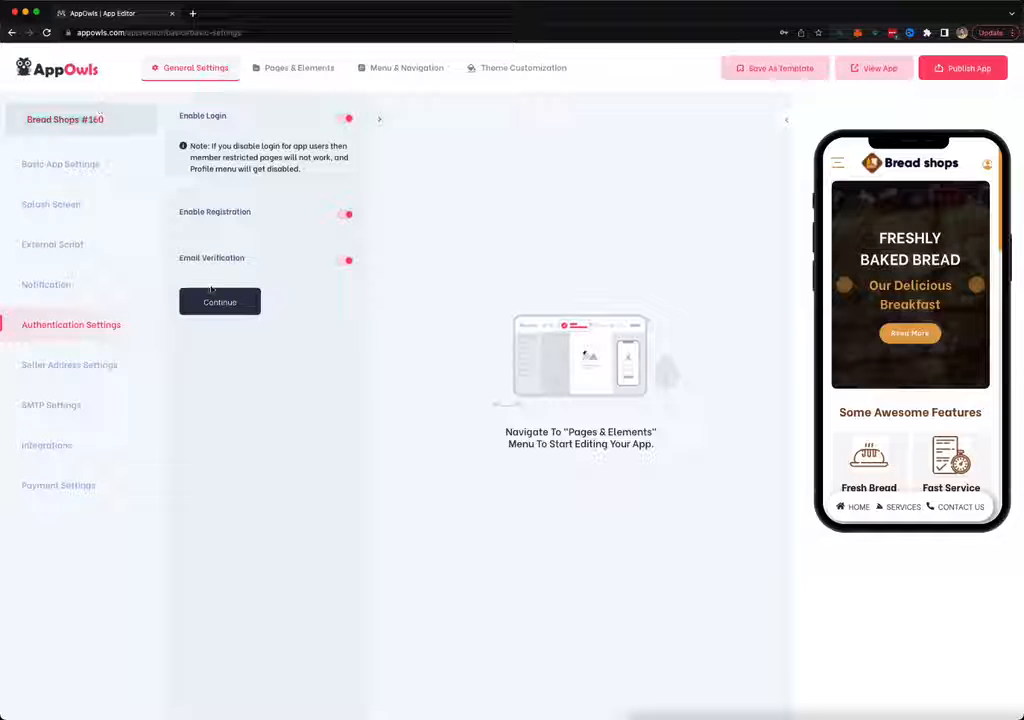
Save authentication and pass through Seller Address and SMTP settings to Integrations
click(69, 365)
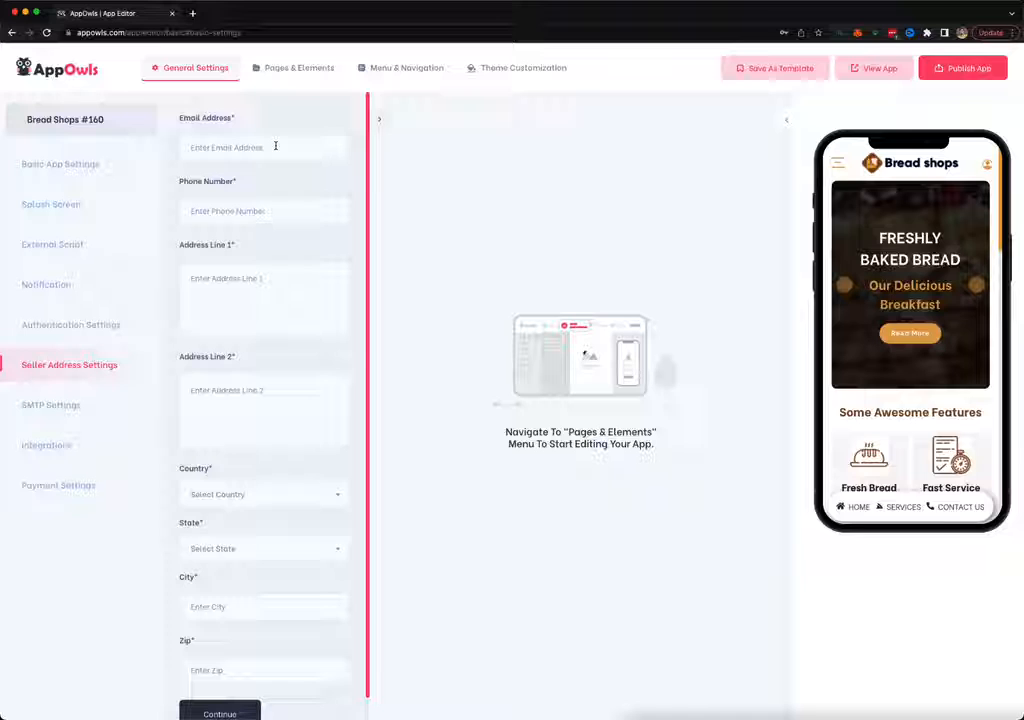
scroll(down, 3)
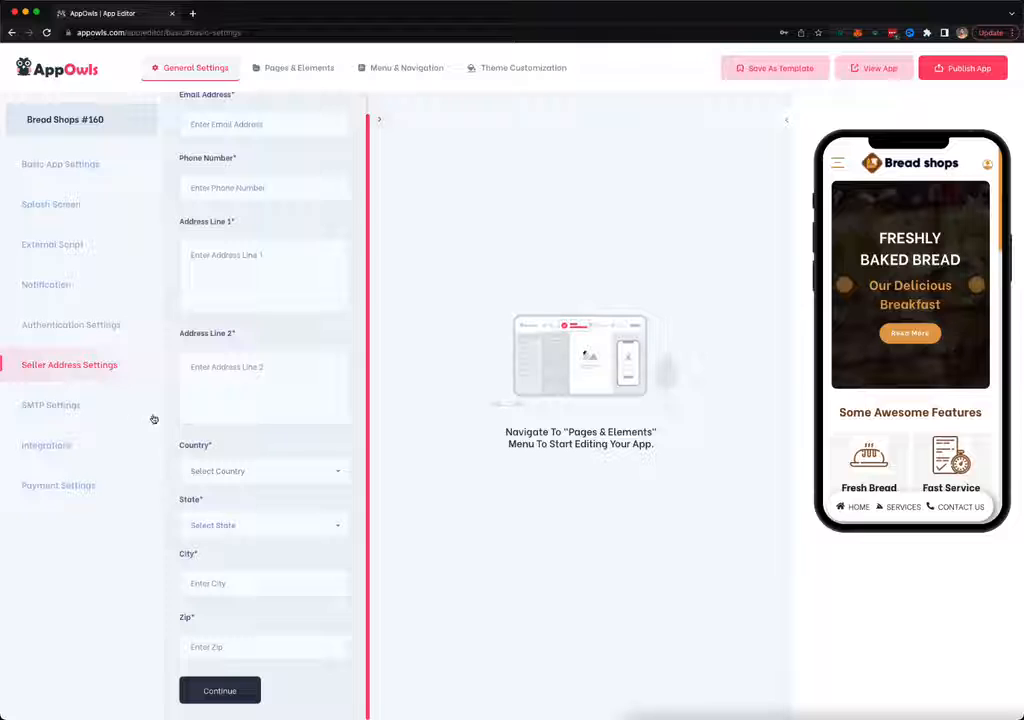
click(51, 404)
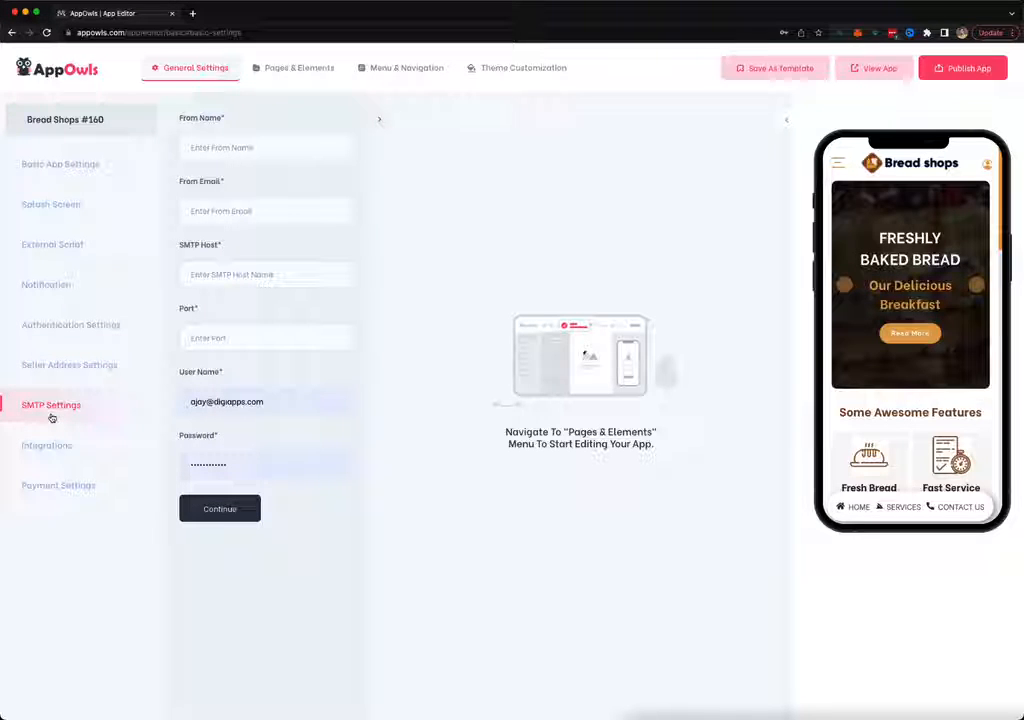
click(47, 445)
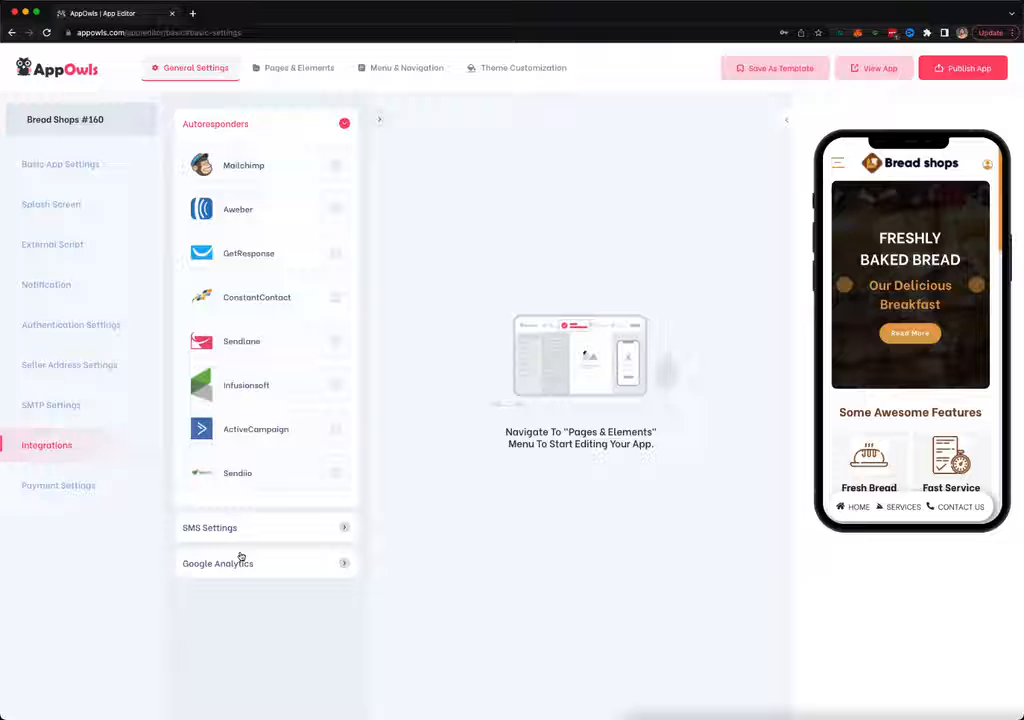
Review Payment Settings, leaving dollars as currency and only cash on delivery enabled
click(58, 485)
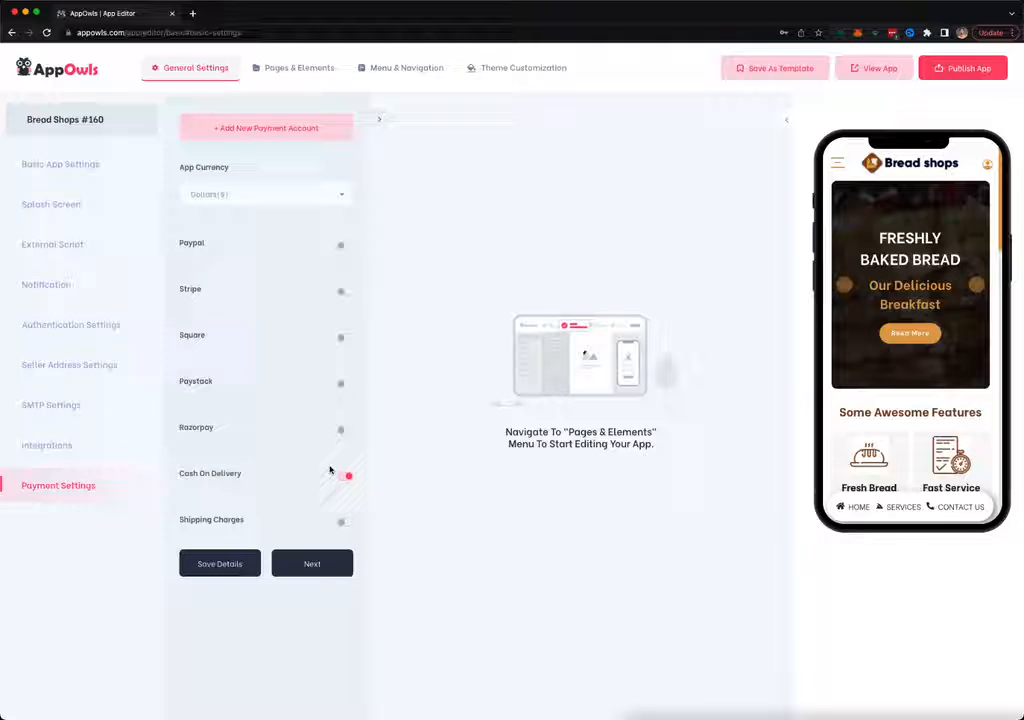
click(346, 475)
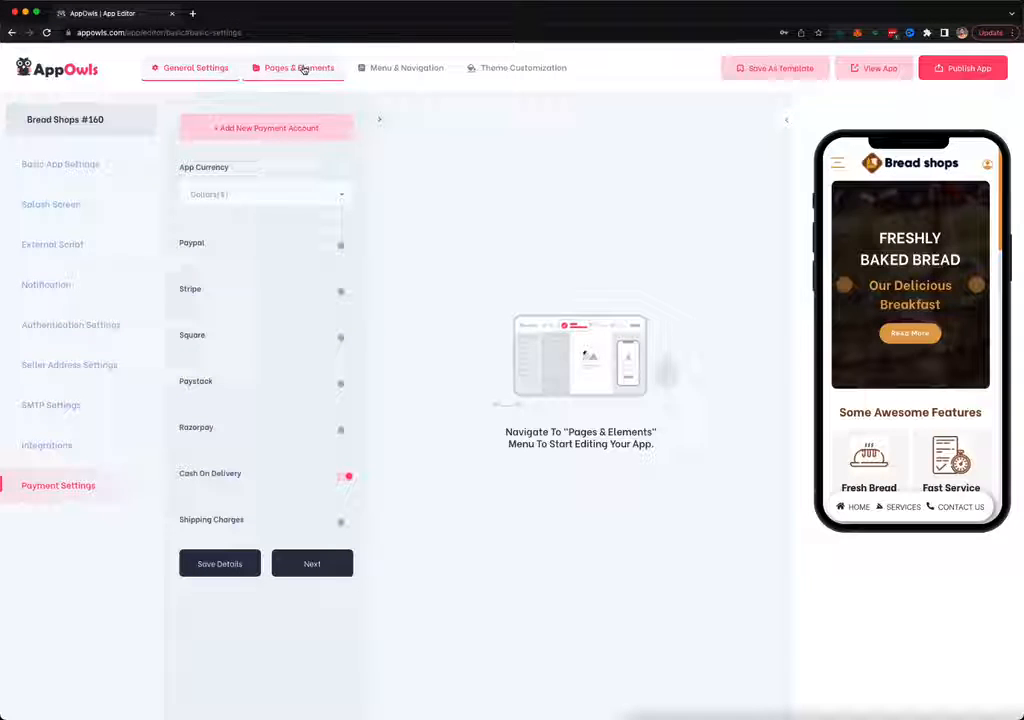
Open the Home page in Pages & Elements and scroll to its features list
click(196, 67)
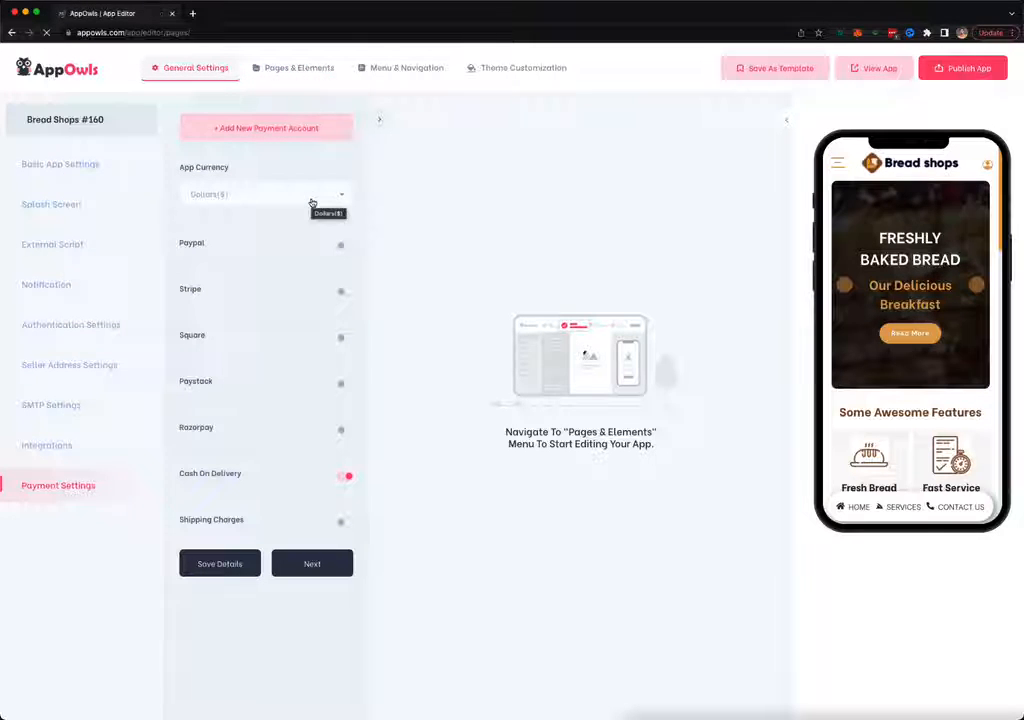
click(298, 67)
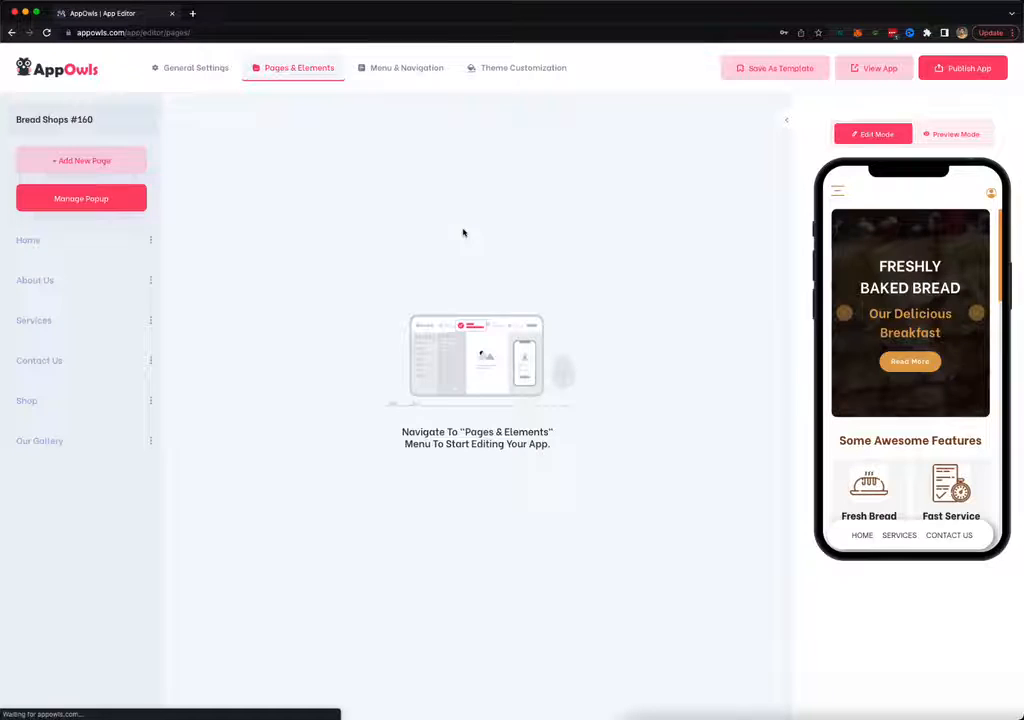
click(28, 240)
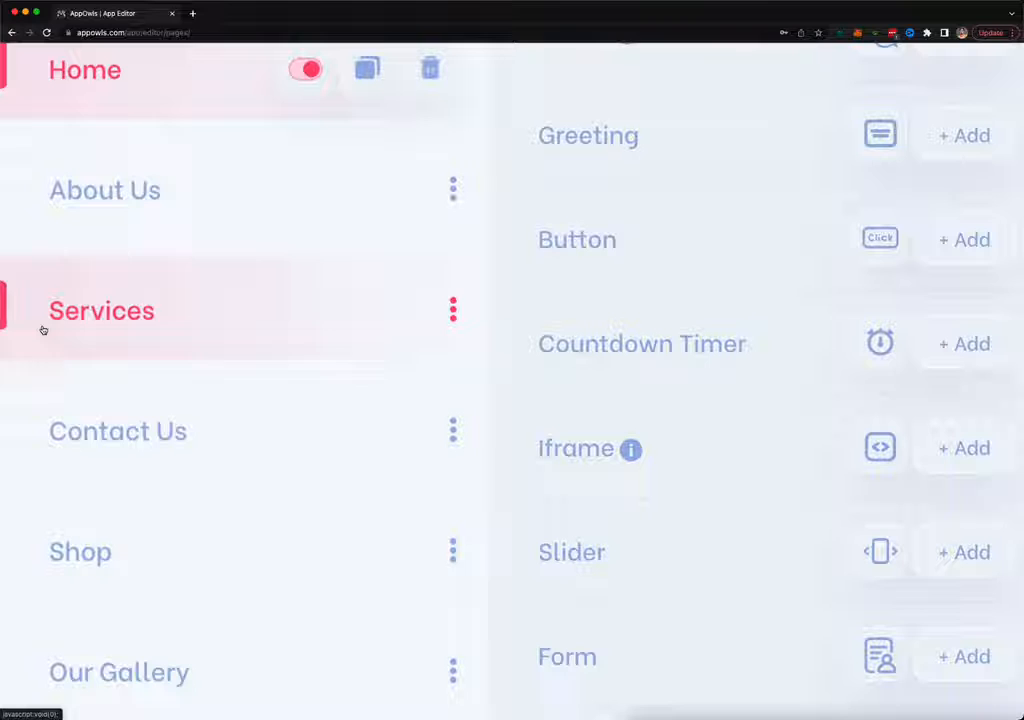
scroll(down, 3)
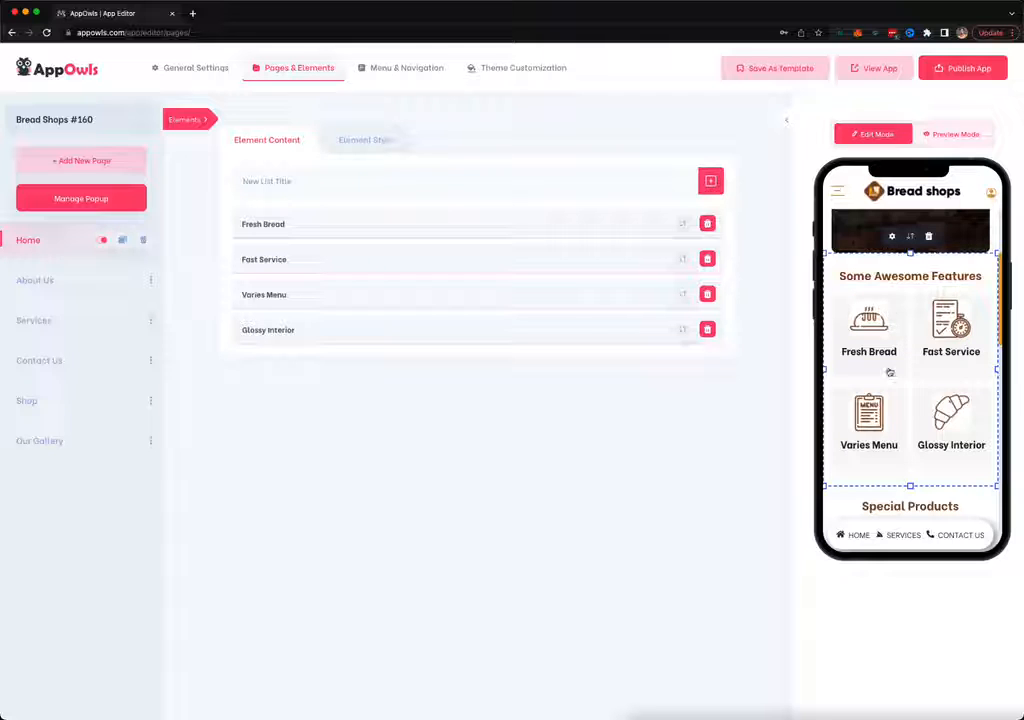
Give the features block a radial gradient background (#f44336 to #bbd7a8), then select About Us
click(263, 224)
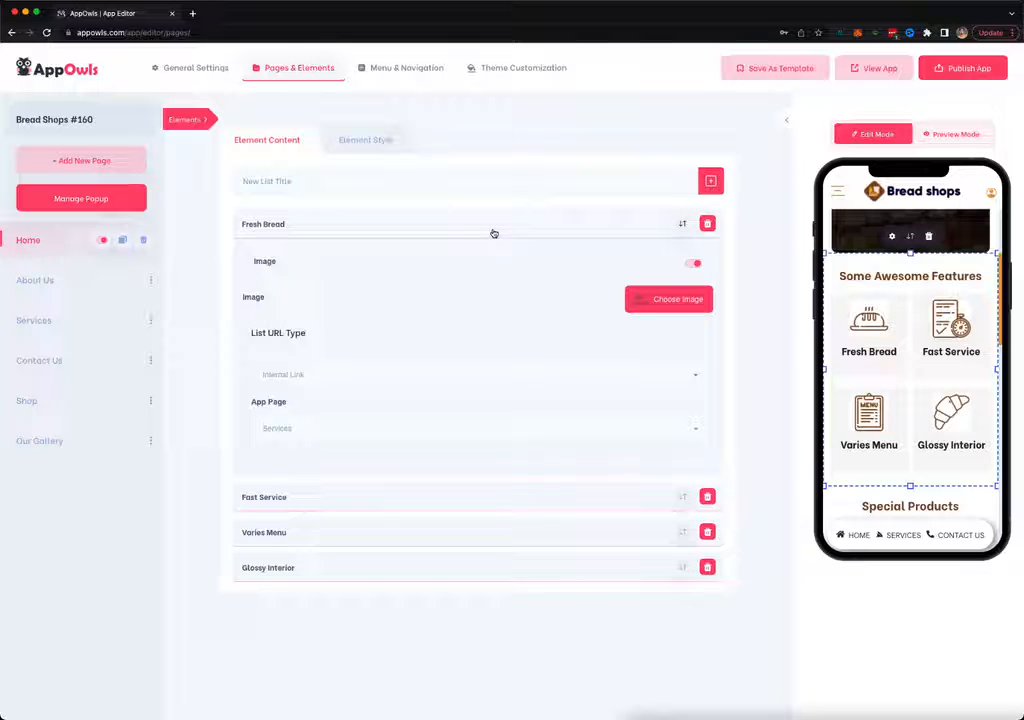
click(365, 140)
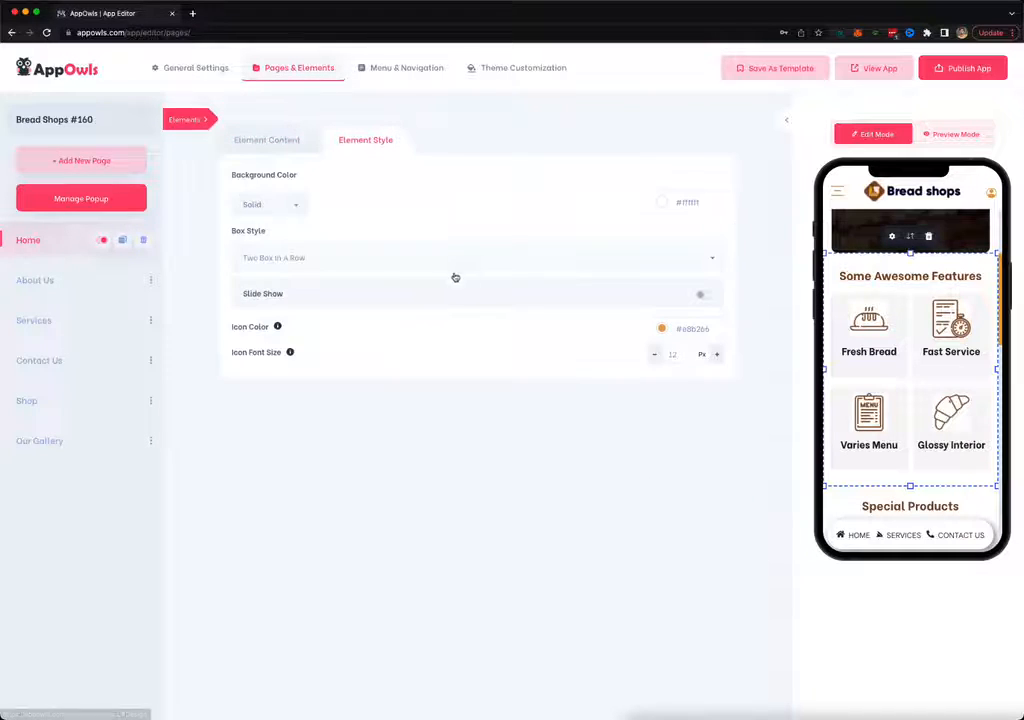
click(270, 204)
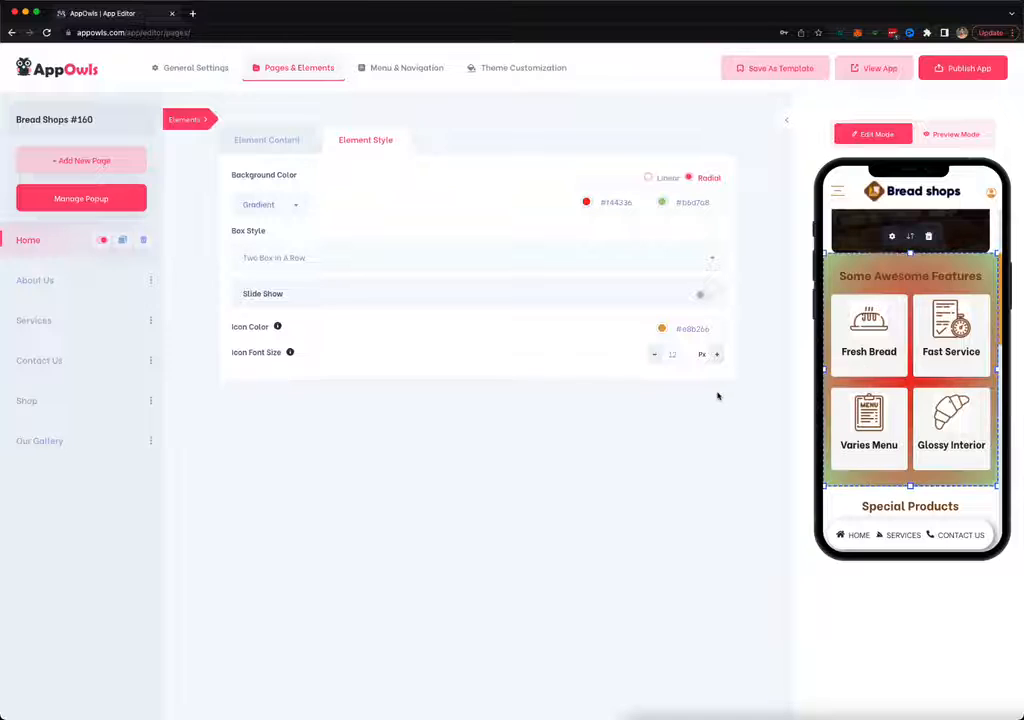
mouse_move(454, 369)
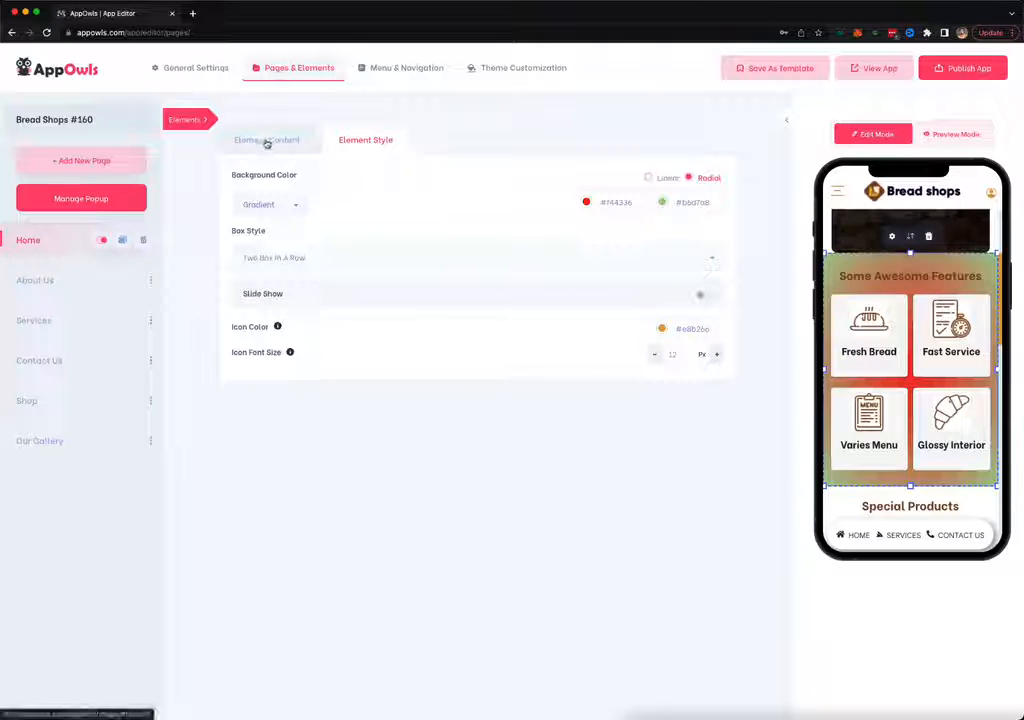
click(35, 280)
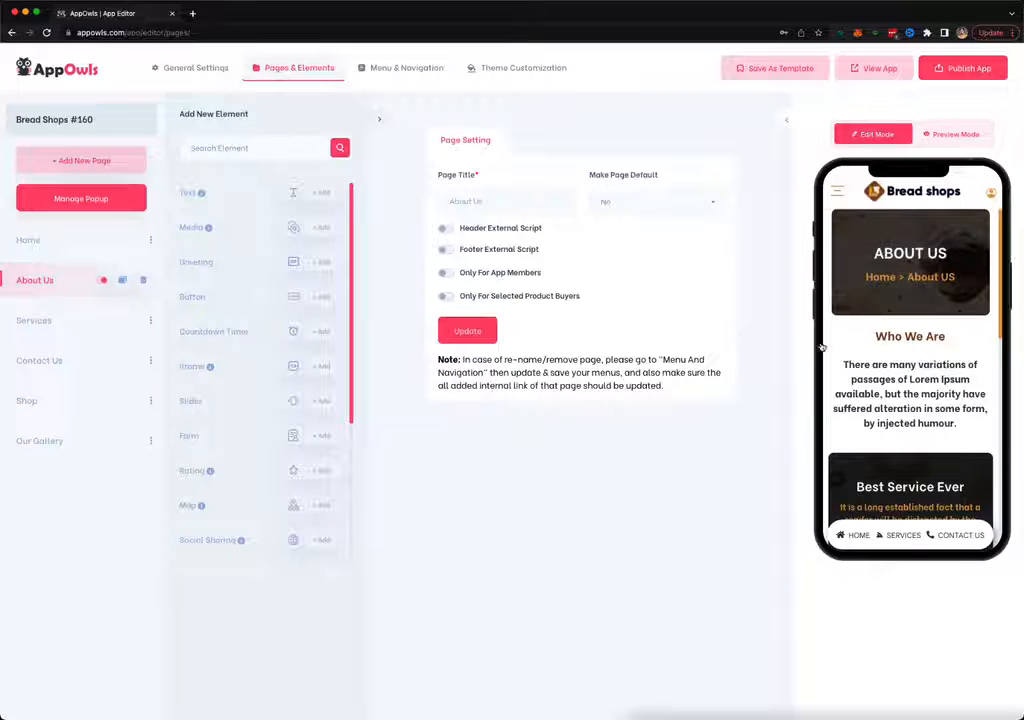
Browse the Add New Element list on About Us, view the Shop page, then open Menu & Navigation
click(467, 331)
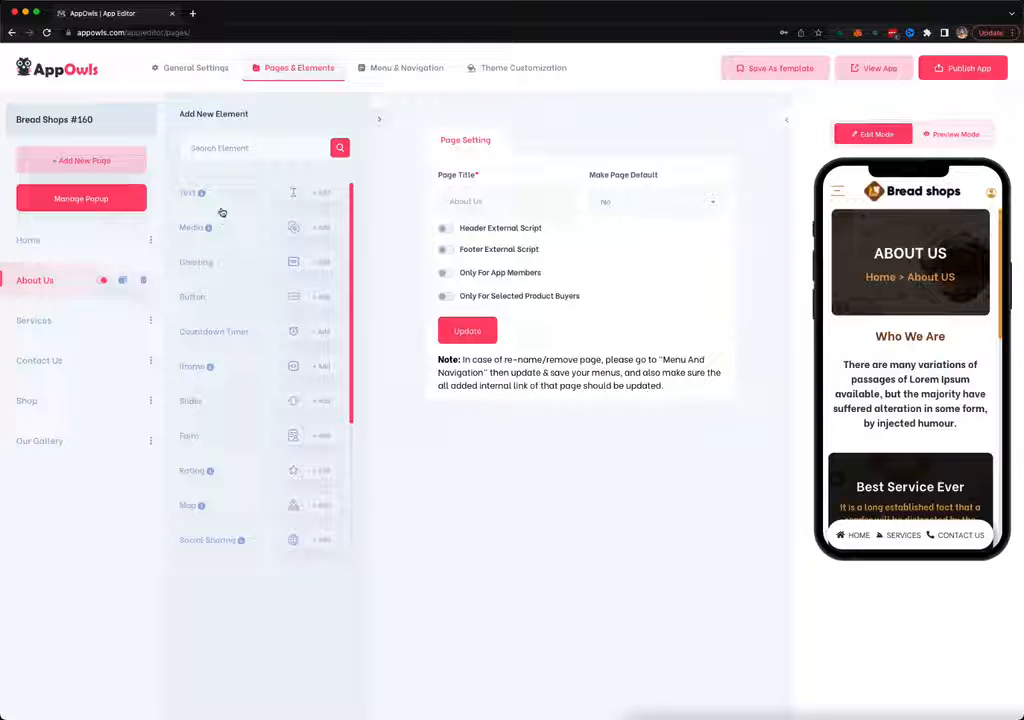
mouse_move(230, 261)
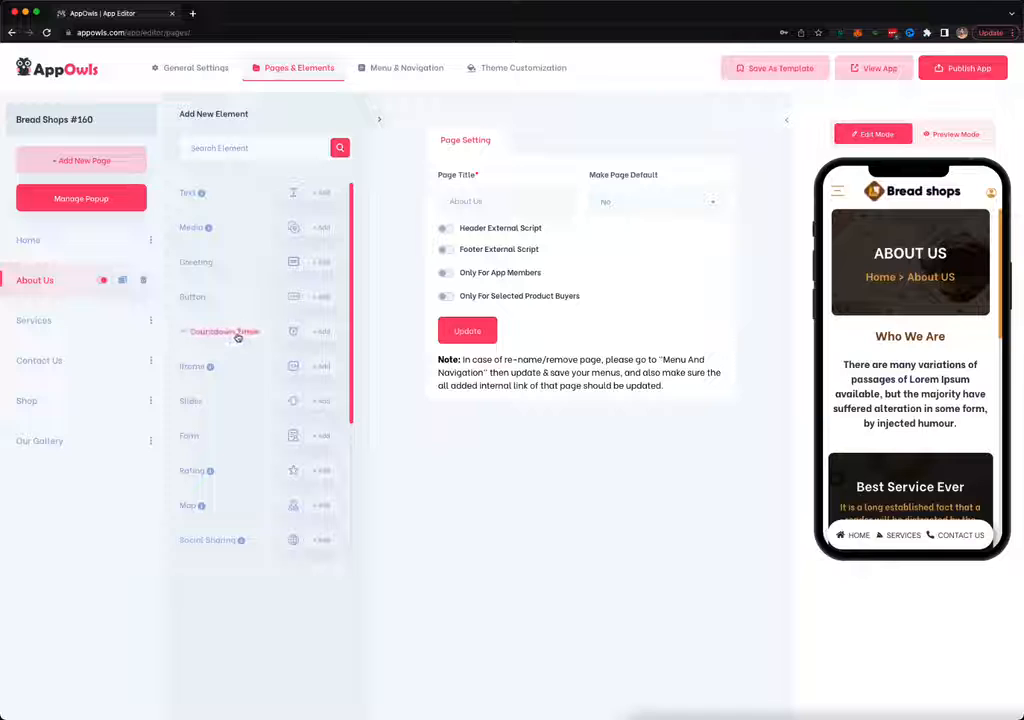
mouse_move(210, 366)
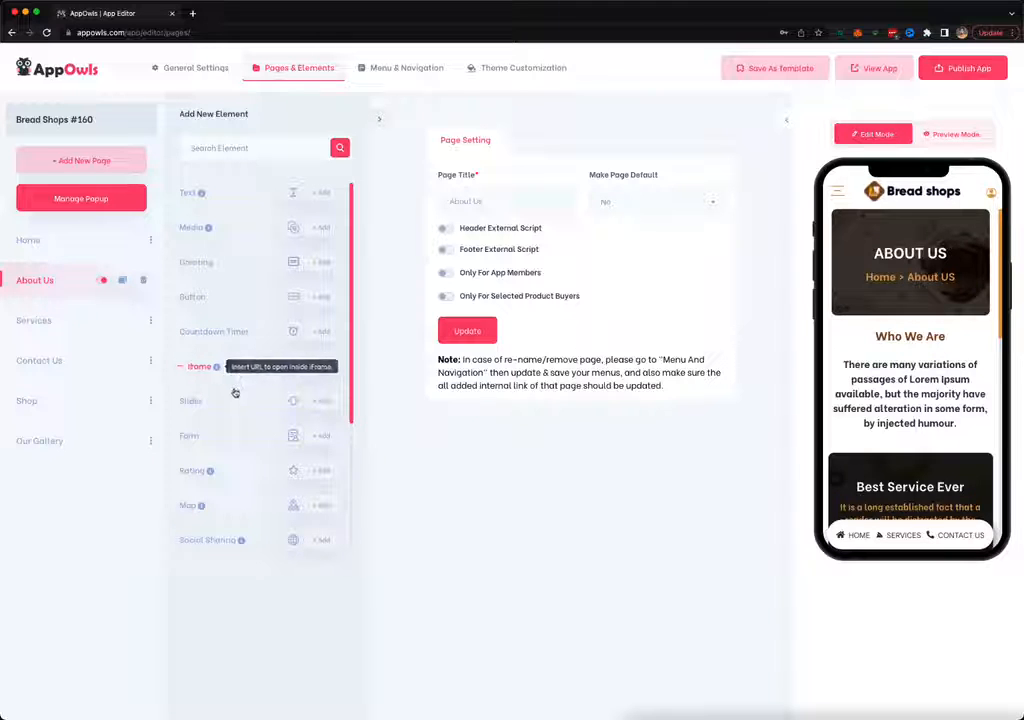
scroll(down, 3)
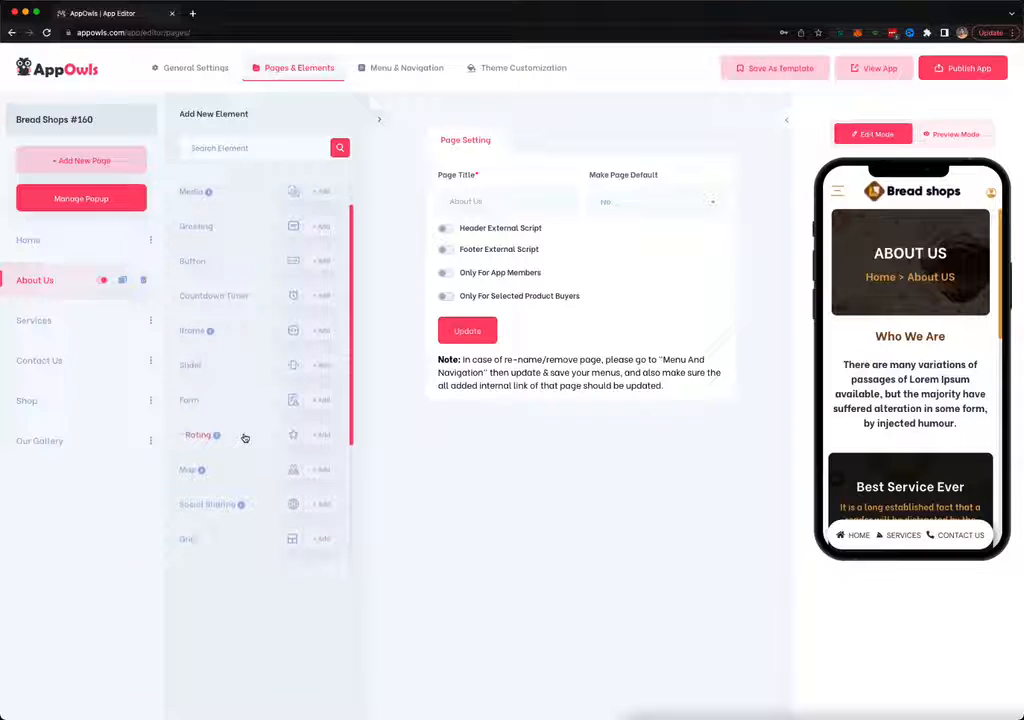
scroll(down, 3)
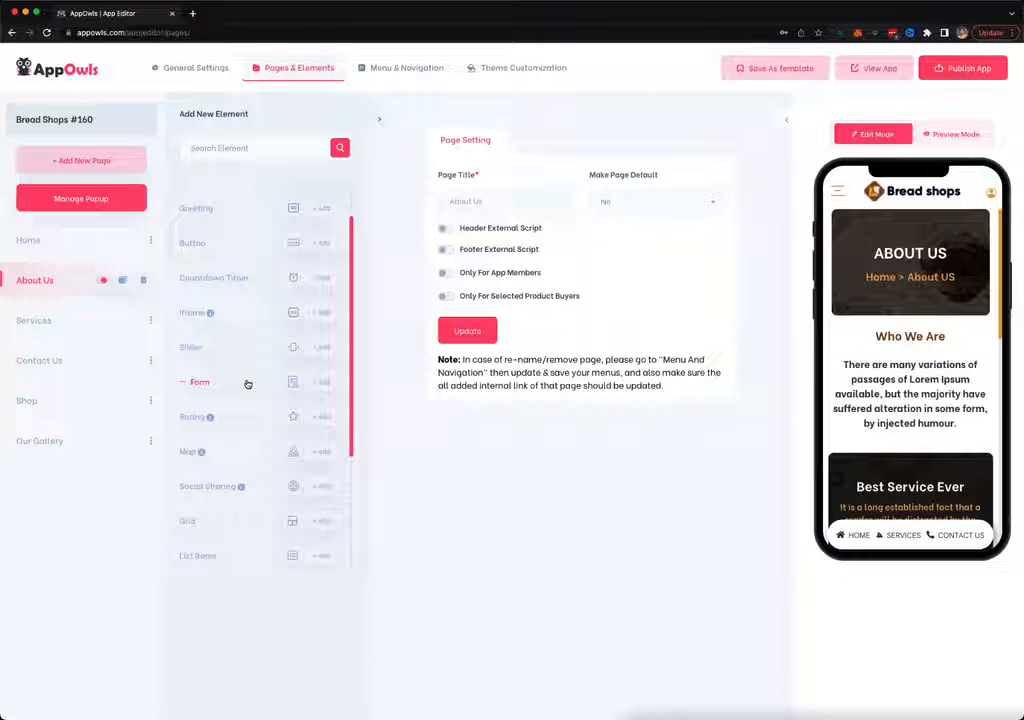
scroll(down, 3)
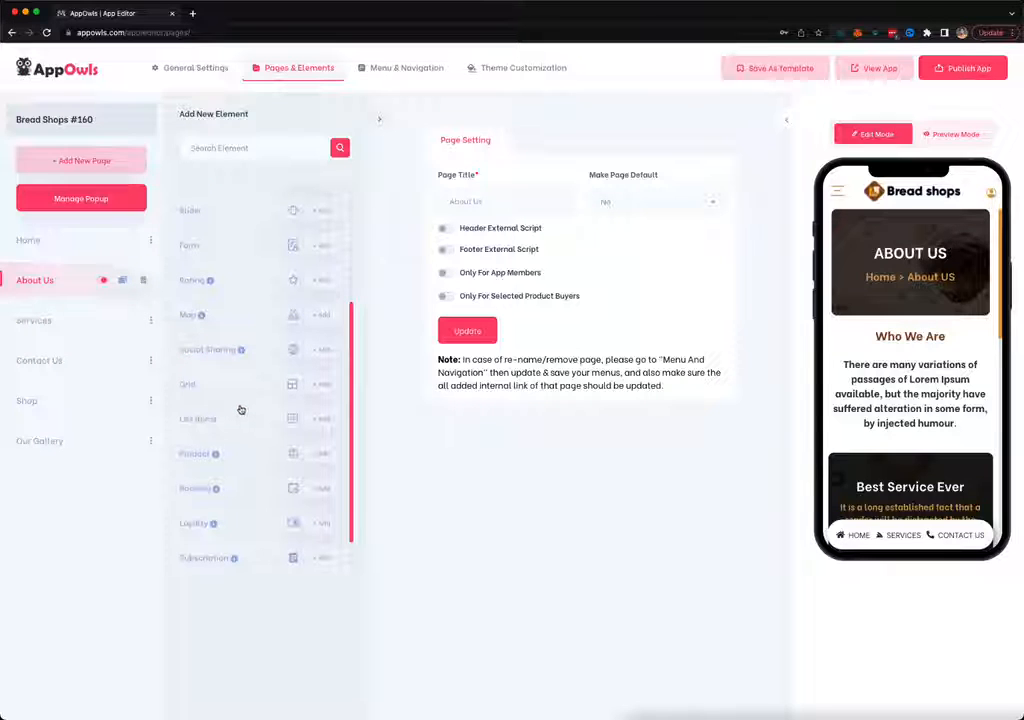
scroll(down, 3)
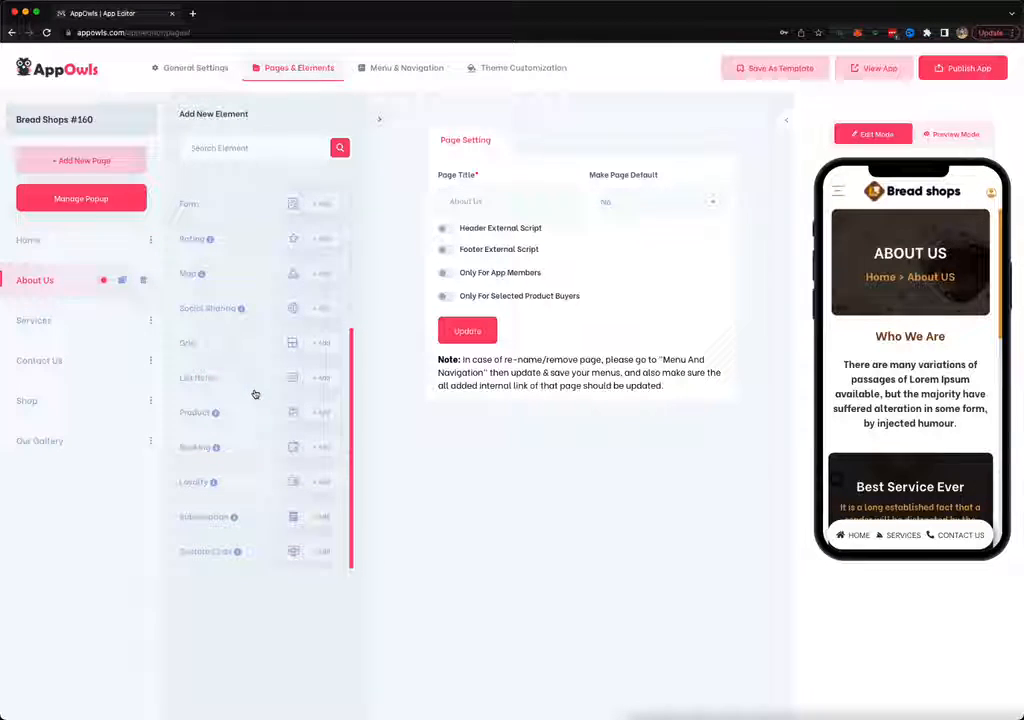
mouse_move(205, 412)
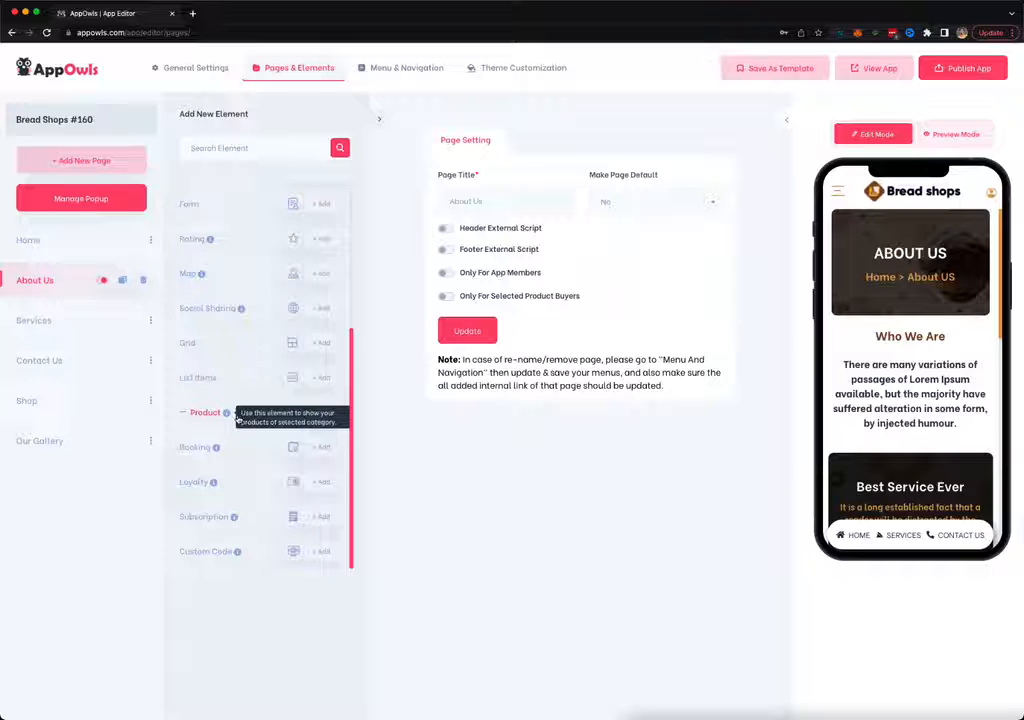
mouse_move(247, 495)
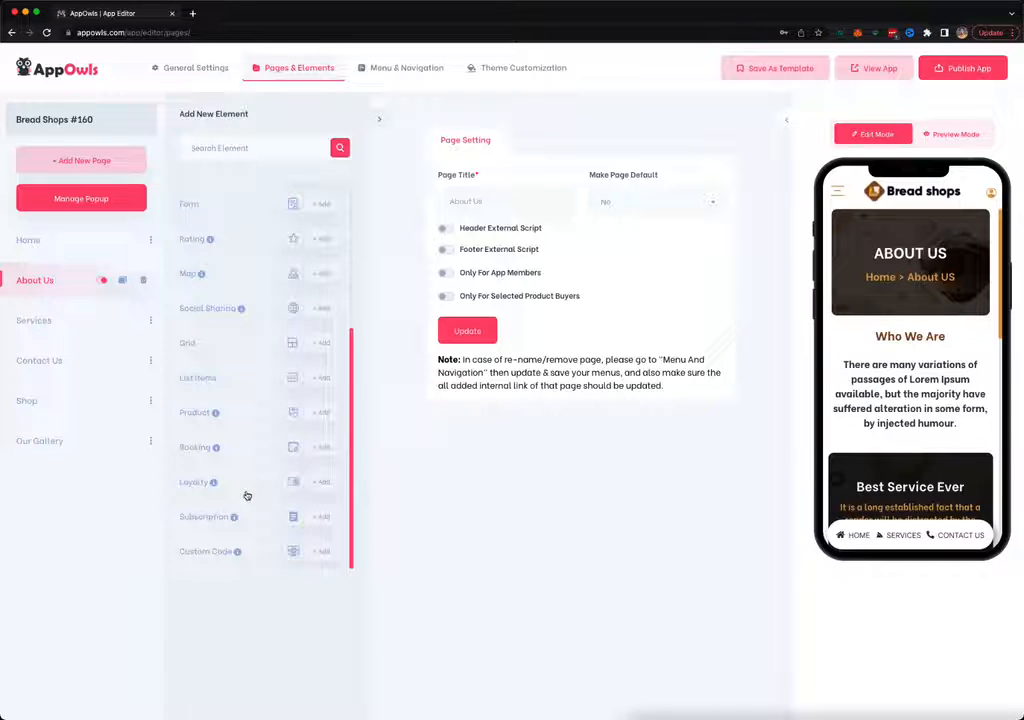
mouse_move(205, 447)
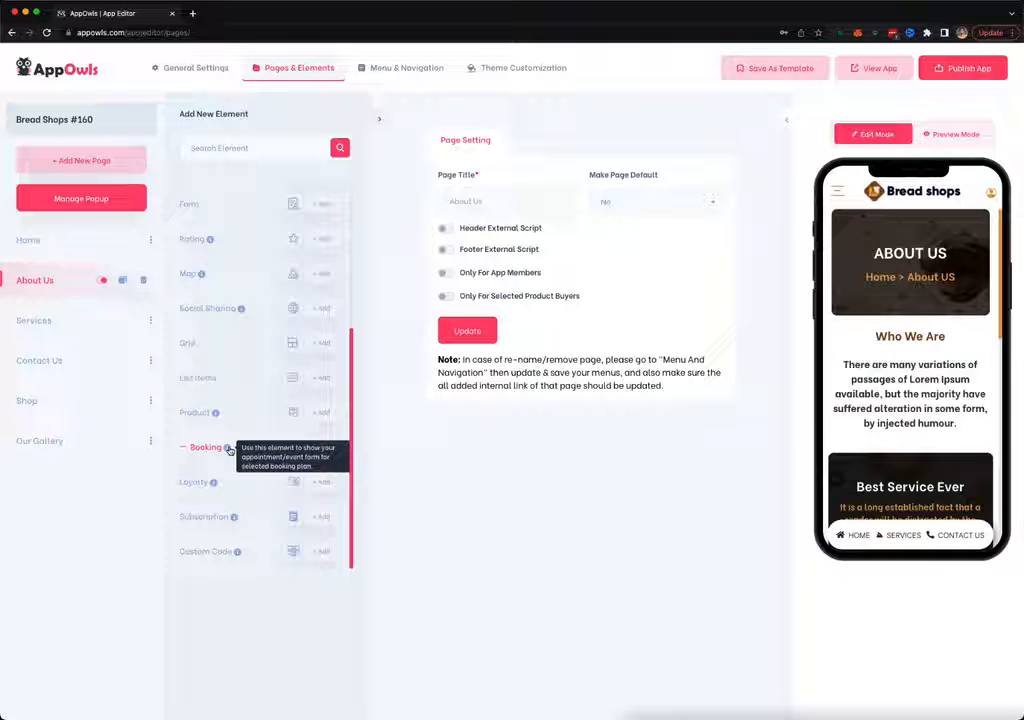
mouse_move(240, 489)
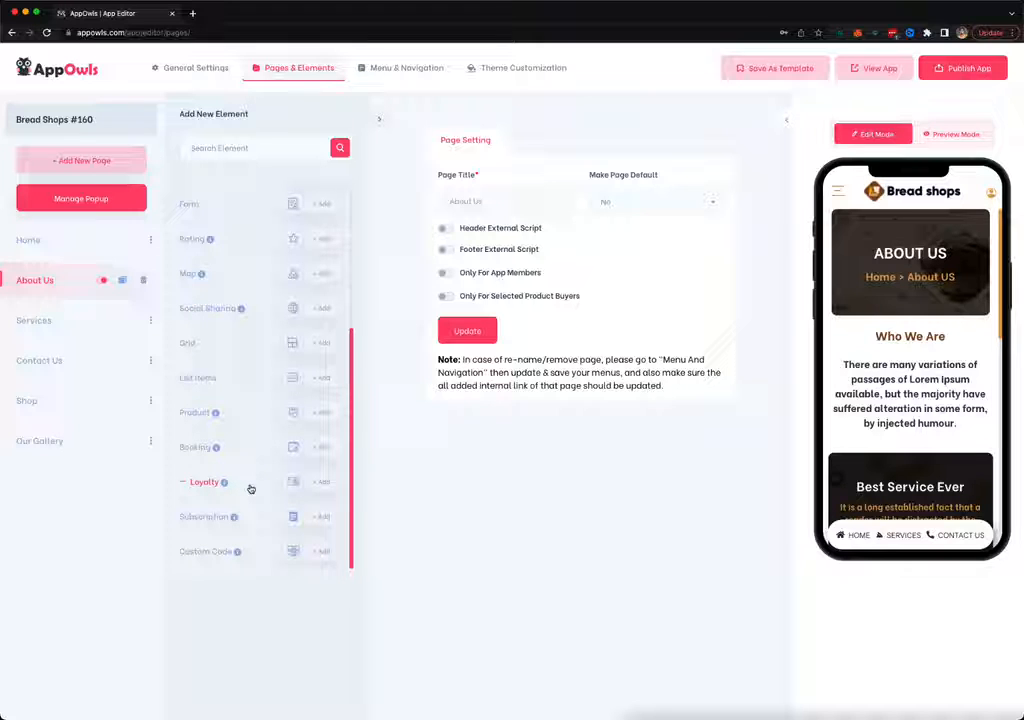
click(293, 481)
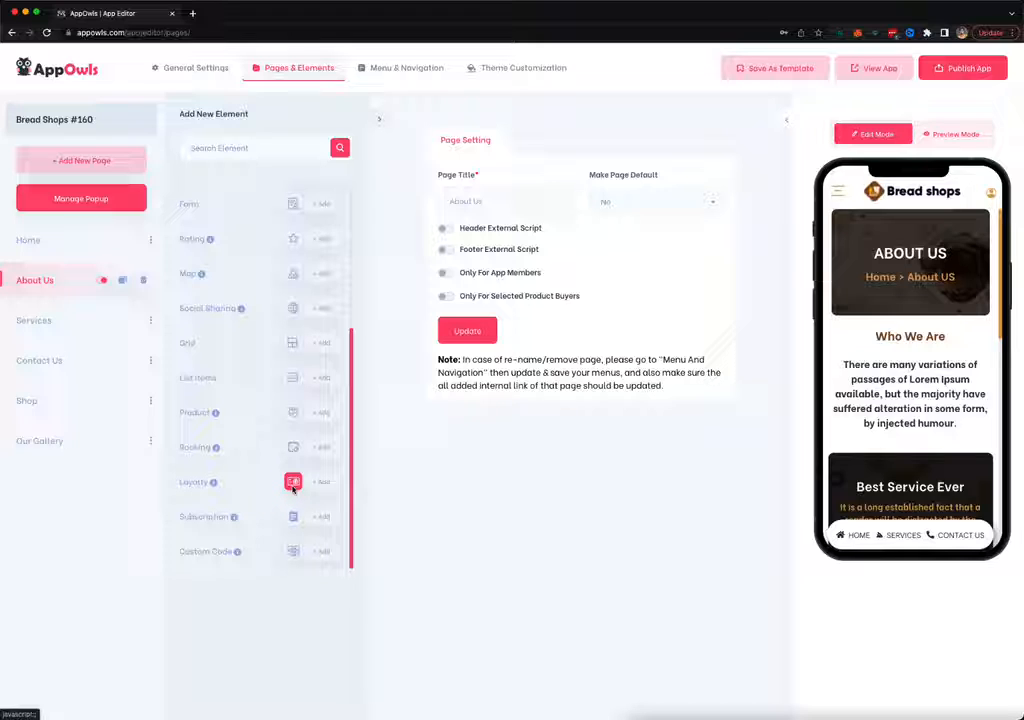
mouse_move(240, 505)
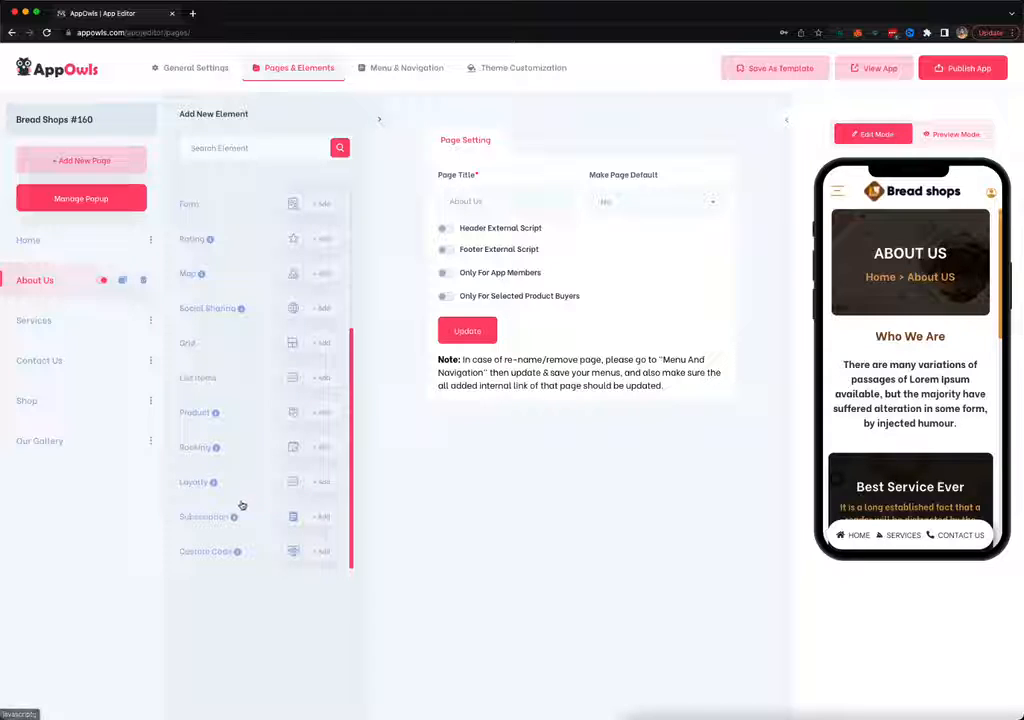
mouse_move(215, 517)
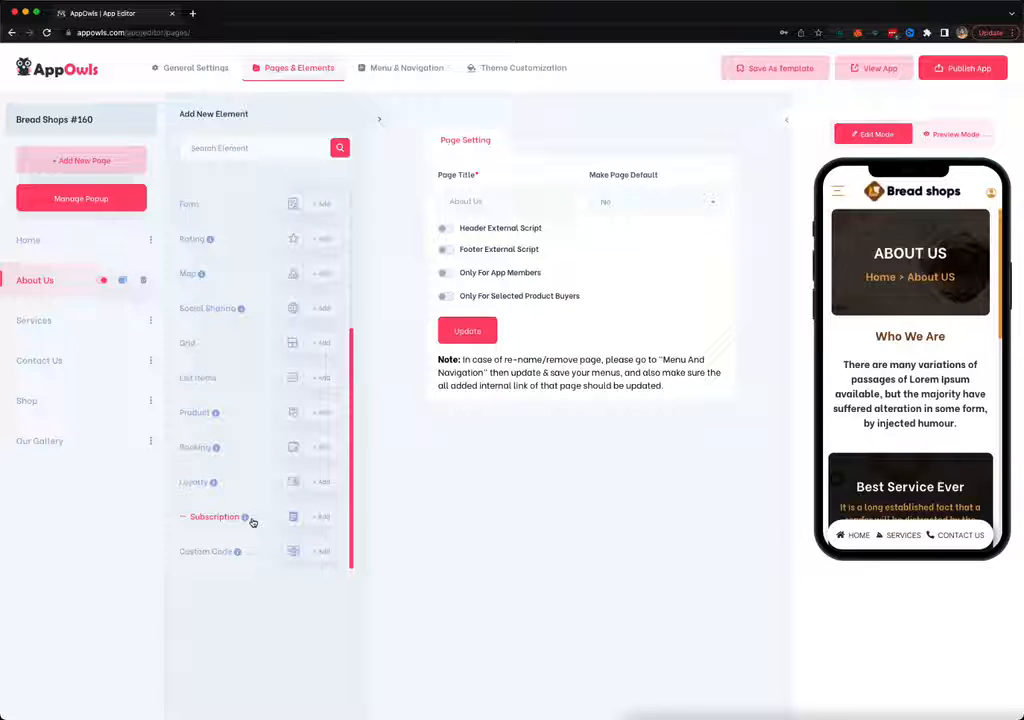
mouse_move(340, 410)
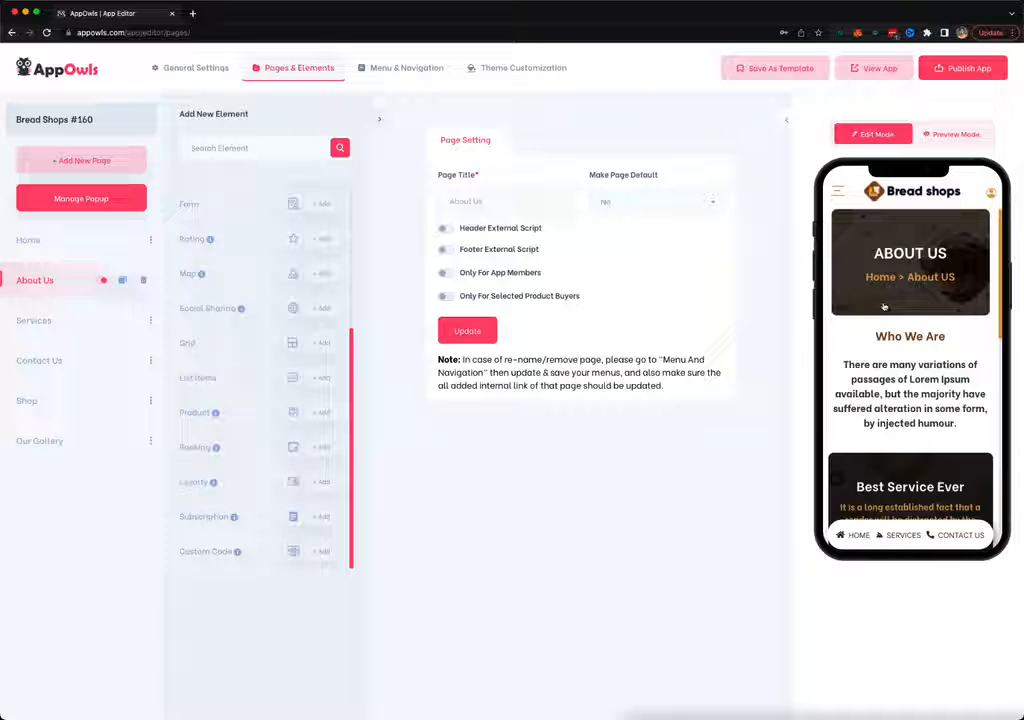
mouse_move(685, 400)
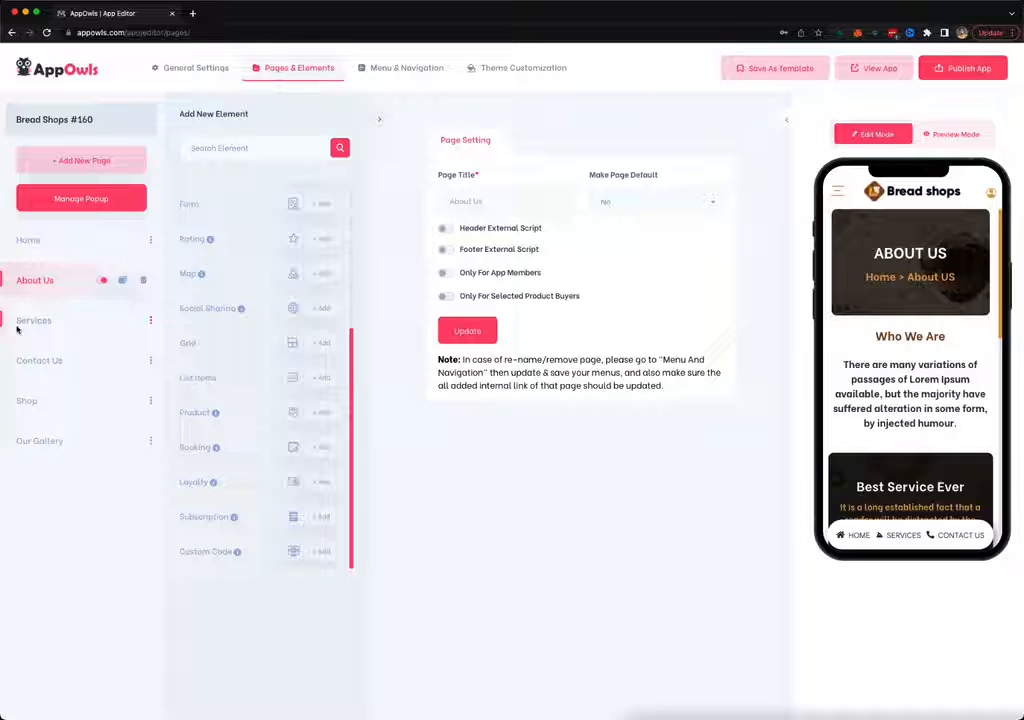
click(27, 400)
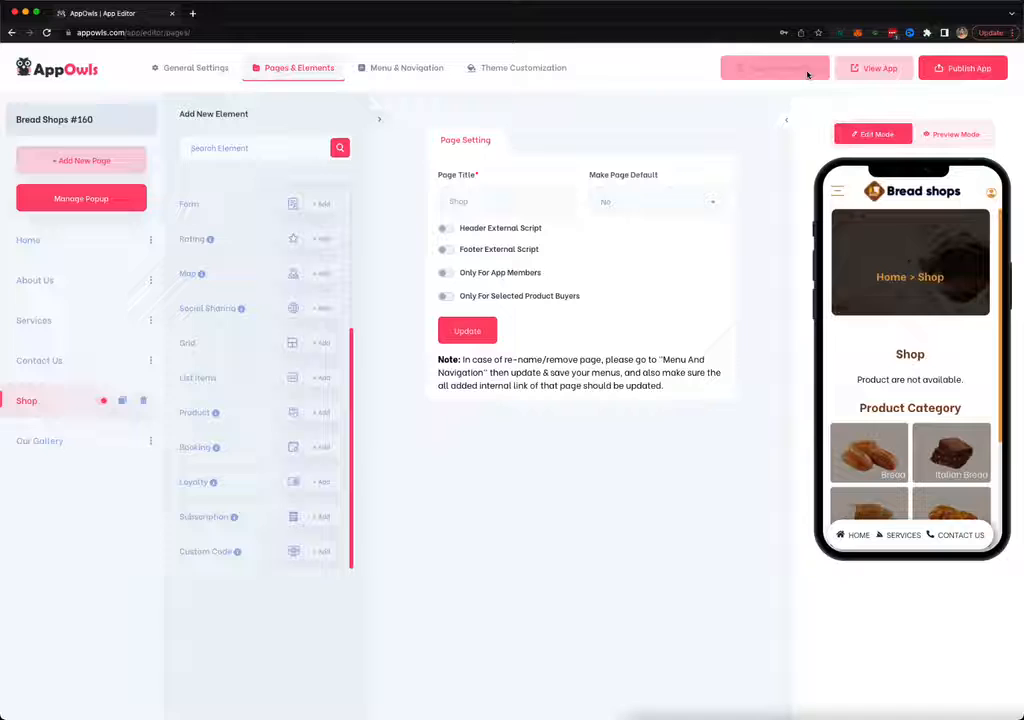
click(81, 160)
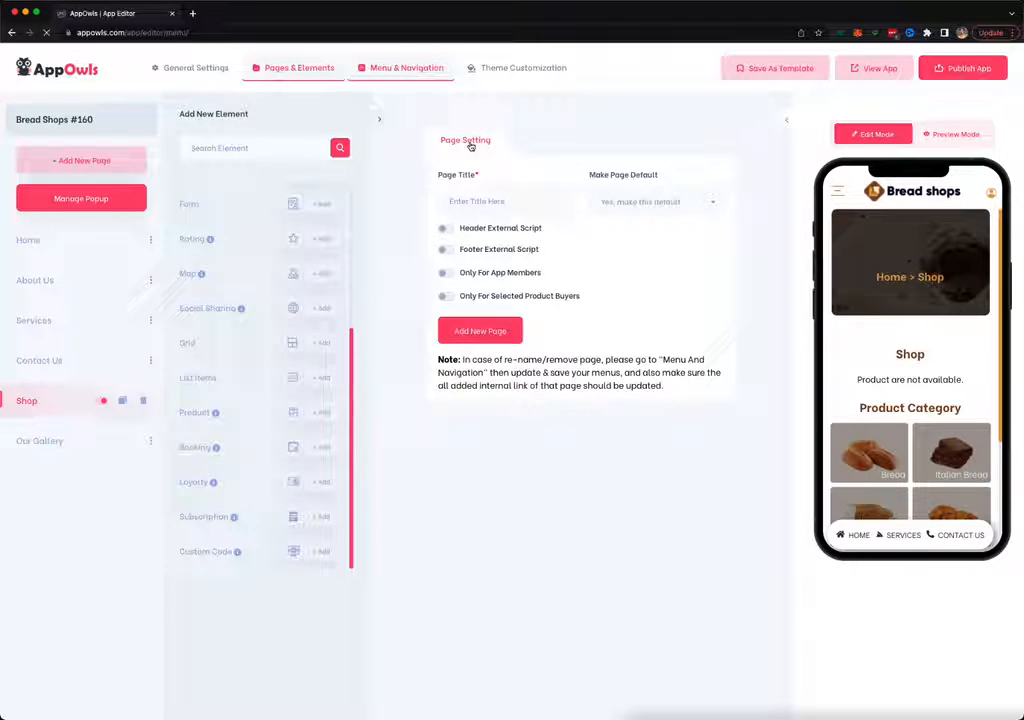
Try the Icon Only main menu style in the preview, then open the Profile Menu settings
click(406, 67)
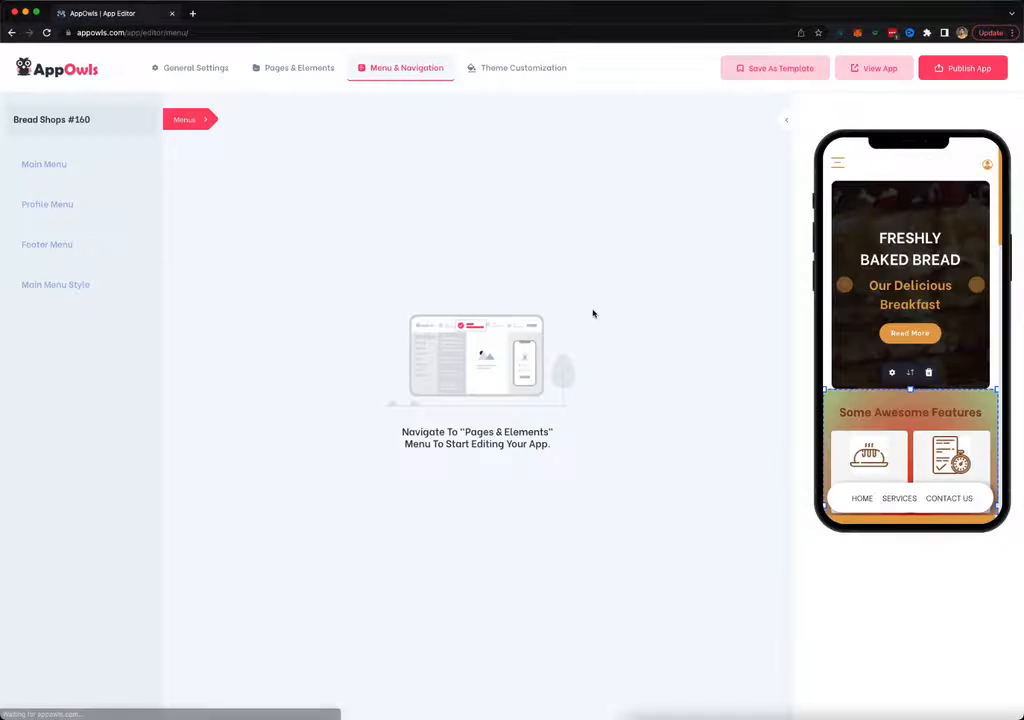
click(44, 164)
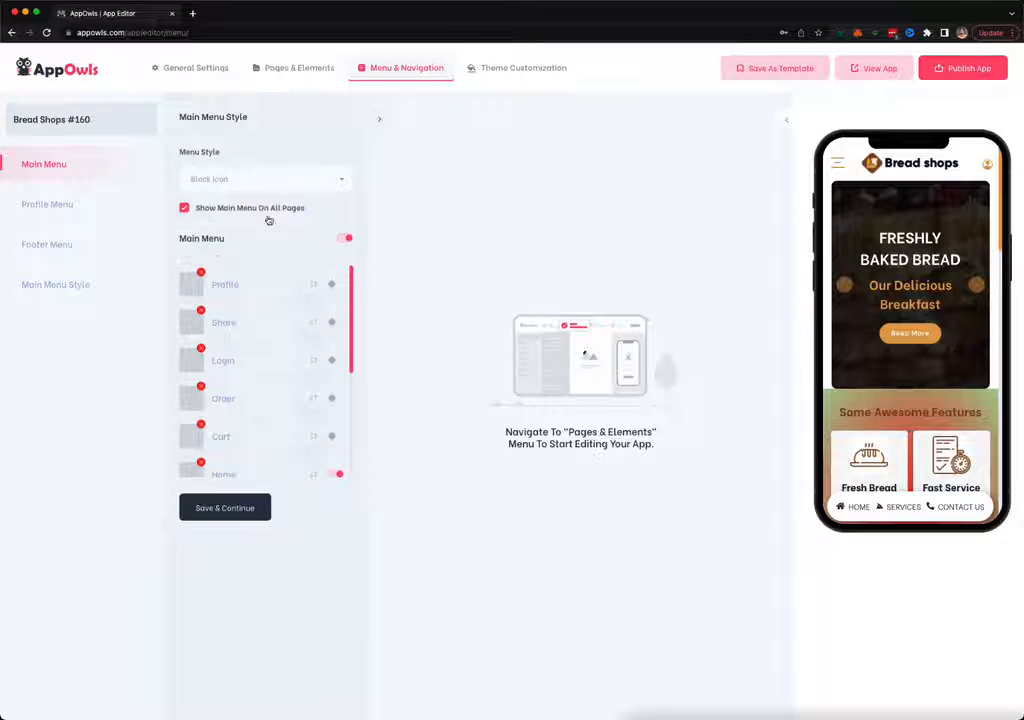
click(265, 178)
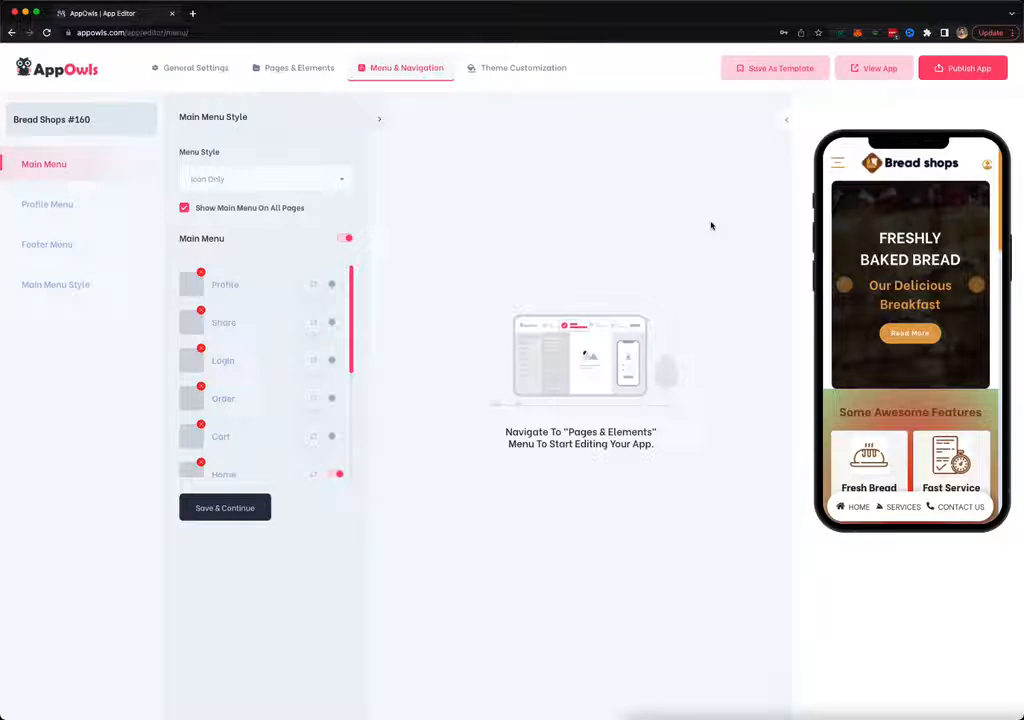
click(838, 162)
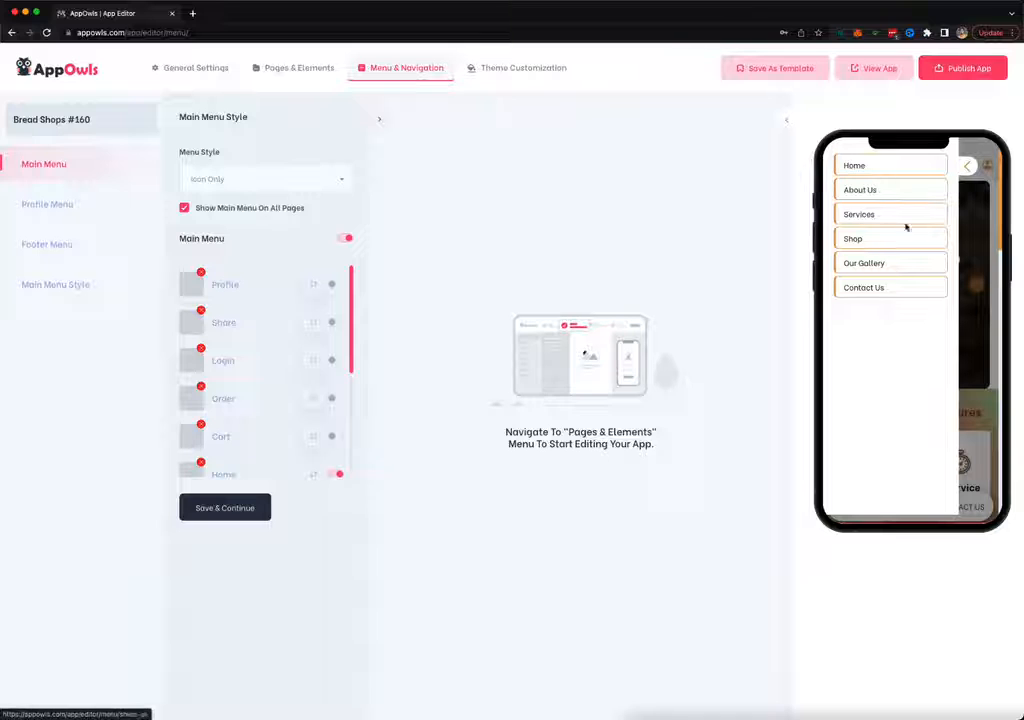
click(265, 179)
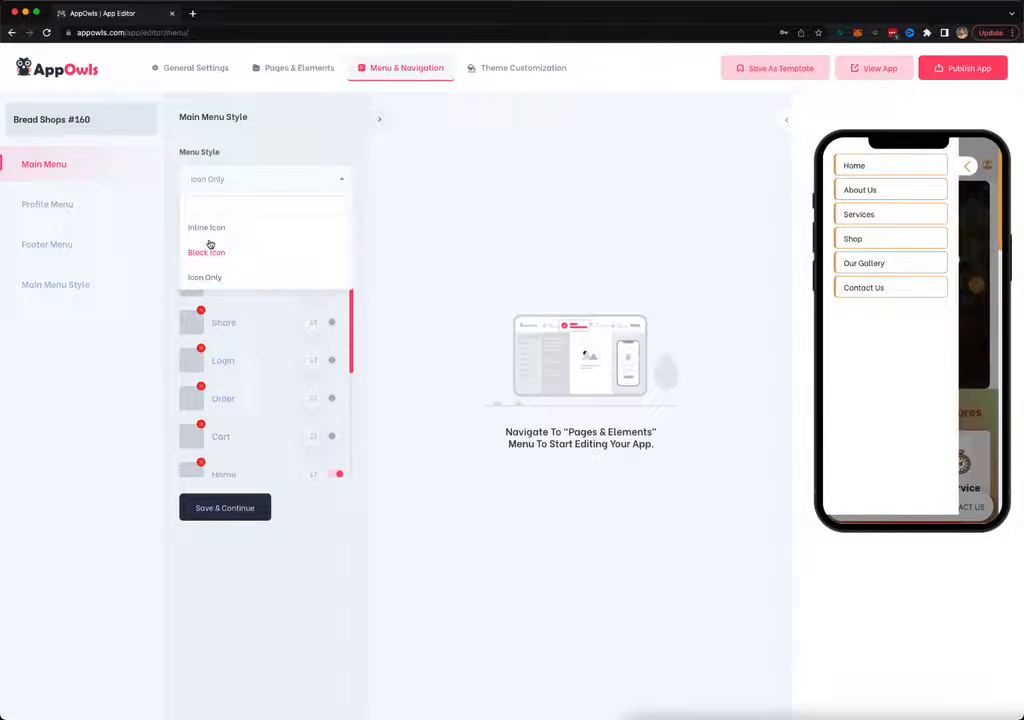
click(47, 204)
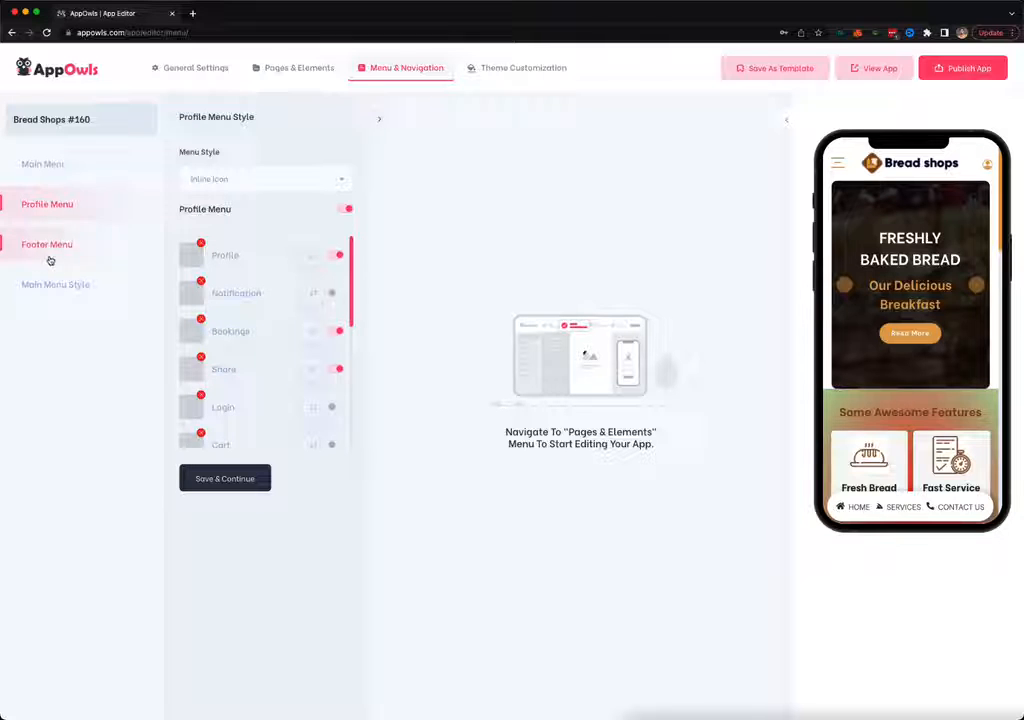
Set the Bread Shops main menu type to Menu Right and save
click(47, 244)
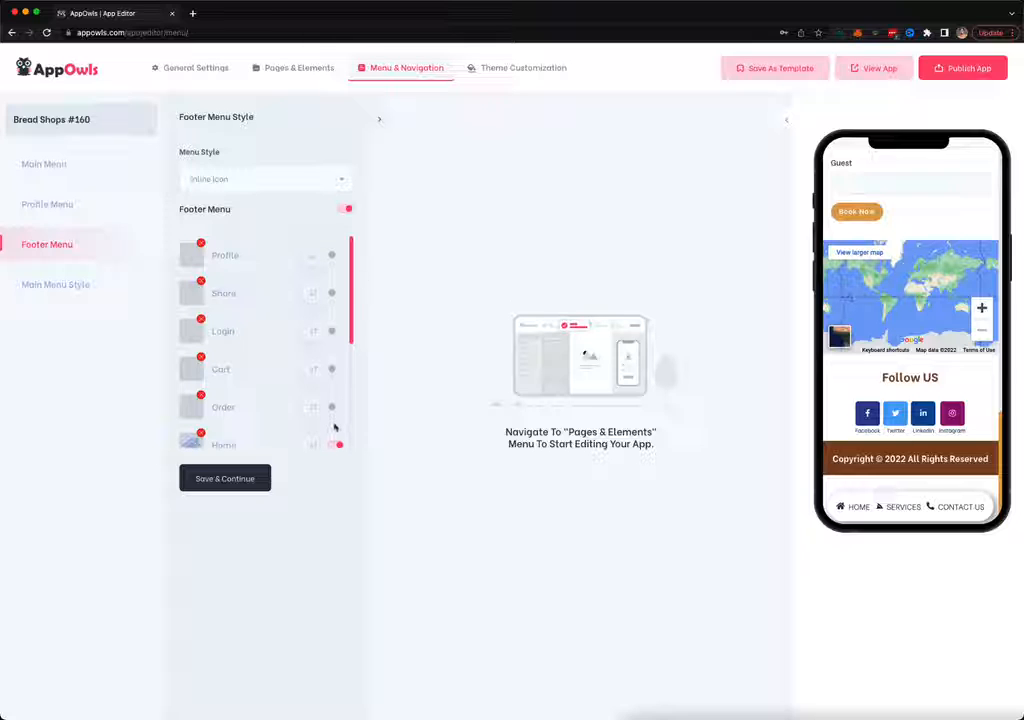
click(56, 284)
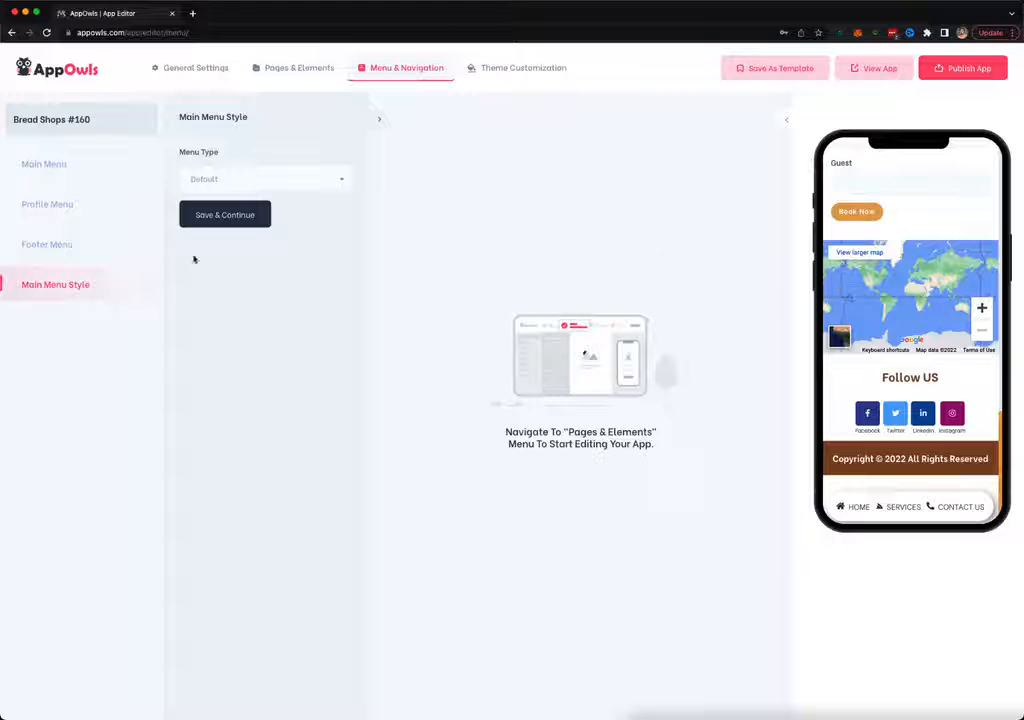
click(265, 178)
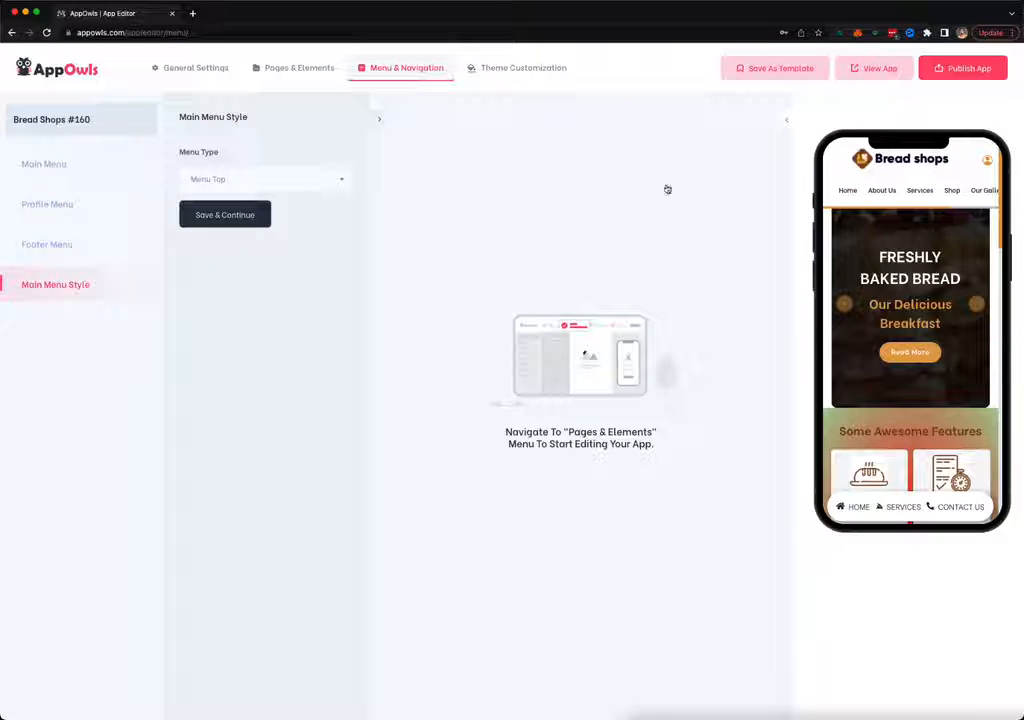
click(265, 179)
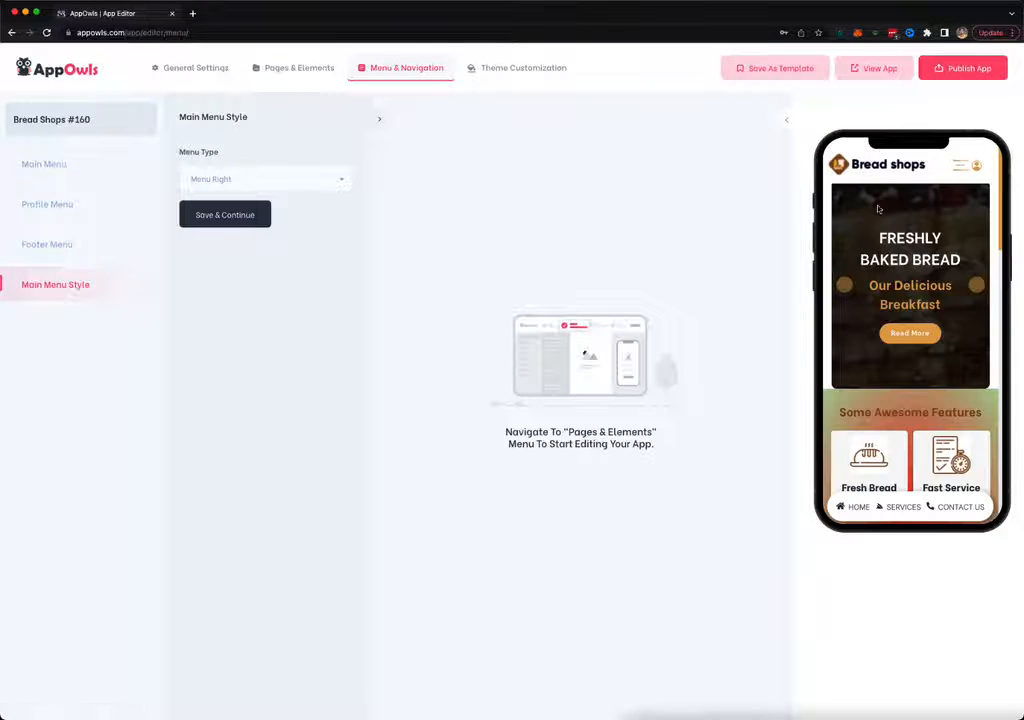
click(524, 67)
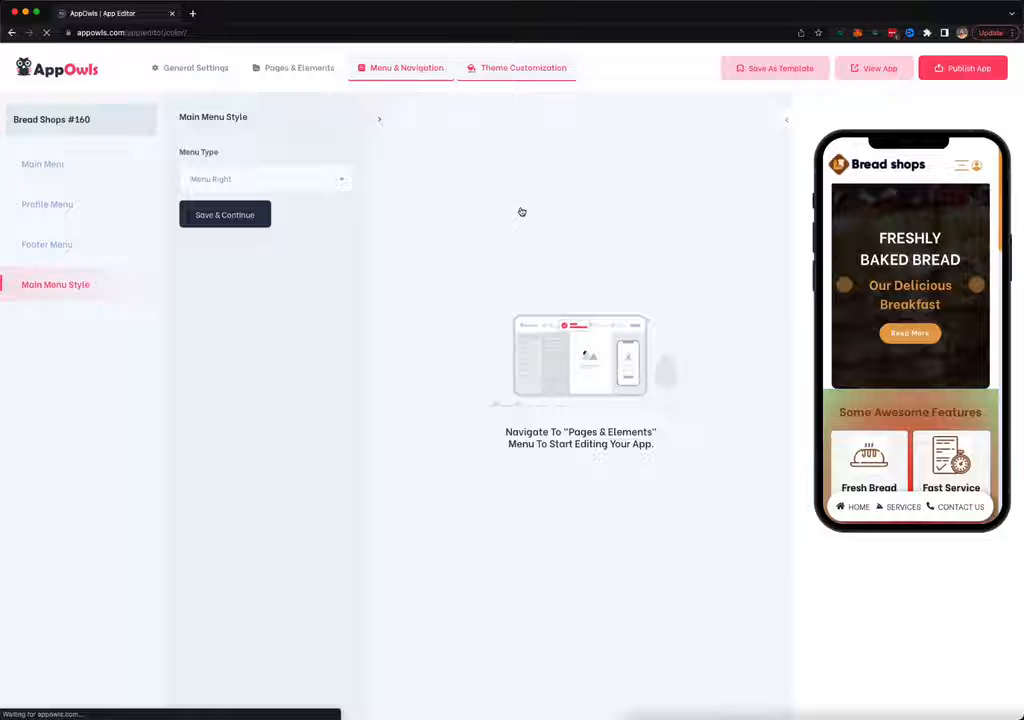
Set the theme to primary red #f44336 and secondary magenta #c90076, then return to the dashboard
click(524, 67)
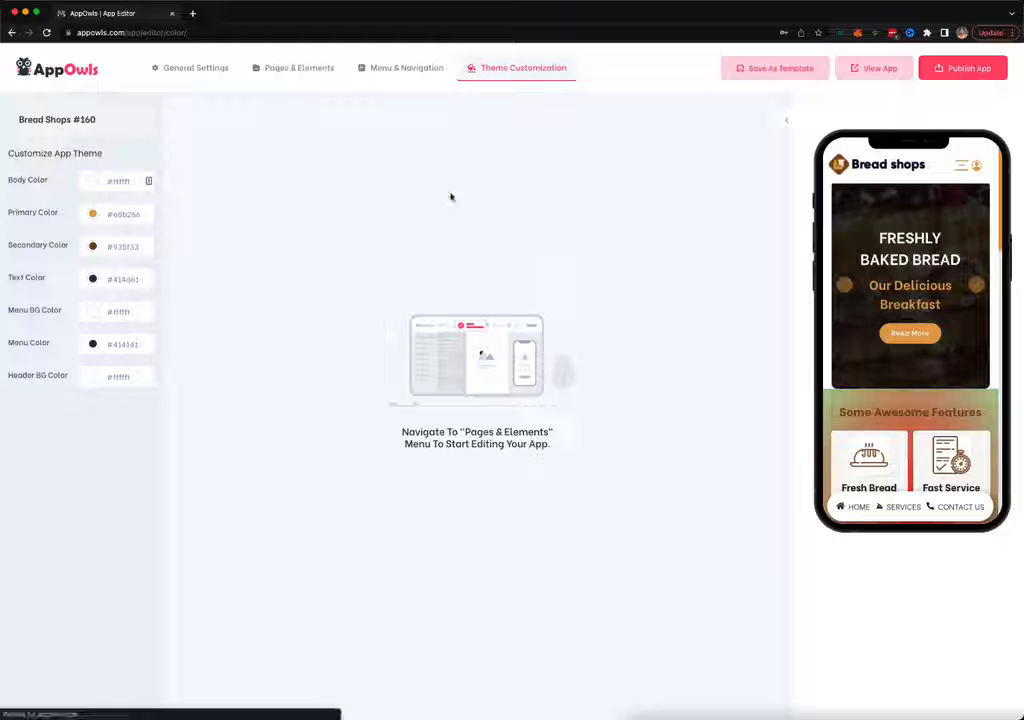
click(93, 214)
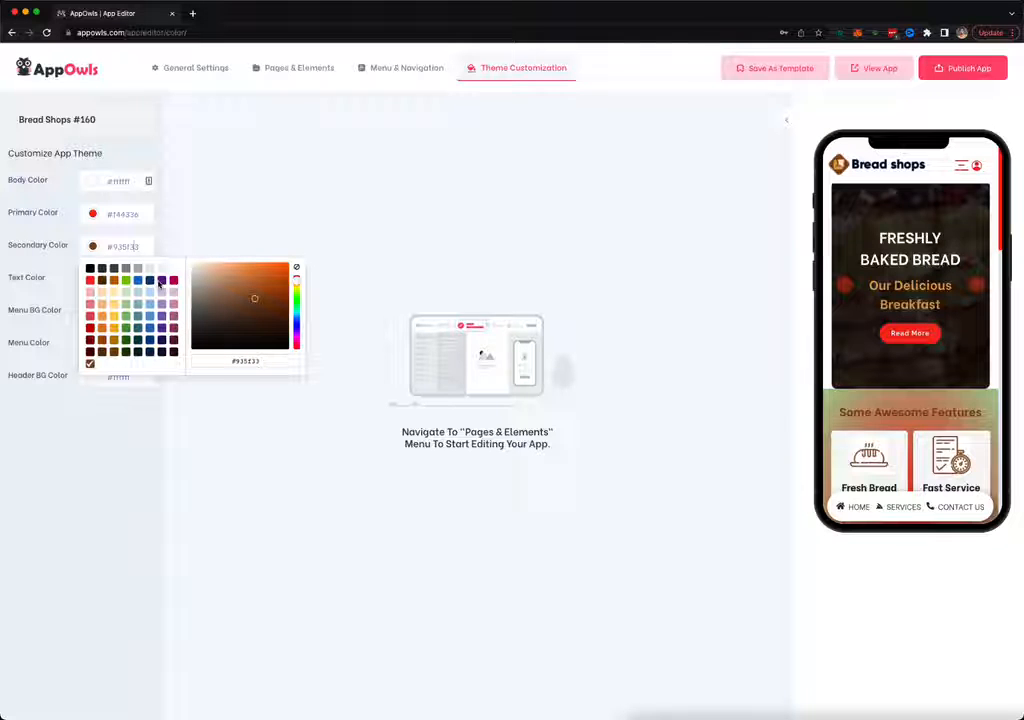
click(162, 281)
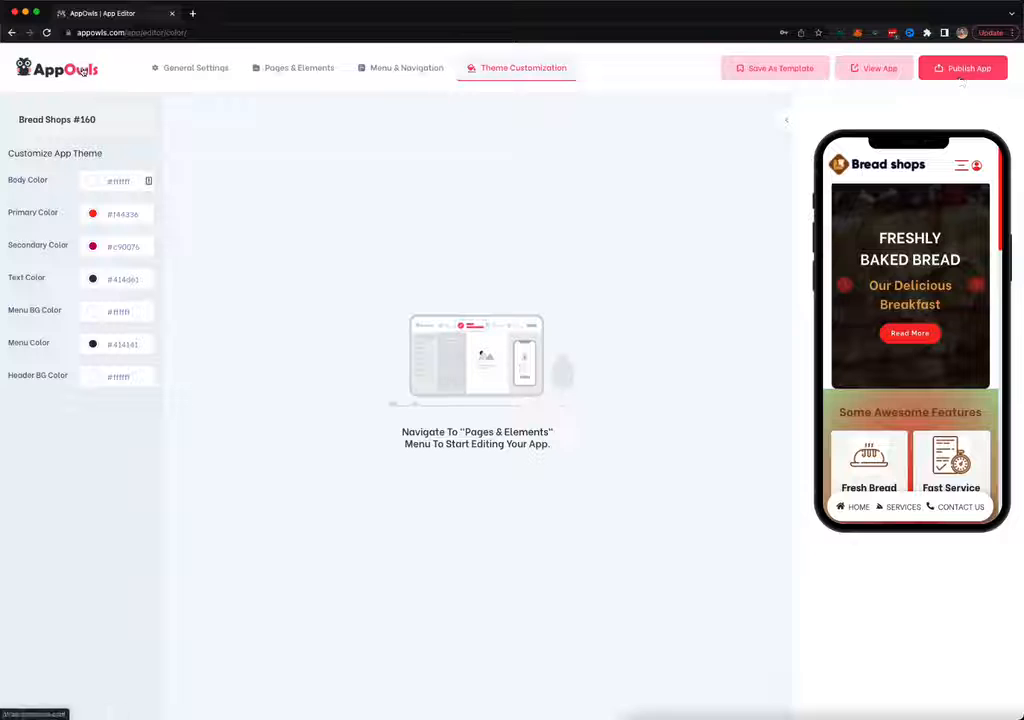
click(12, 32)
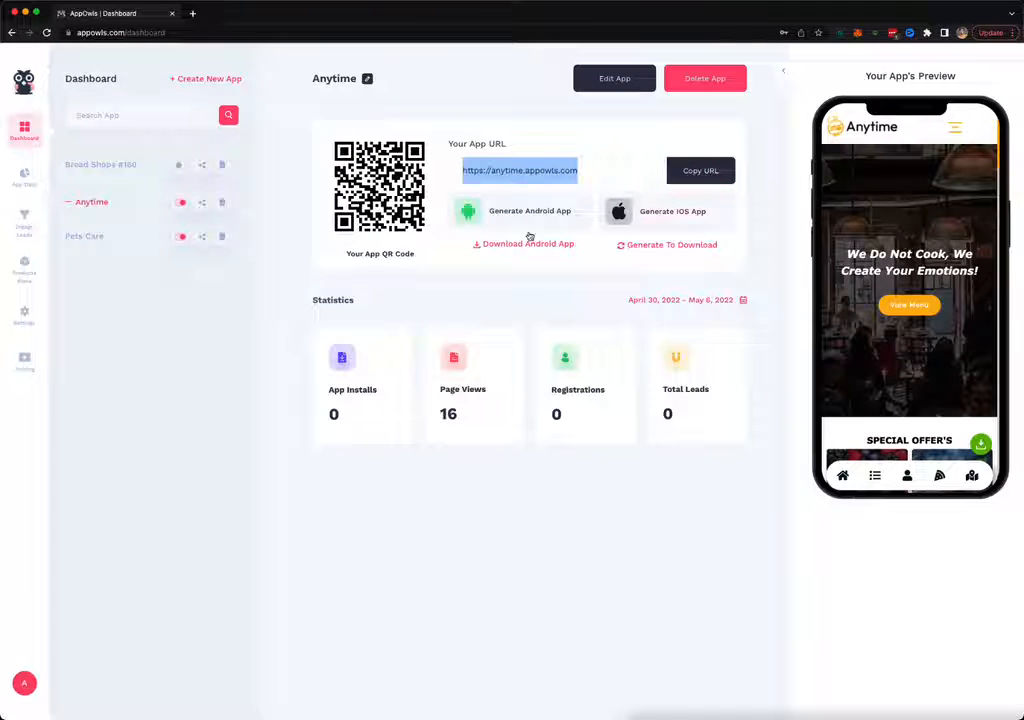
mouse_move(470, 458)
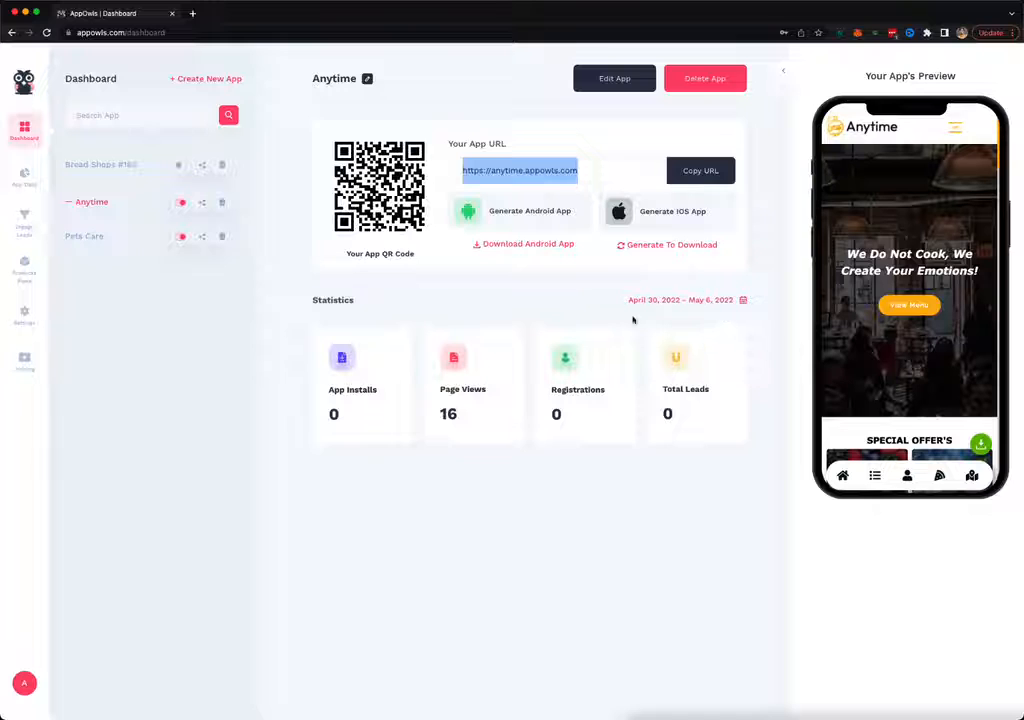
mouse_move(681, 318)
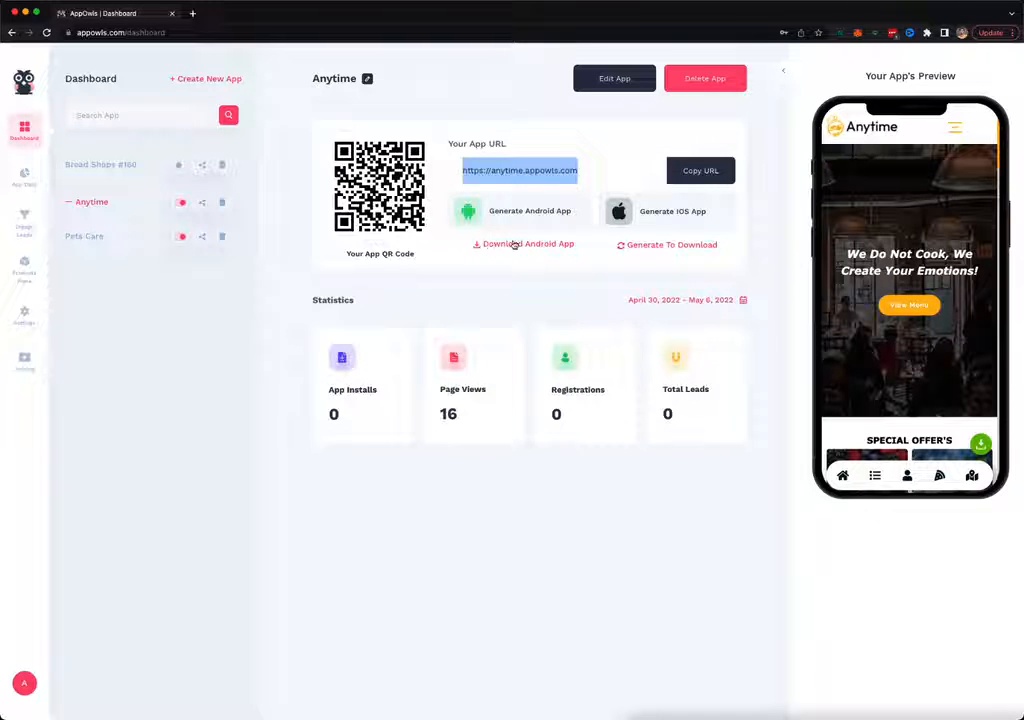
mouse_move(530, 252)
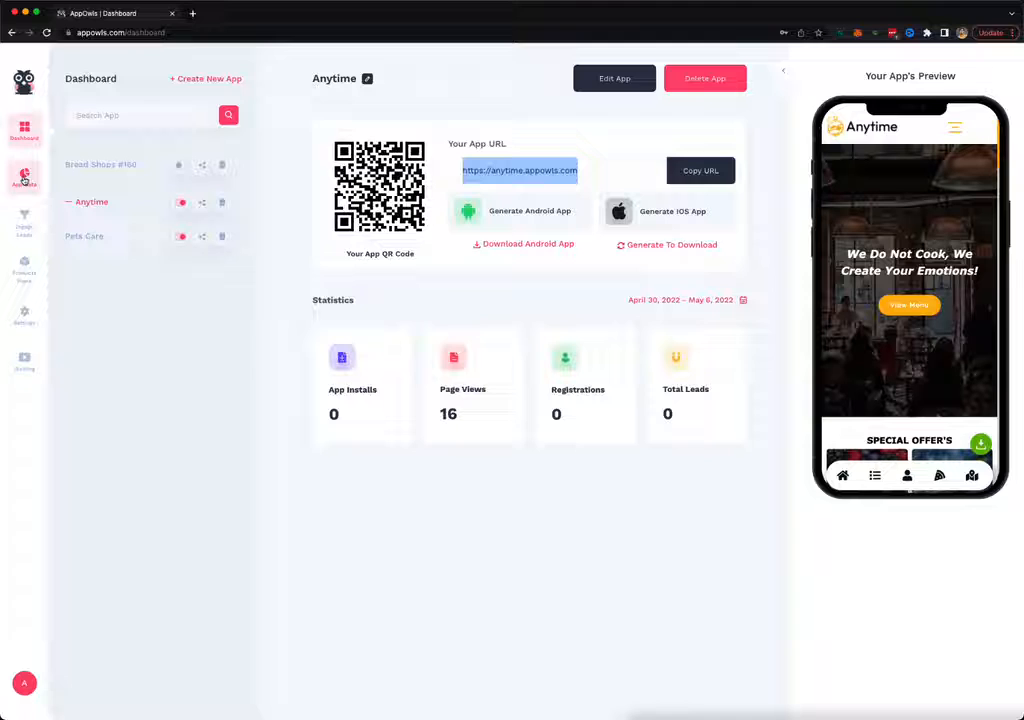
Review the Anytime app's URL, QR code and stats, then open its analytics
click(24, 178)
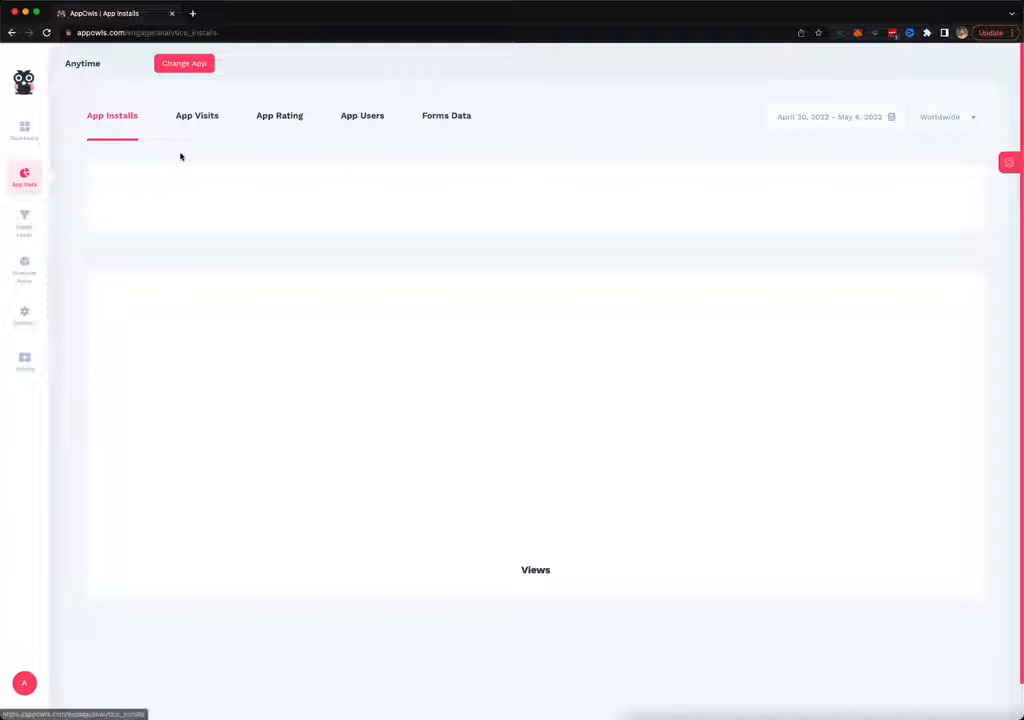
View the App Visits analytics, with India highlighted on the world map
click(197, 115)
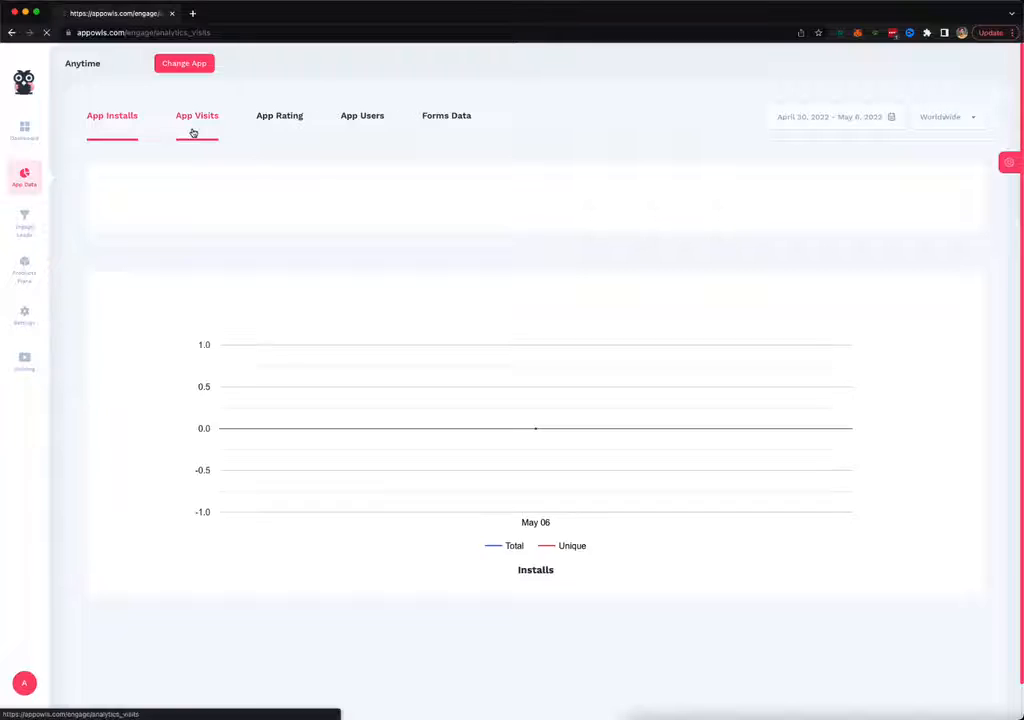
click(197, 115)
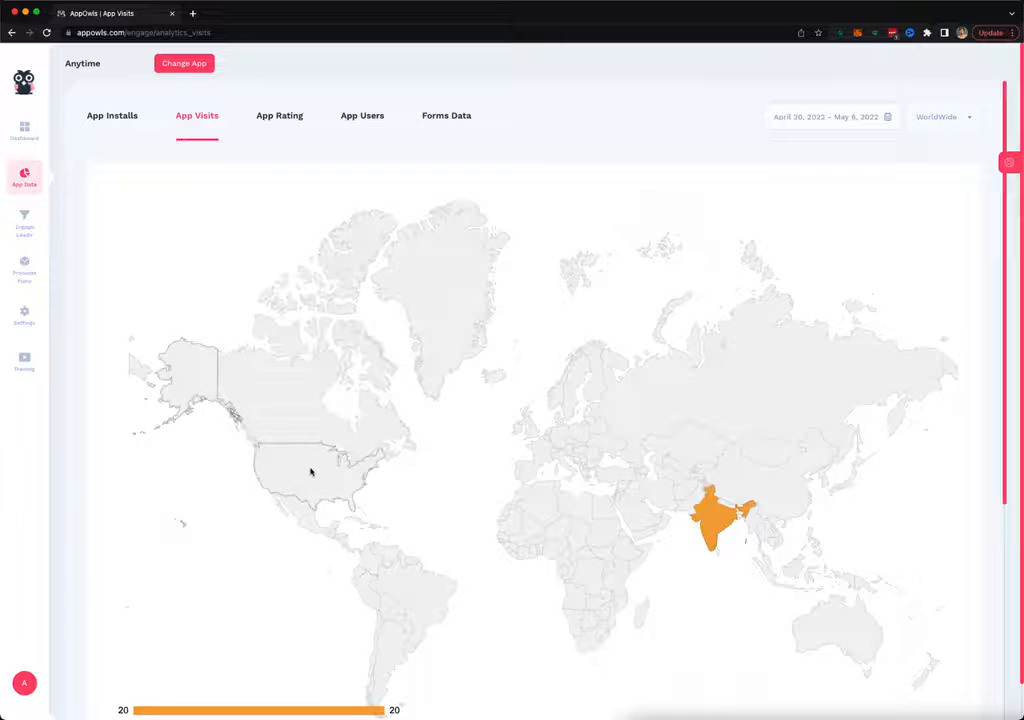
click(24, 268)
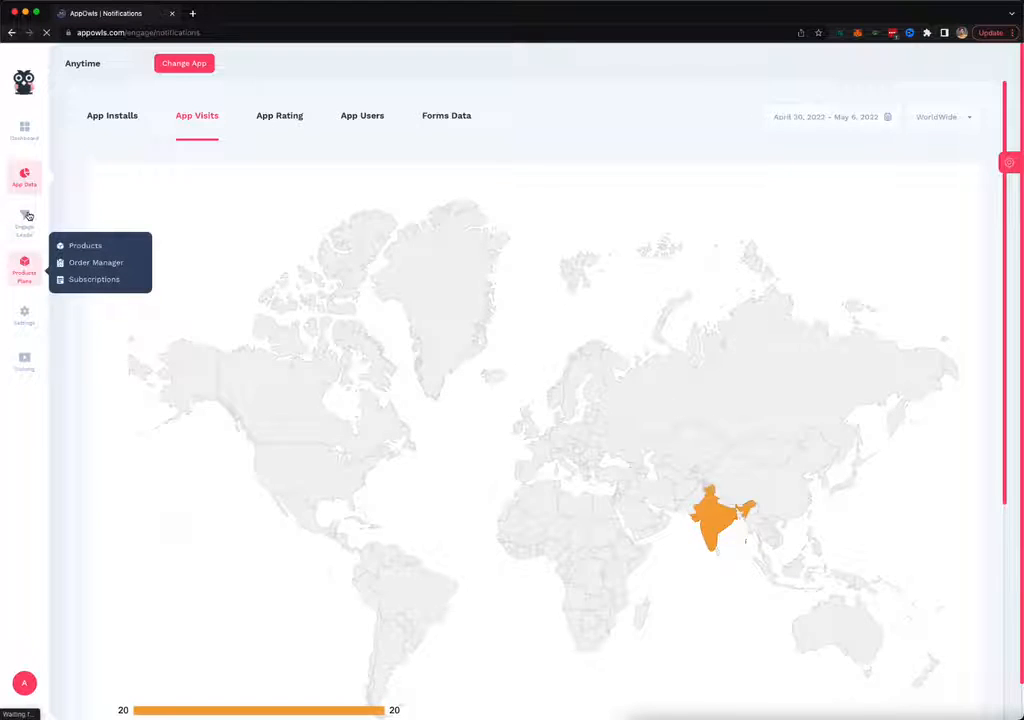
Browse the Notifications and SMS lists, then view the Reserve a Table plan in Booking Manager
click(24, 225)
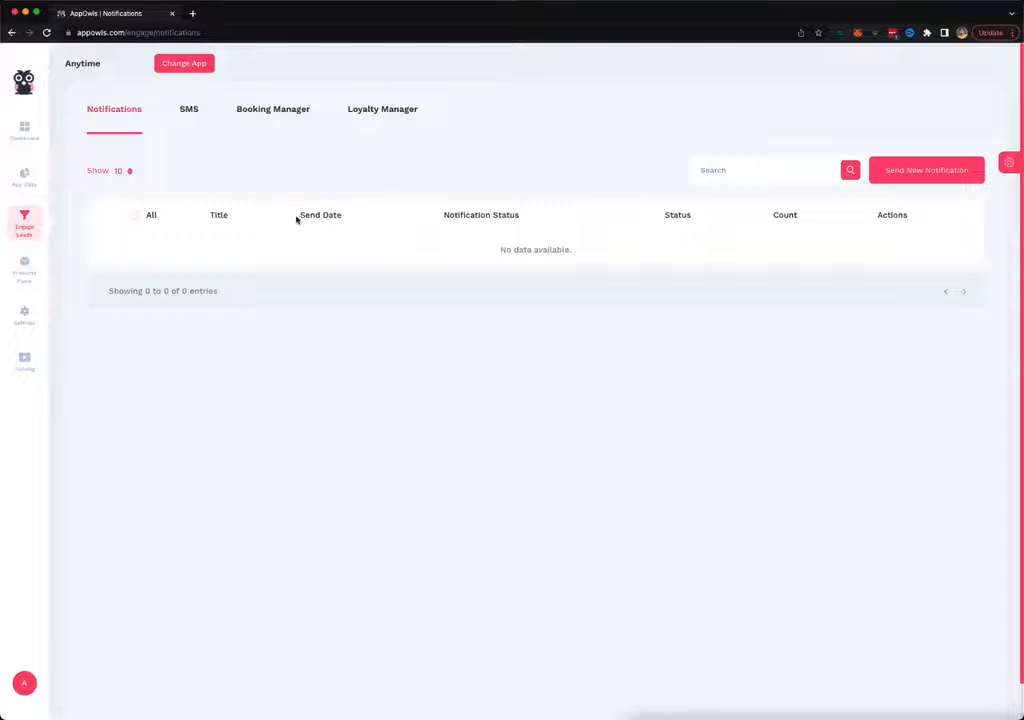
click(188, 109)
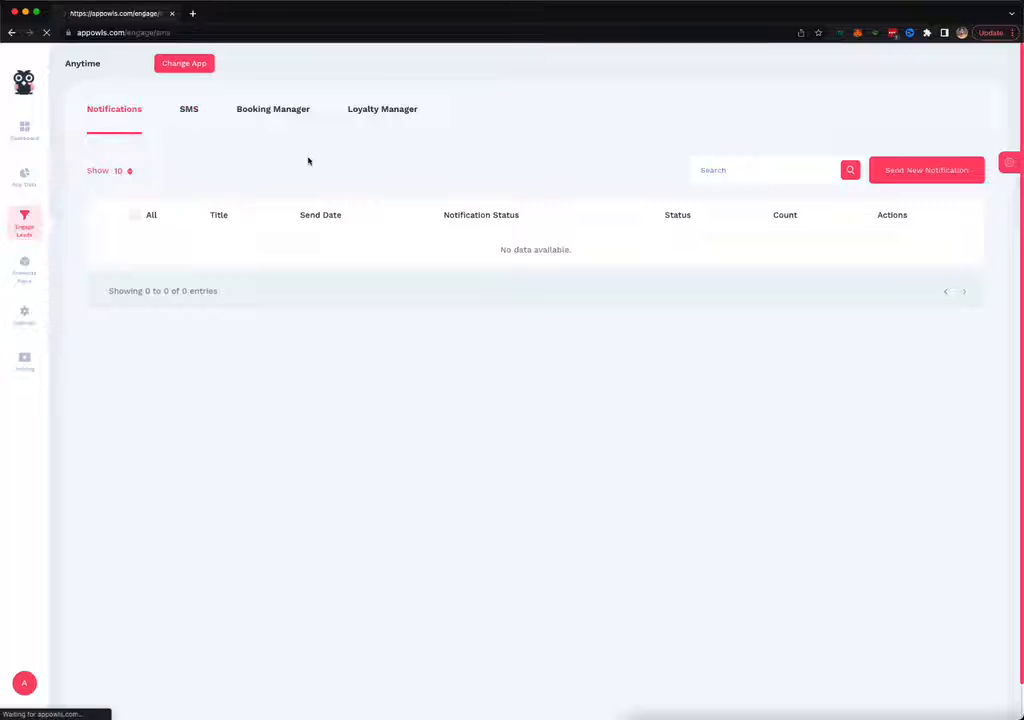
click(189, 109)
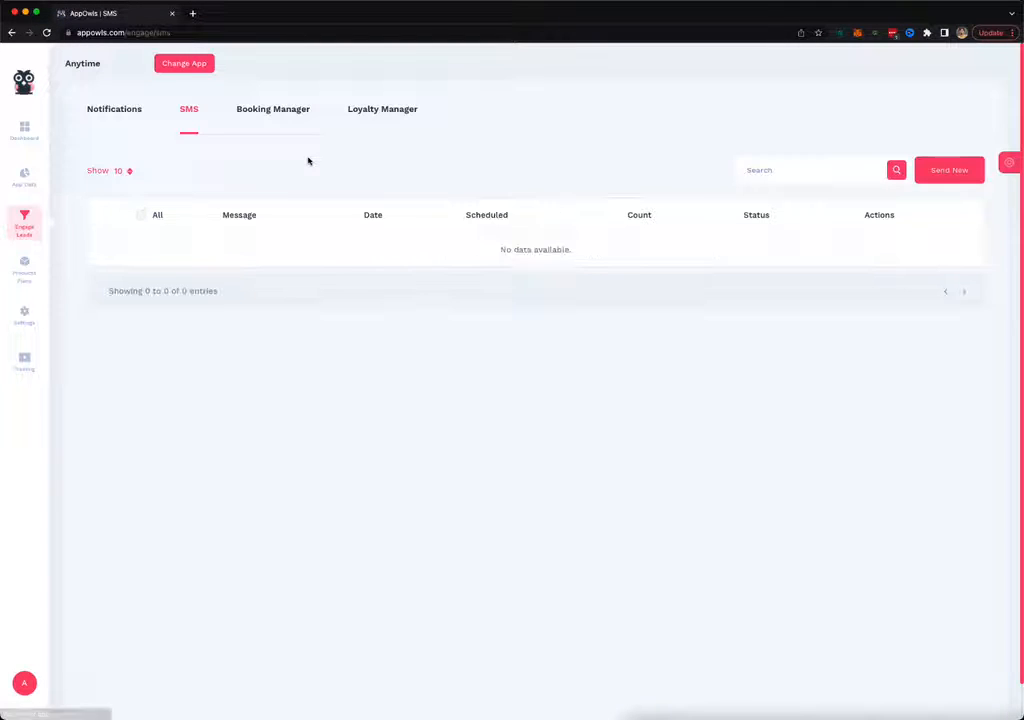
click(272, 109)
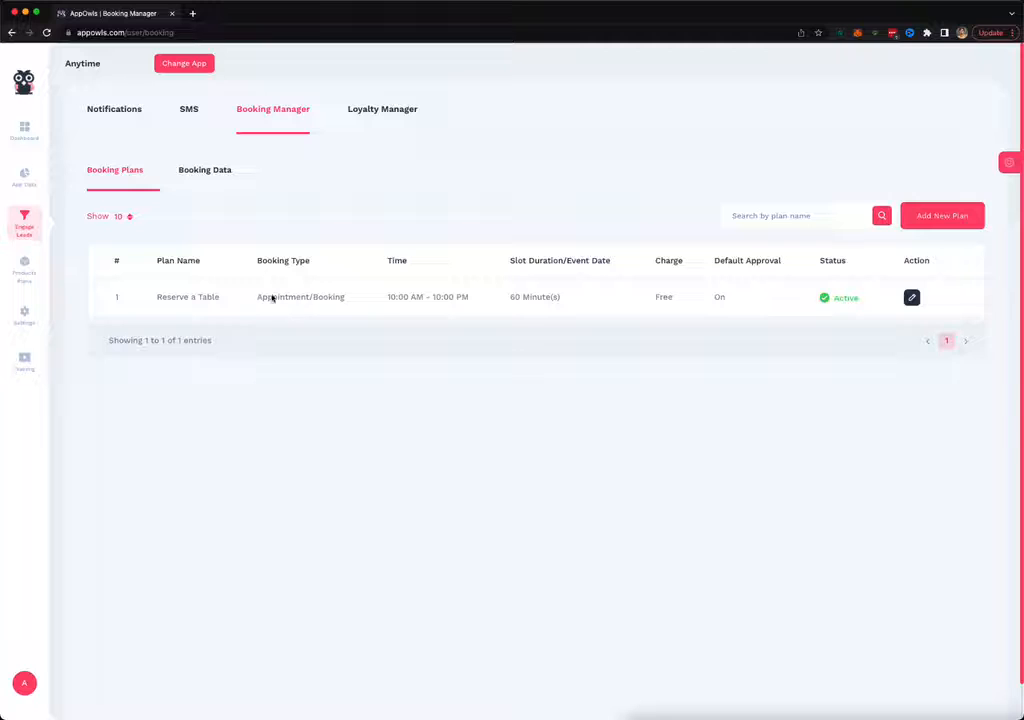
mouse_move(694, 345)
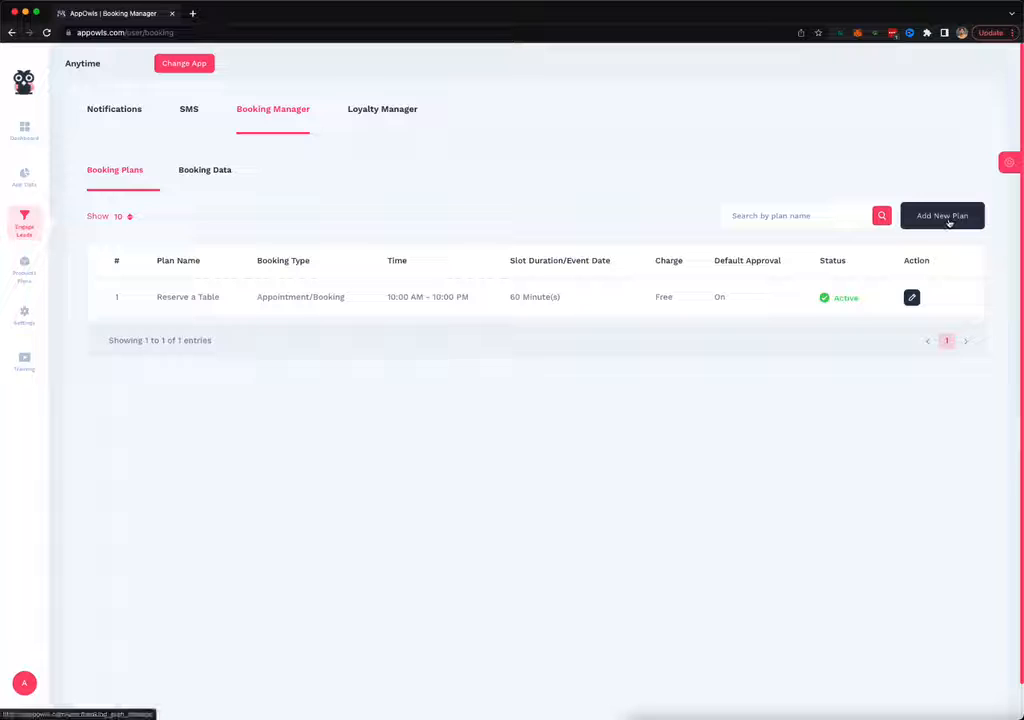
Preview the new booking plan form, then start a new loyalty program with $1 points
click(941, 216)
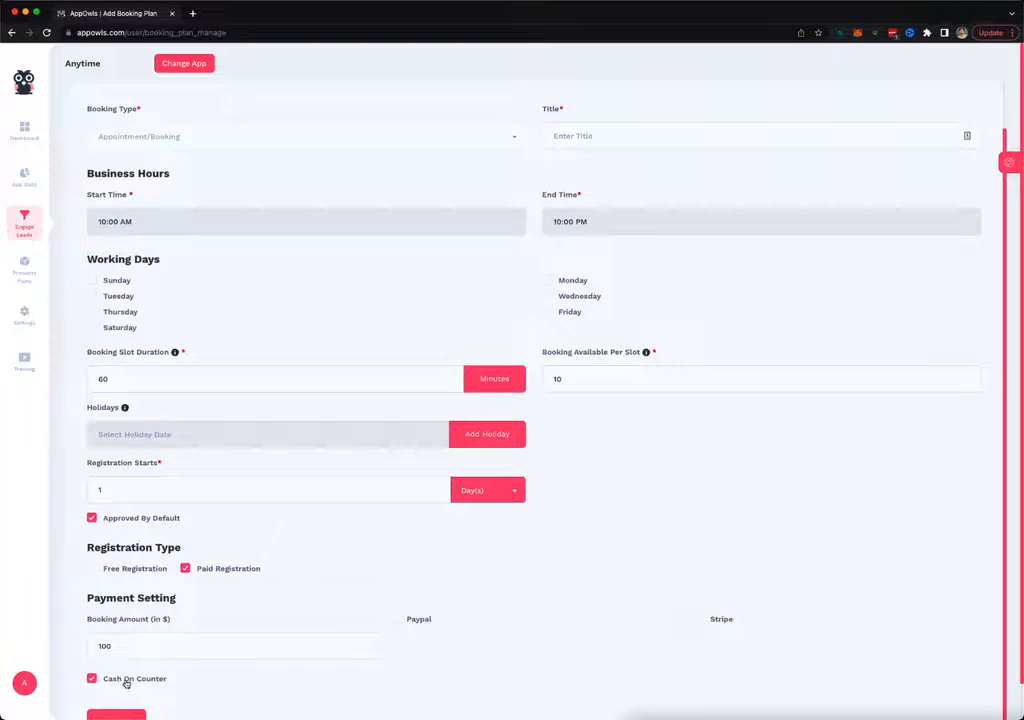
scroll(up, 3)
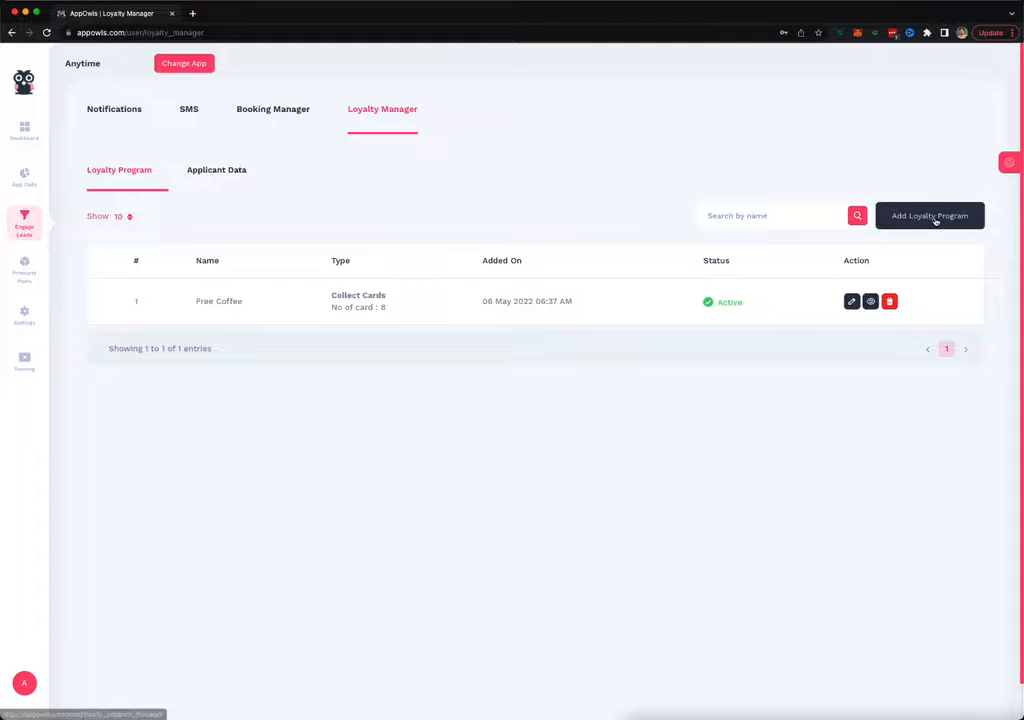
click(929, 215)
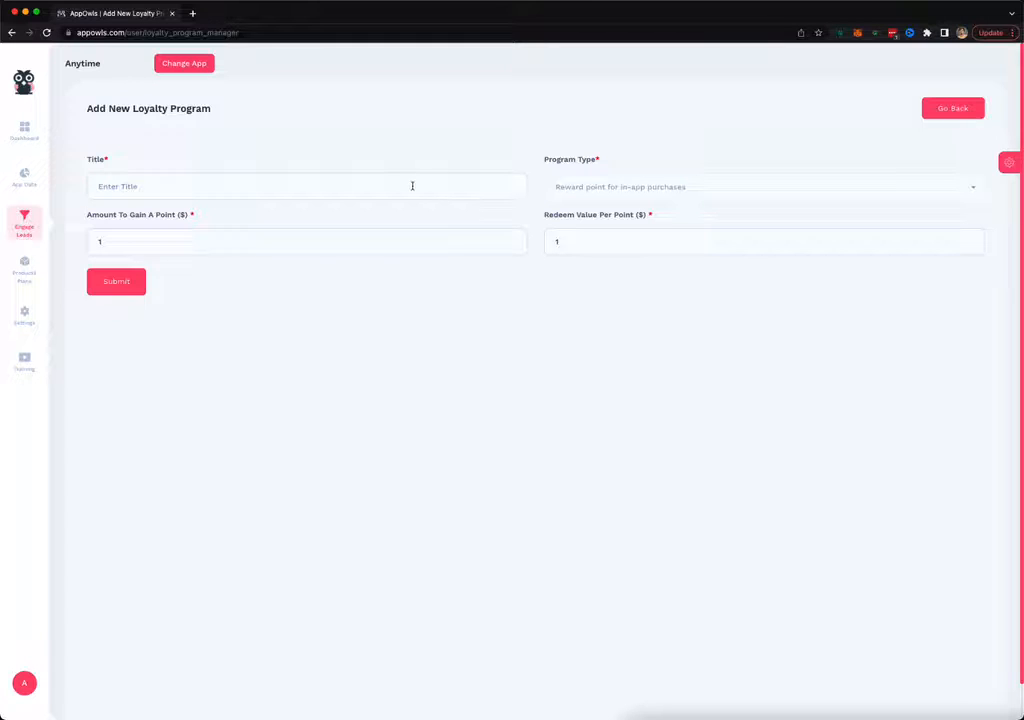
mouse_move(282, 155)
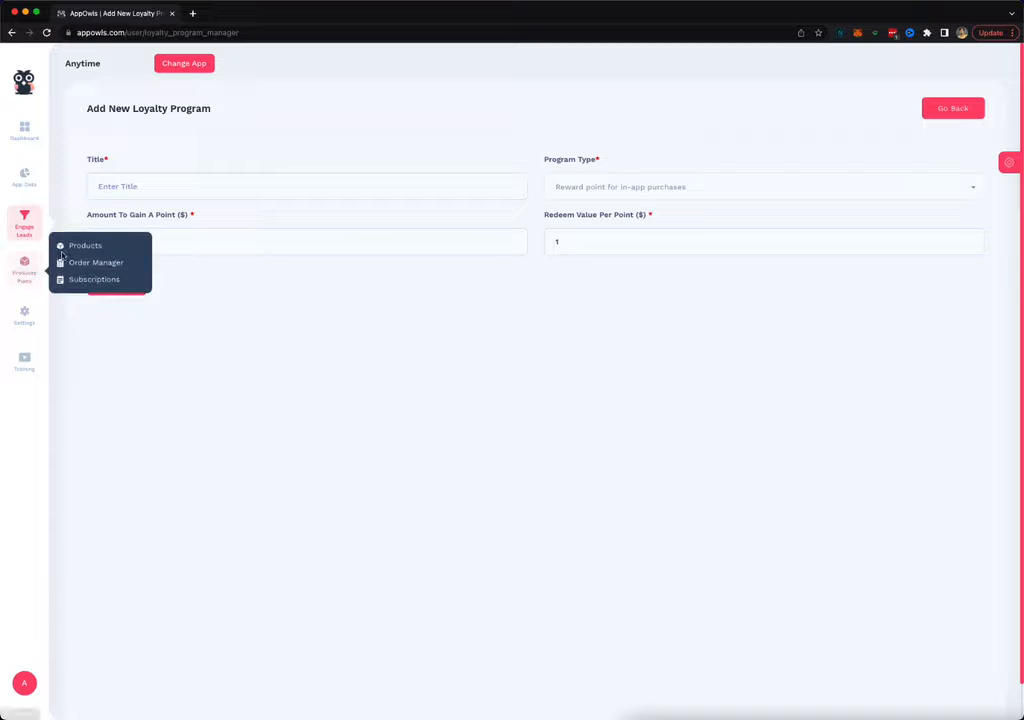
mouse_move(86, 245)
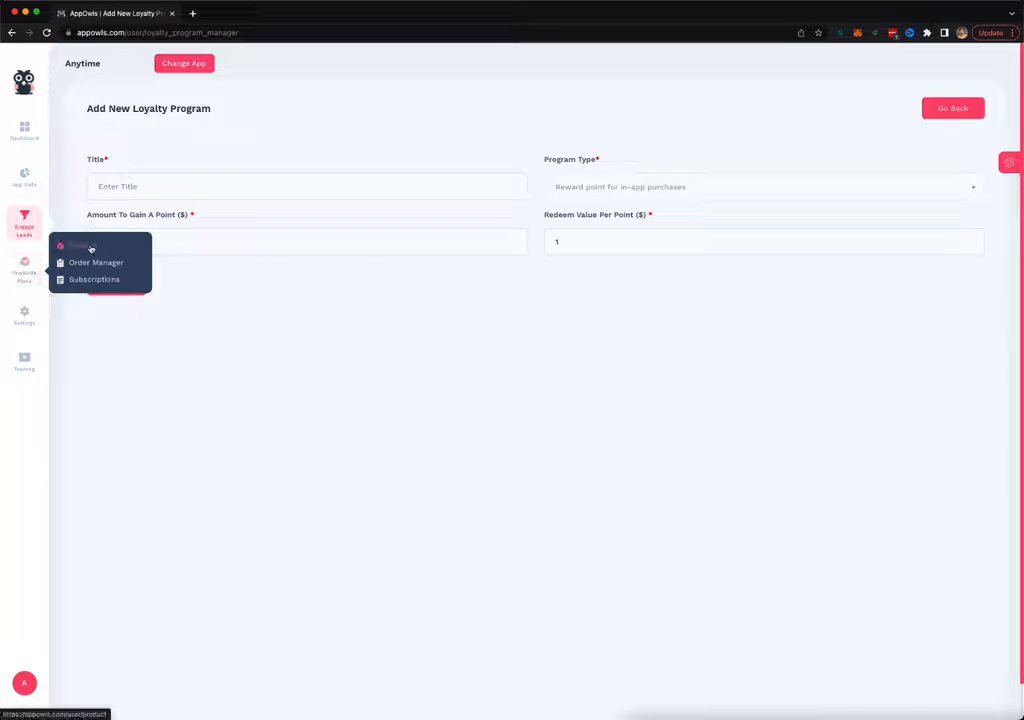
Browse Products, the empty Orders List and Subscription Plans, then head back to the dashboard
click(85, 246)
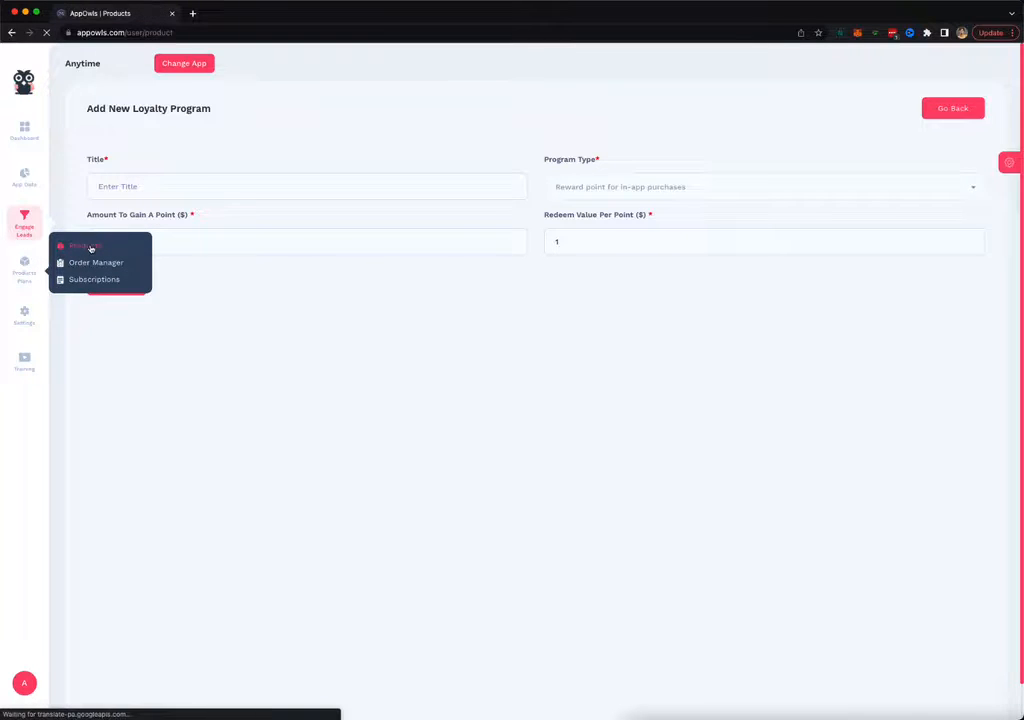
click(85, 246)
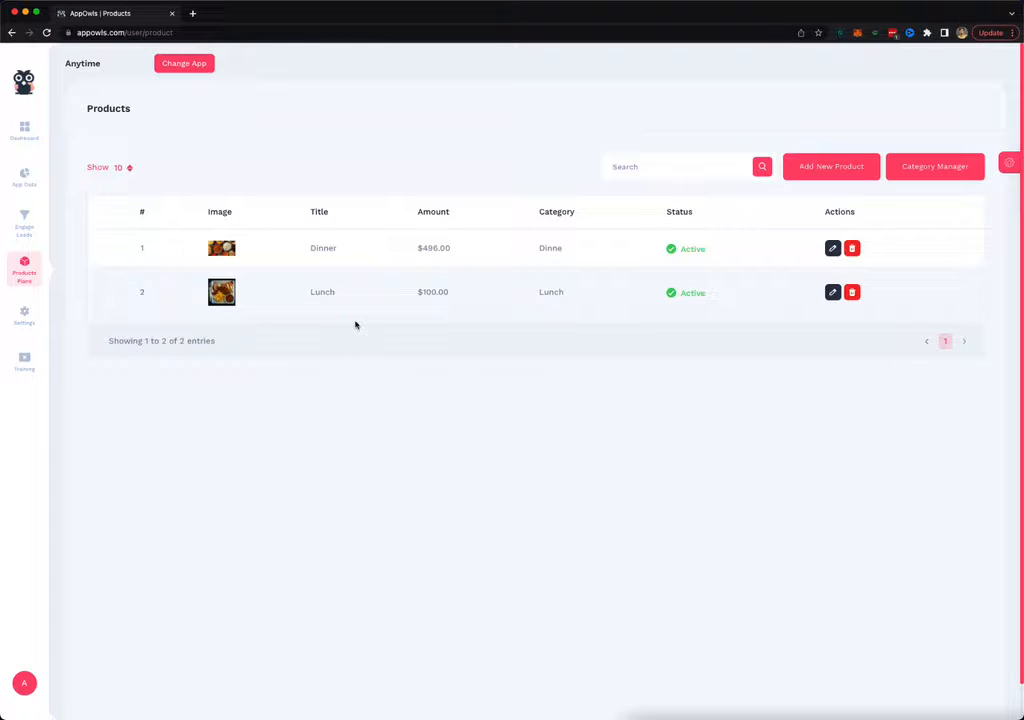
mouse_move(402, 222)
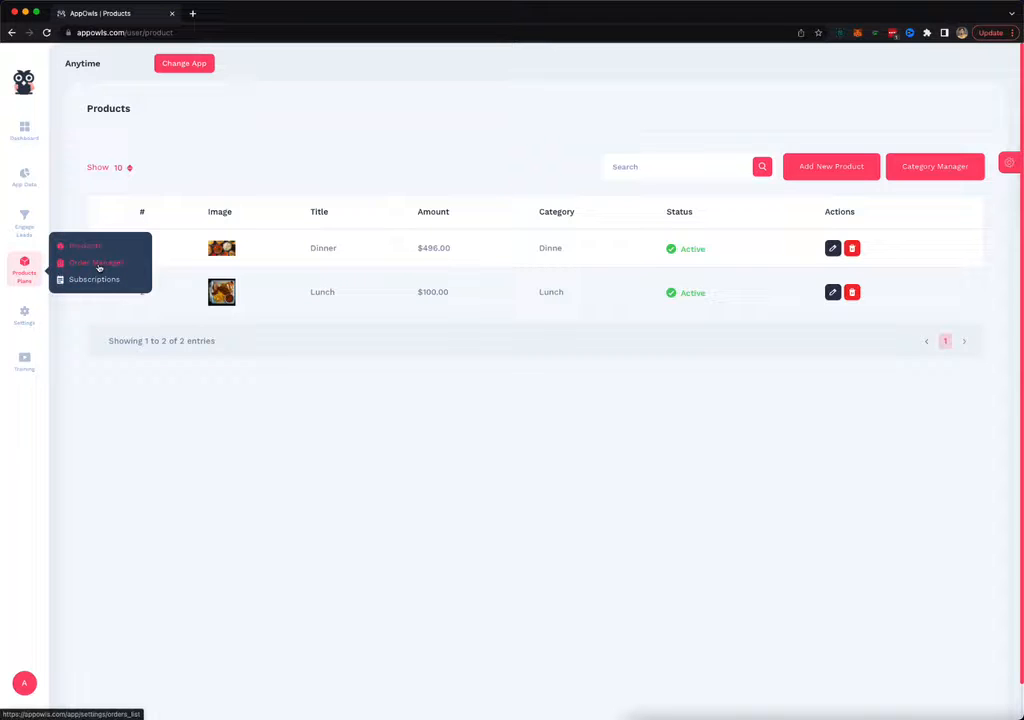
click(94, 262)
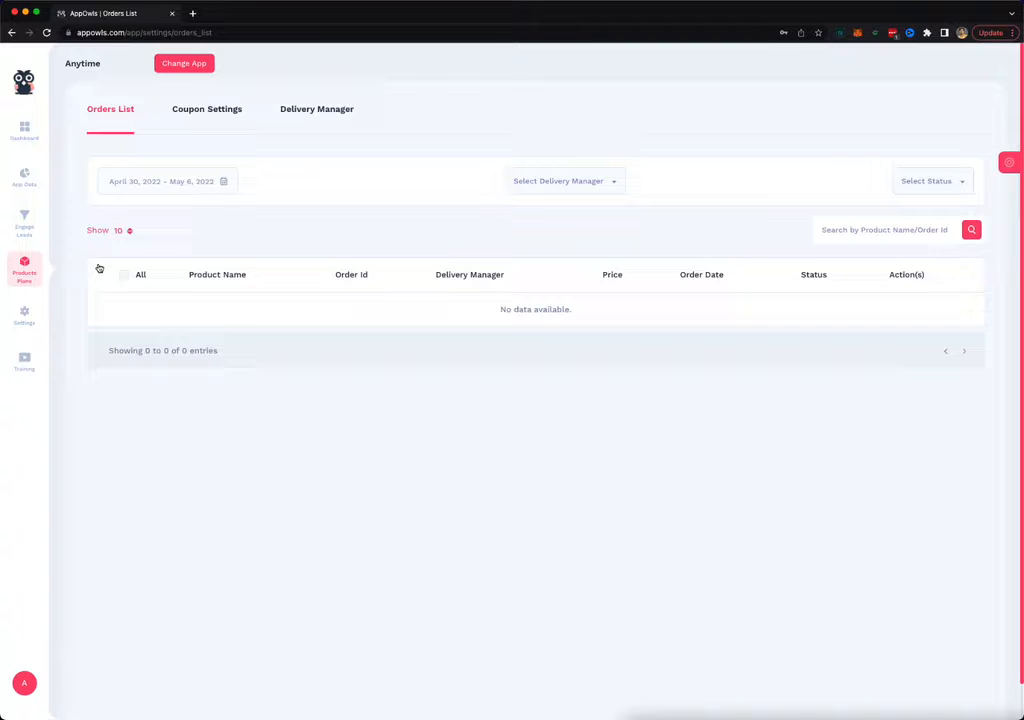
click(24, 265)
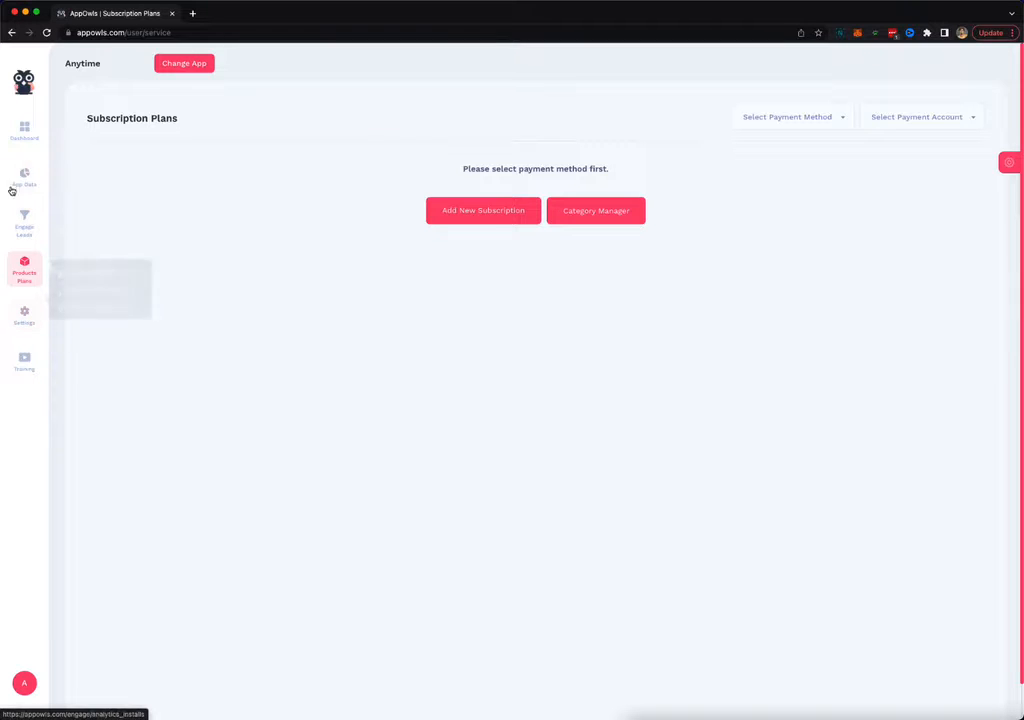
click(24, 131)
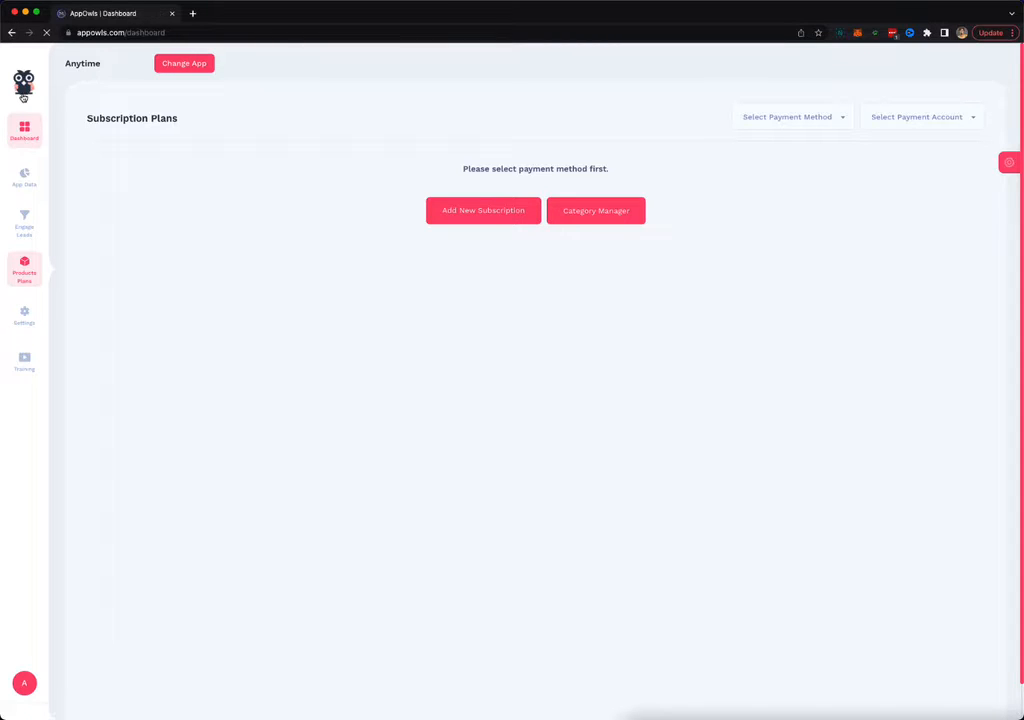